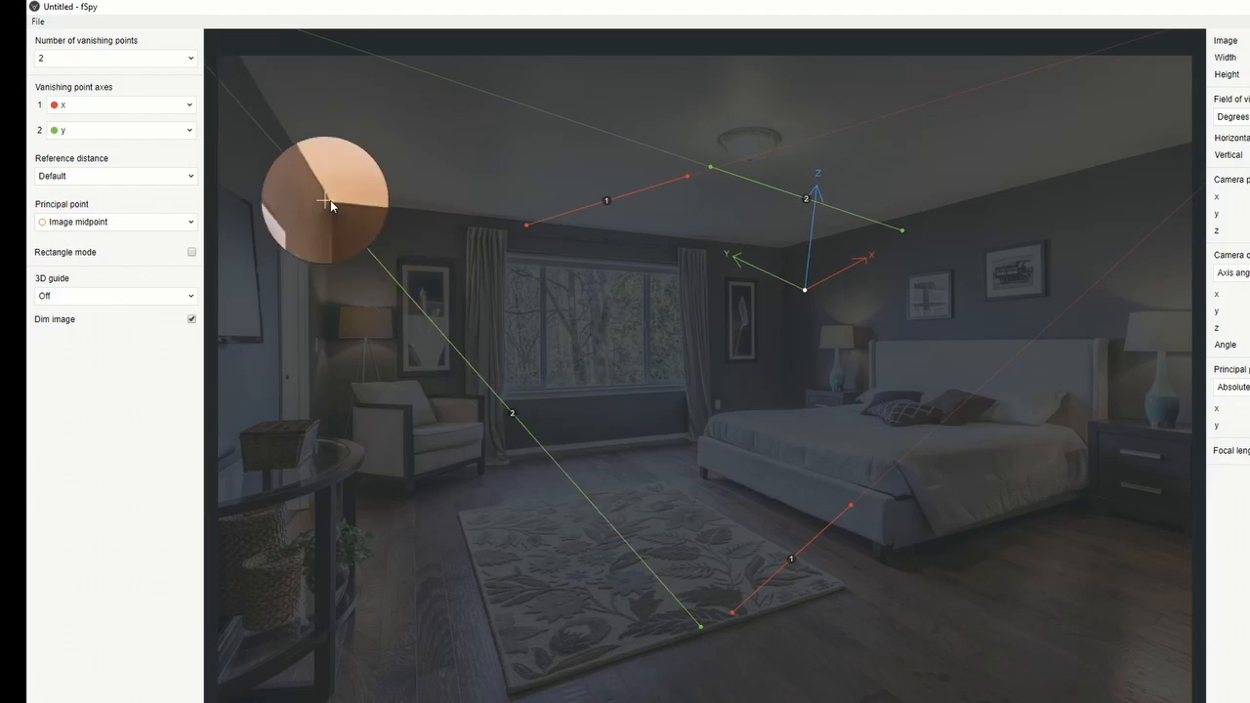
Step: Line up the green vanishing line's endpoints with the bedroom's wall and ceiling edges
{"action": "left_click_drag", "start_coordinate": [328, 199], "coordinate": [238, 63]}
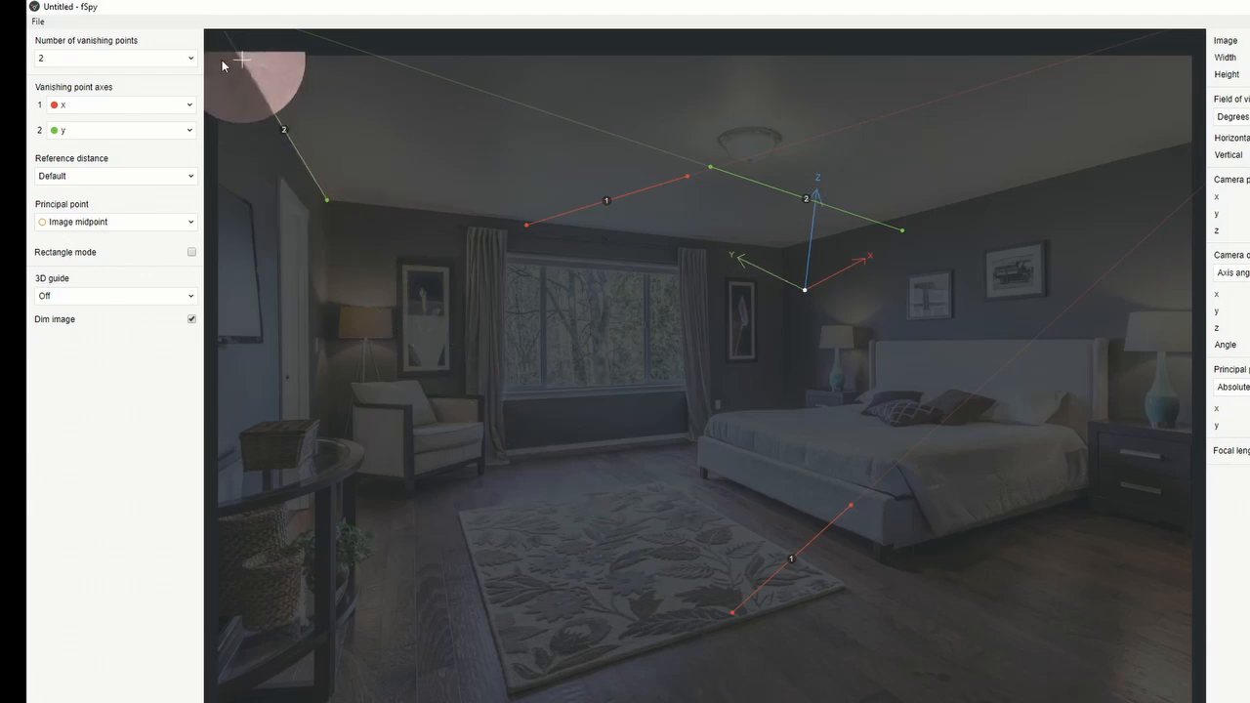
{"action": "left_click_drag", "start_coordinate": [902, 230], "coordinate": [1170, 166]}
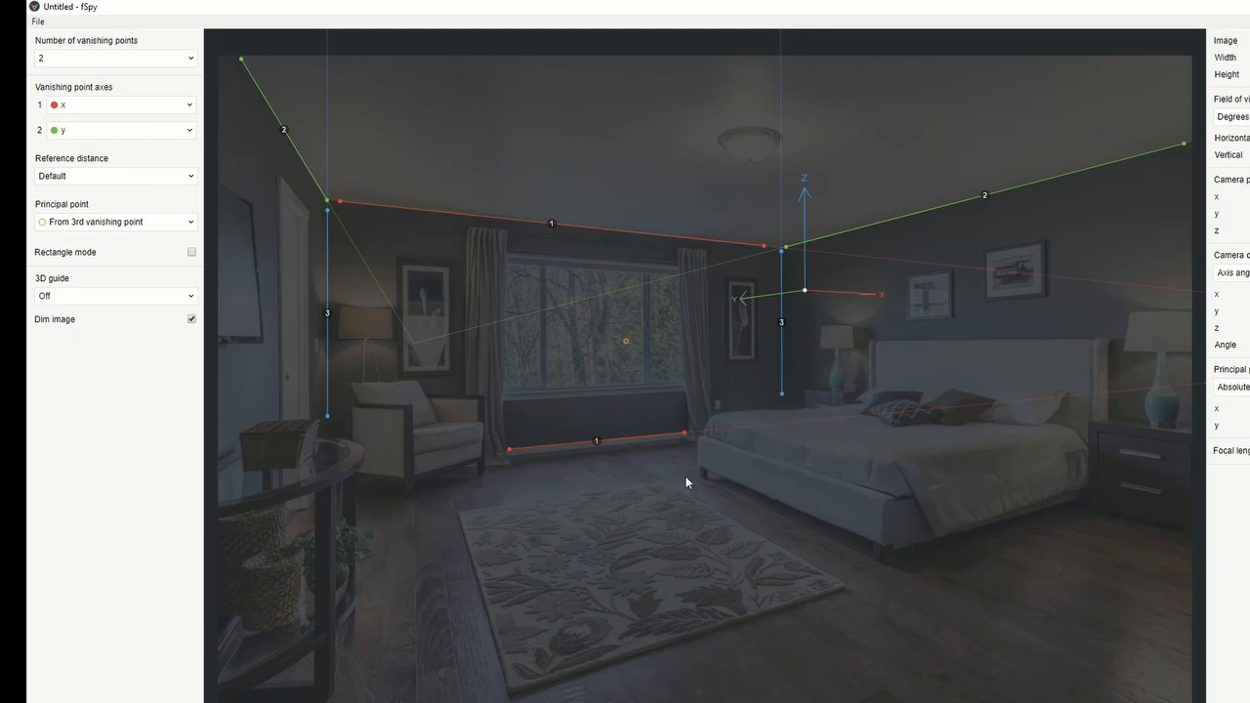
{"action": "mouse_move", "coordinate": [156, 184]}
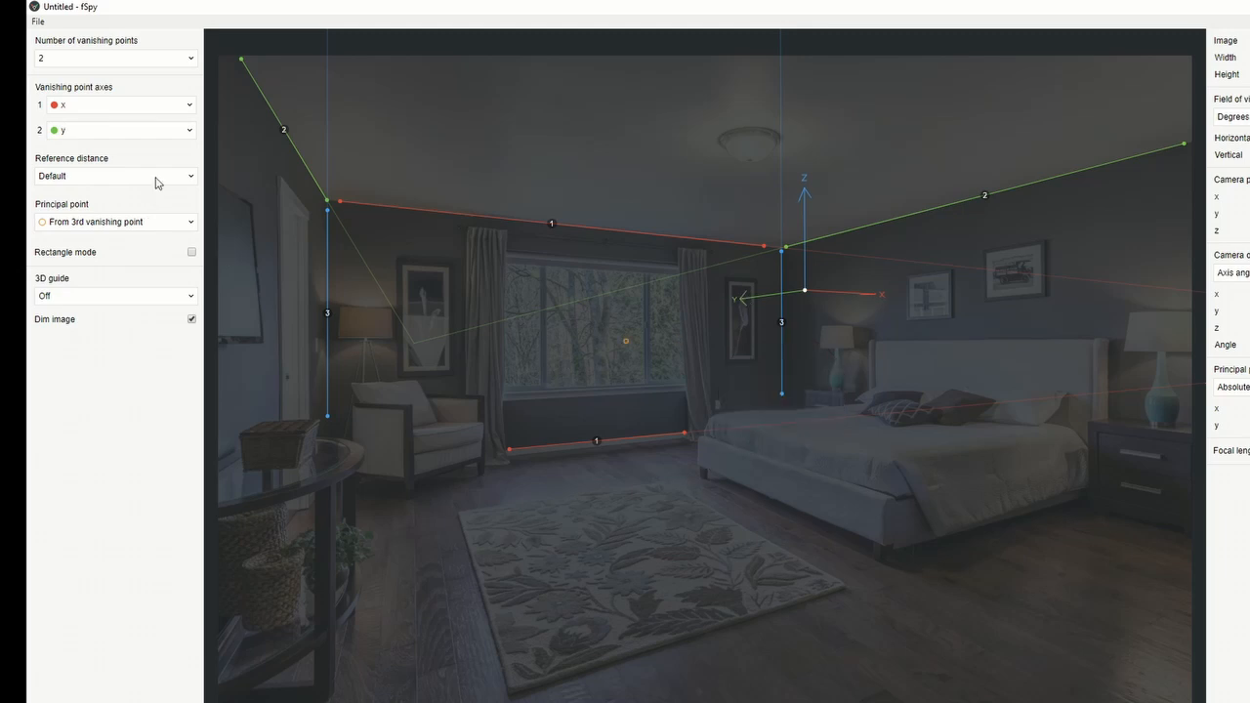
Step: Measure the reference distance along the z axis and switch the 3D guide to a box
{"action": "left_click", "coordinate": [114, 176]}
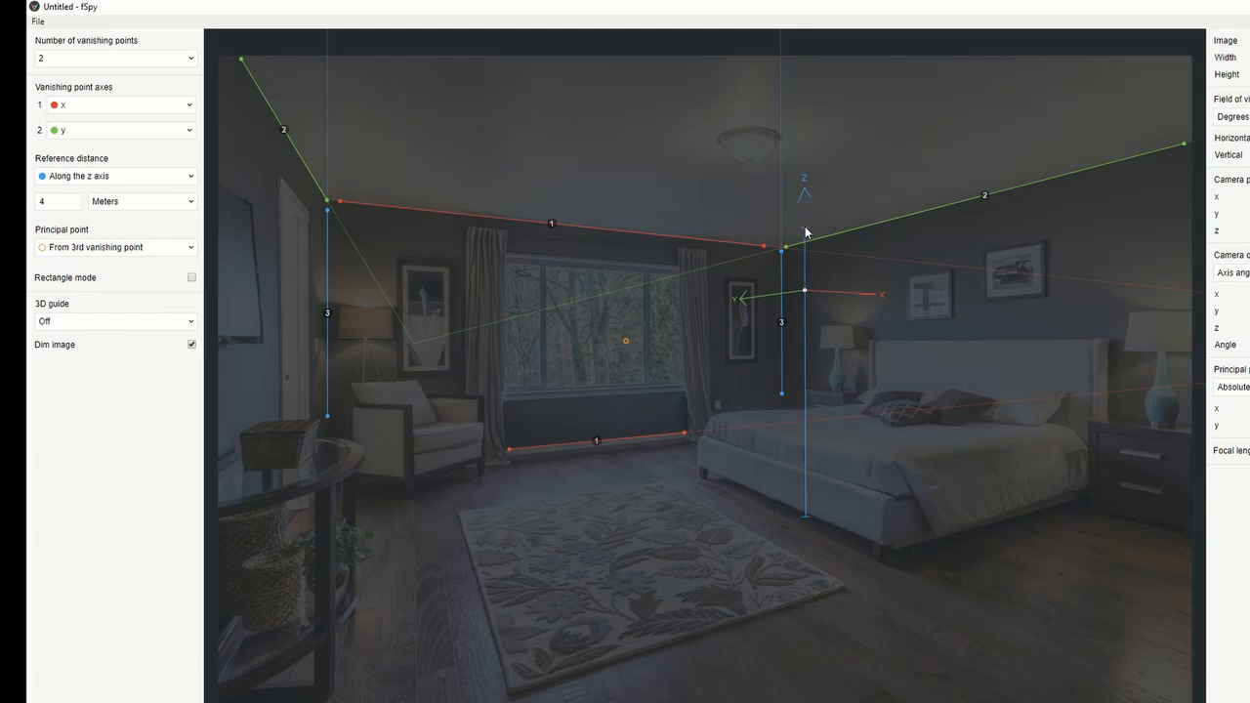
{"action": "left_click", "coordinate": [113, 321]}
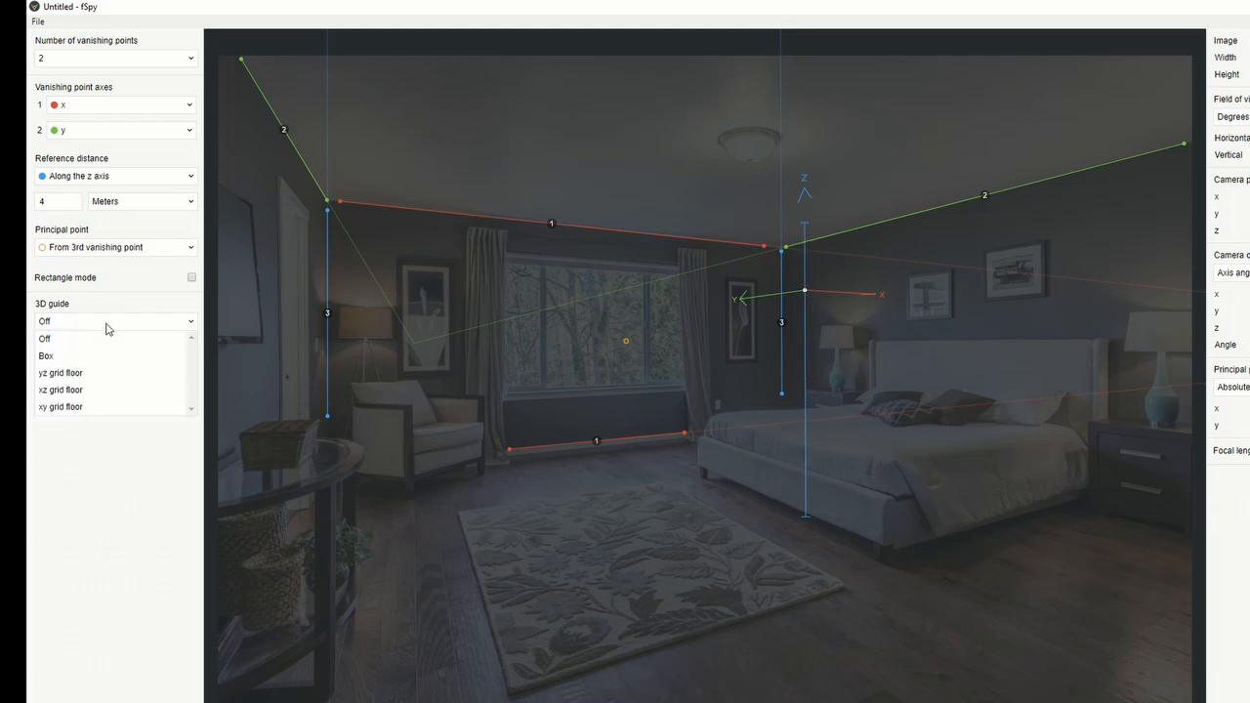
{"action": "left_click", "coordinate": [47, 356]}
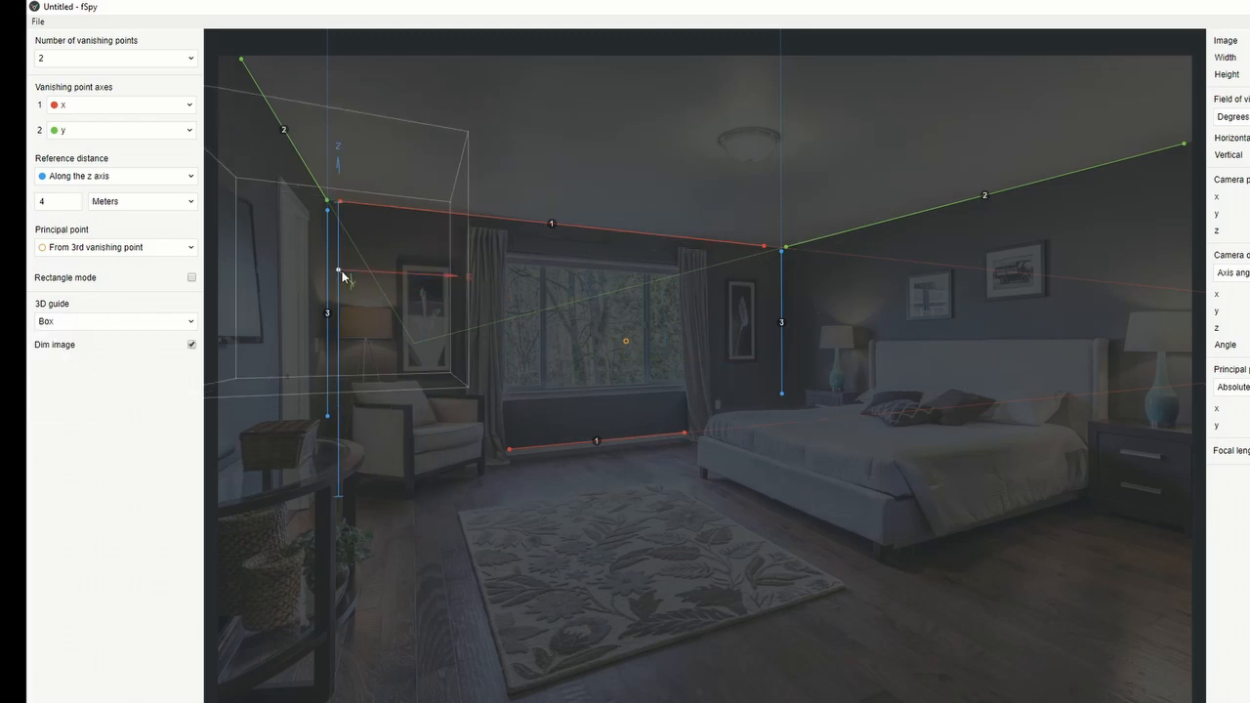
Step: Drag the box guide around the room — window wall, floor by the bed — to check the camera match
{"action": "left_click_drag", "start_coordinate": [340, 269], "coordinate": [469, 336]}
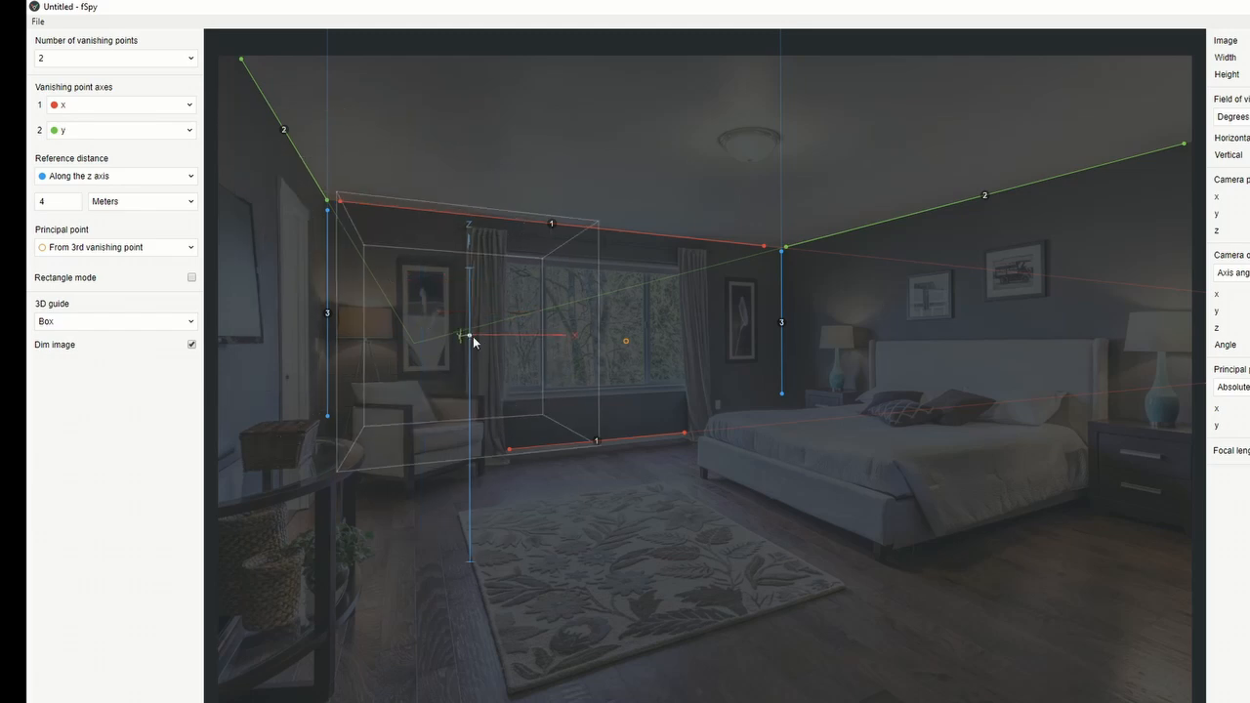
{"action": "left_click_drag", "start_coordinate": [471, 336], "coordinate": [430, 289]}
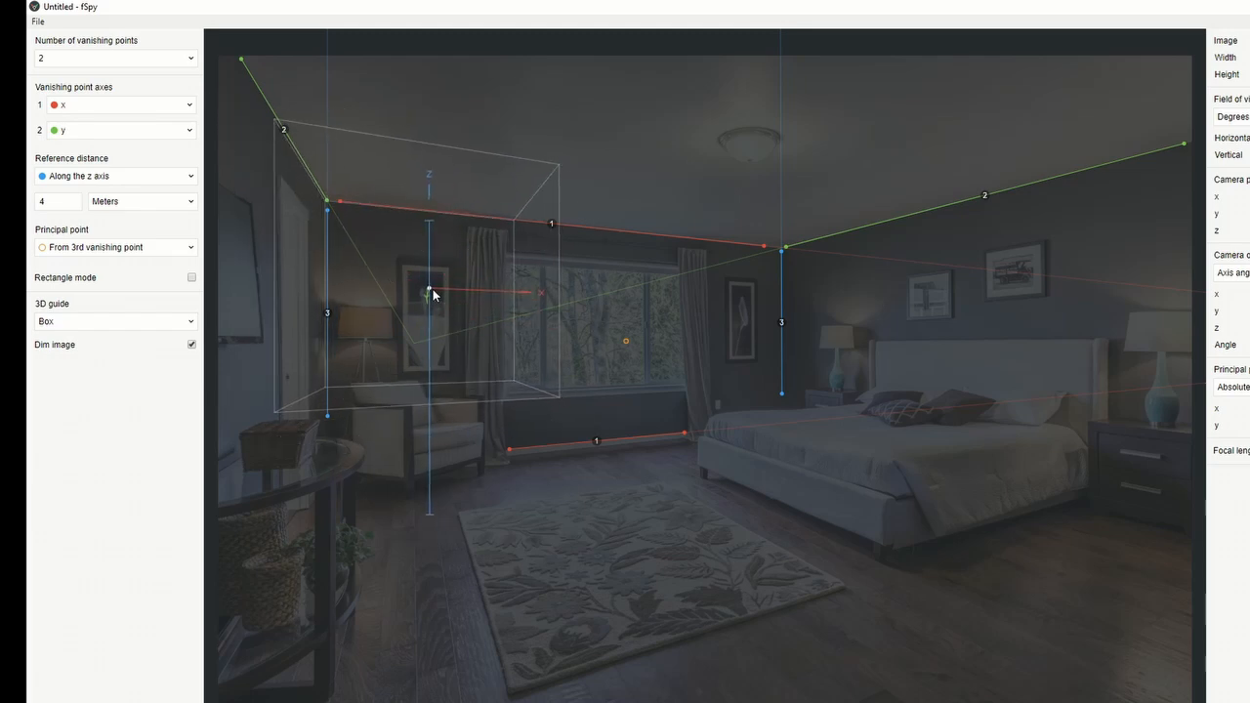
{"action": "left_click_drag", "start_coordinate": [429, 291], "coordinate": [941, 547]}
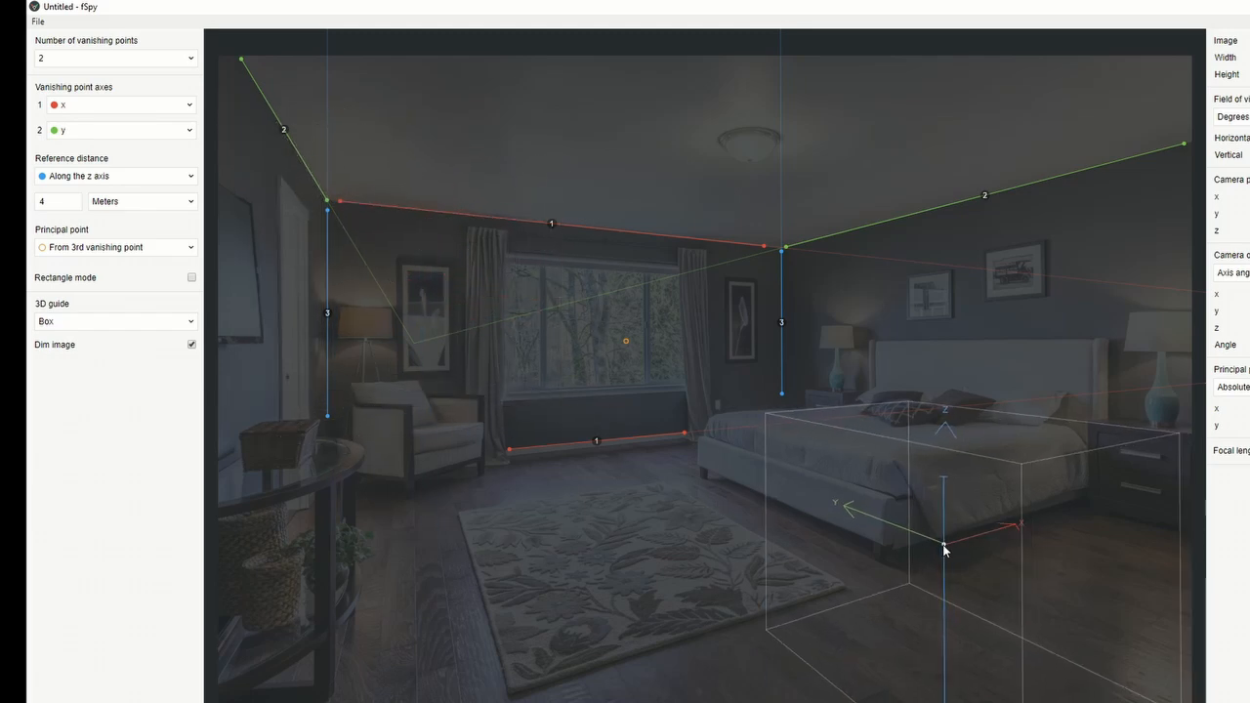
{"action": "left_click_drag", "start_coordinate": [943, 551], "coordinate": [907, 375]}
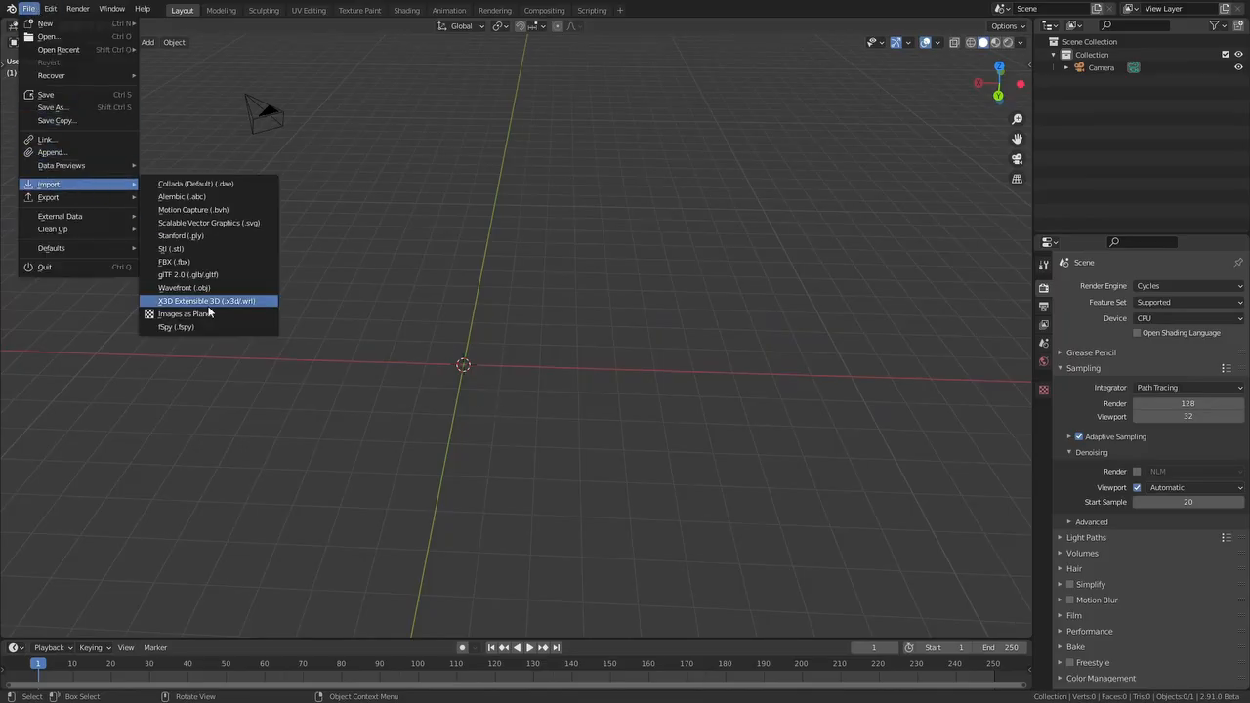
Step: Import the fSpy camera project and start editing a plane as the room's floor
{"action": "left_click", "coordinate": [176, 328]}
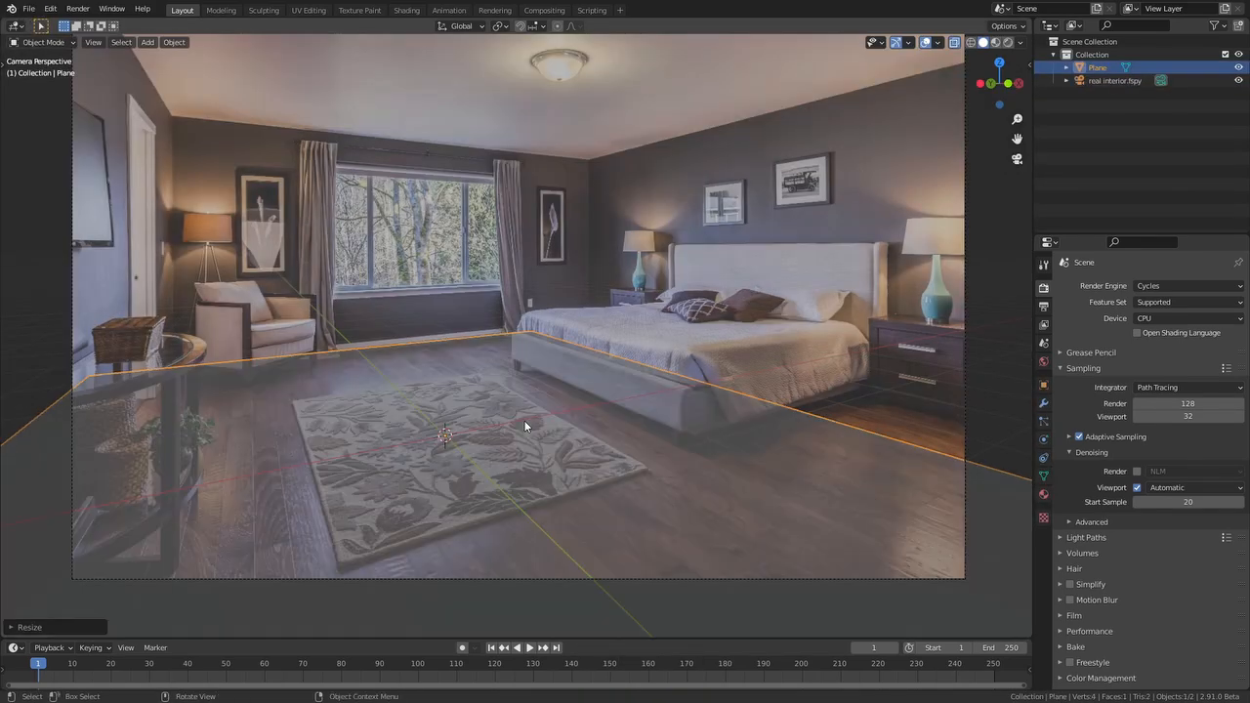
{"action": "key", "text": "Tab"}
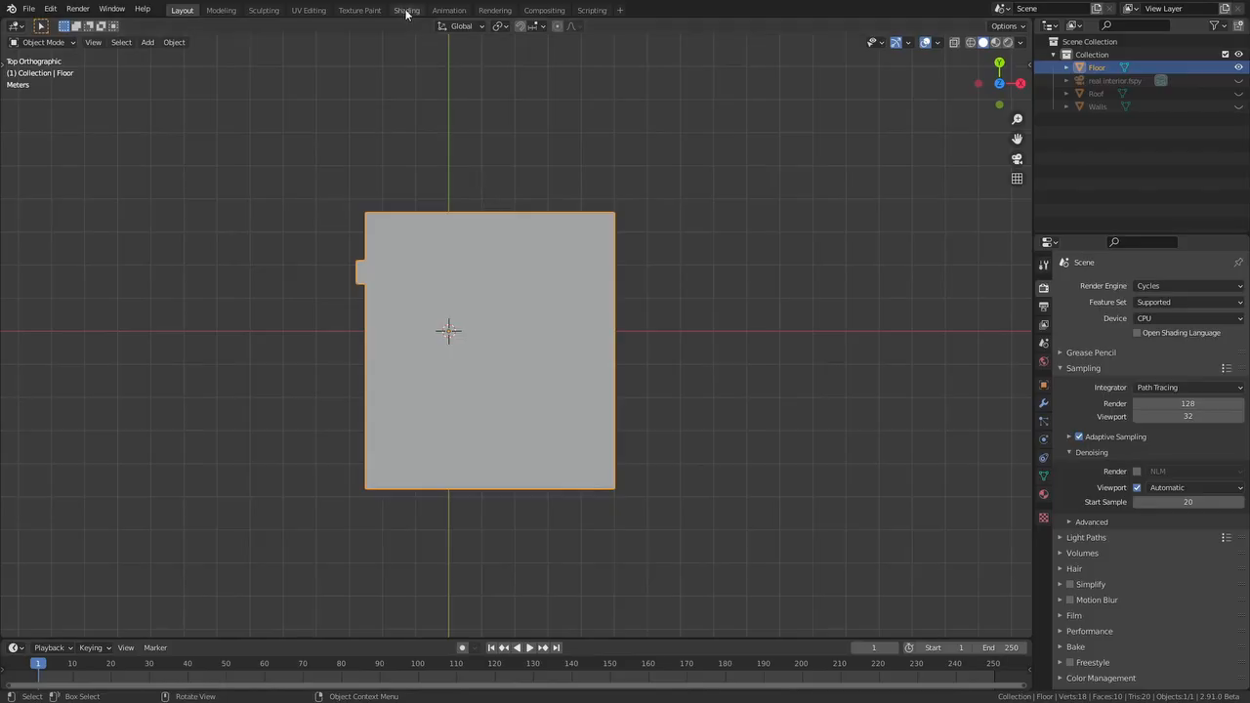
Step: In Shading, load the WoodFloor041 texture maps onto the floor via Principled Texture Setup
{"action": "left_click", "coordinate": [406, 10]}
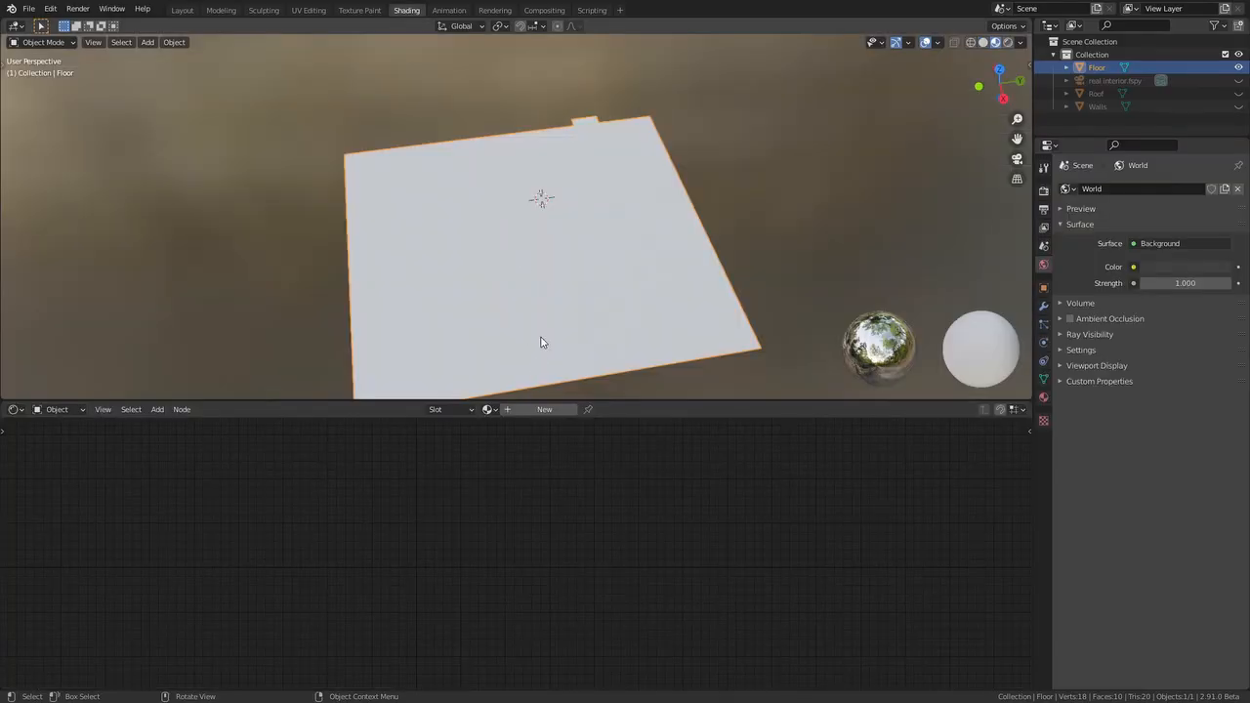
{"action": "left_click", "coordinate": [543, 410]}
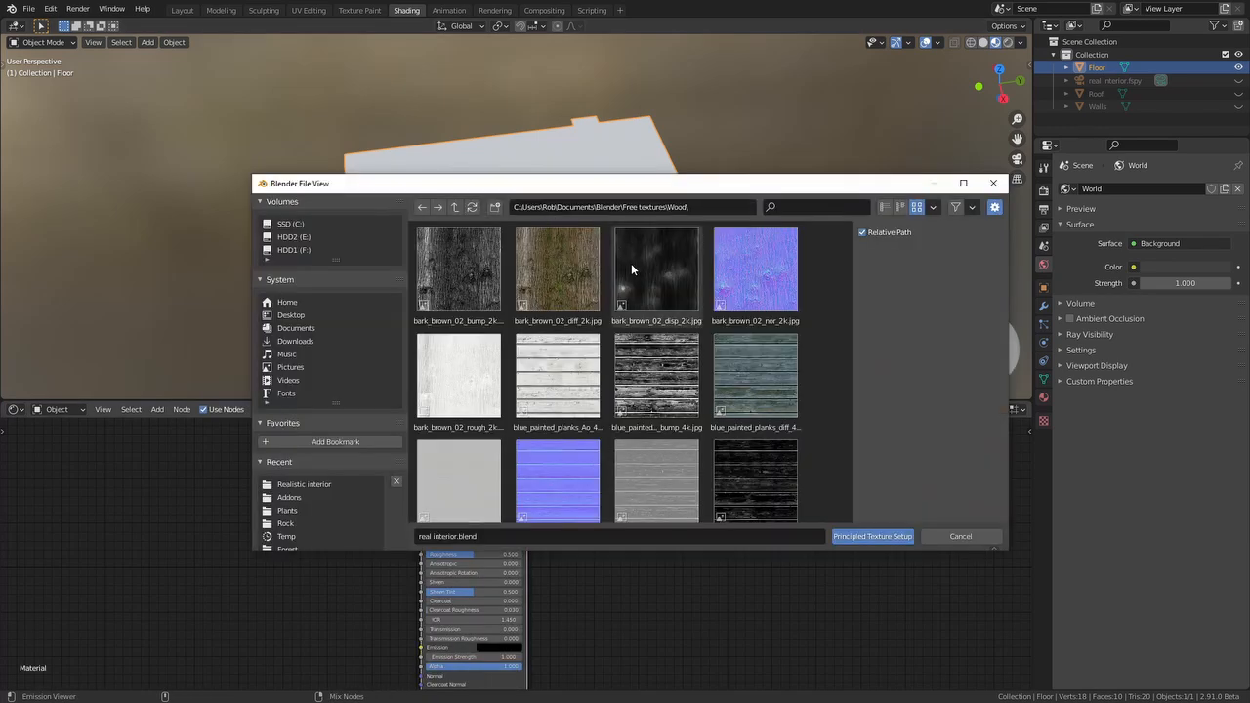
{"action": "left_click", "coordinate": [934, 207]}
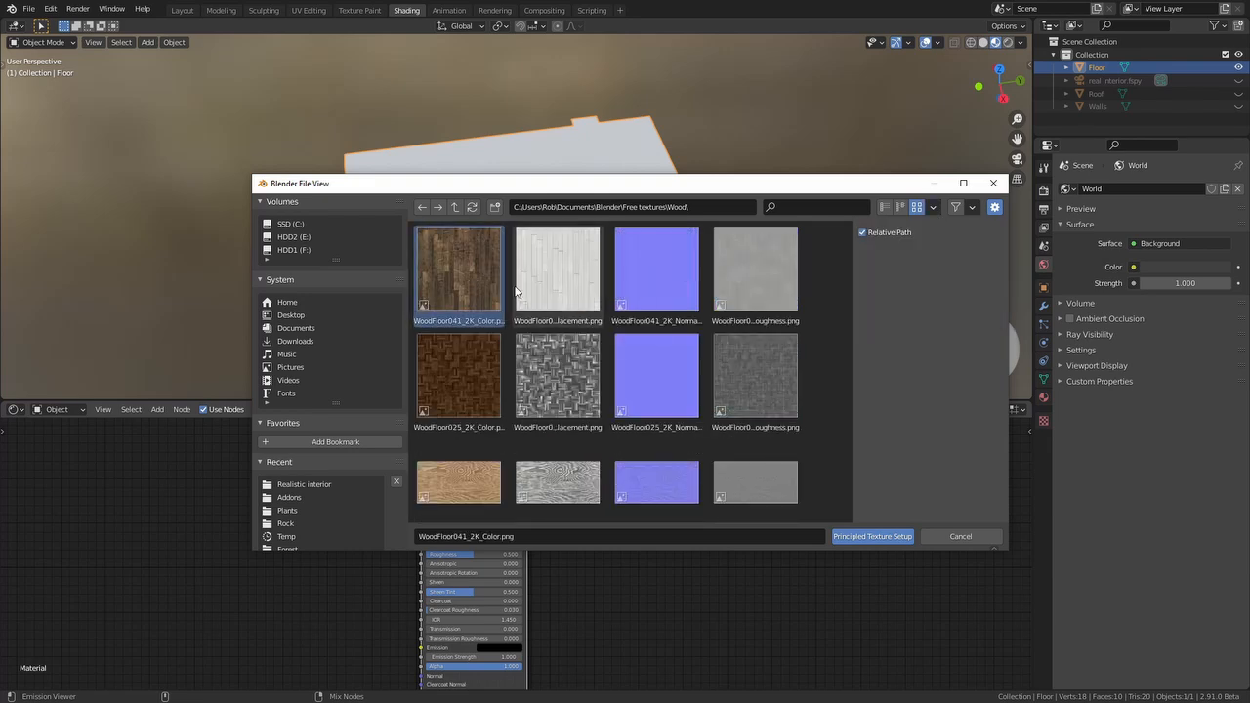
{"action": "left_click", "coordinate": [872, 536]}
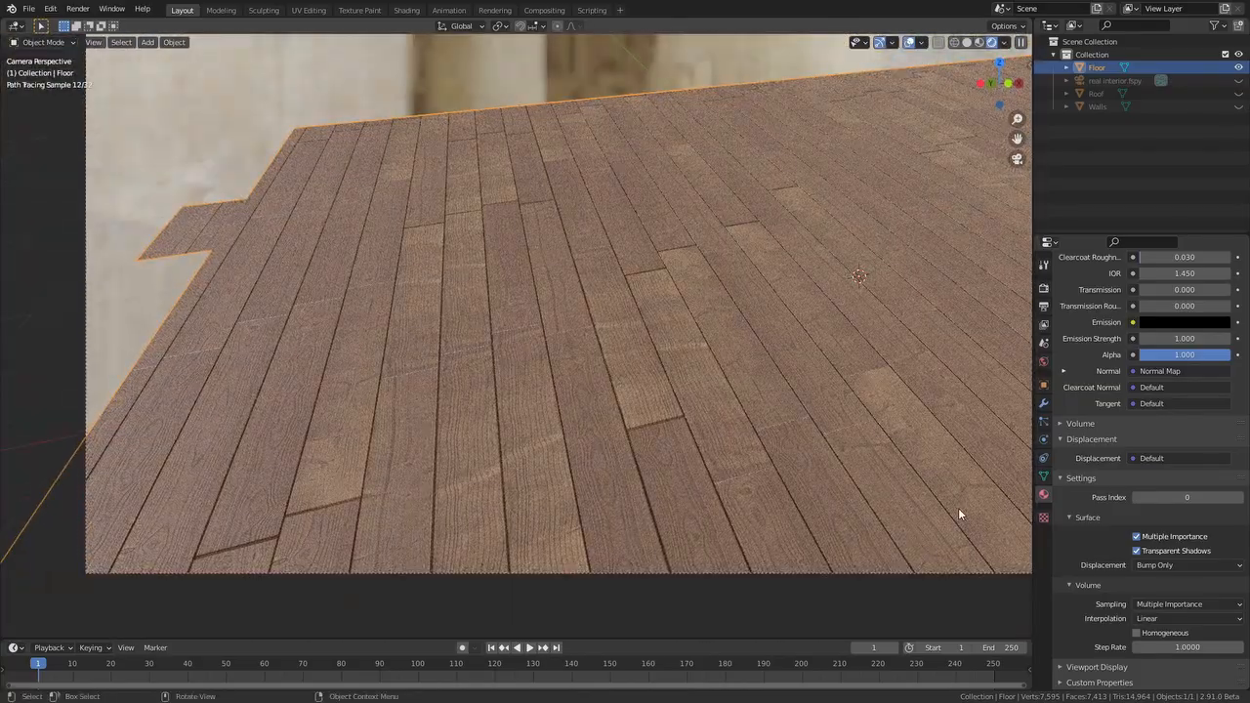
Step: Add a Noise Texture to the Walls material and tune the ramp contrast of the pattern
{"action": "left_click", "coordinate": [406, 9]}
{"action": "type", "text": "no"}
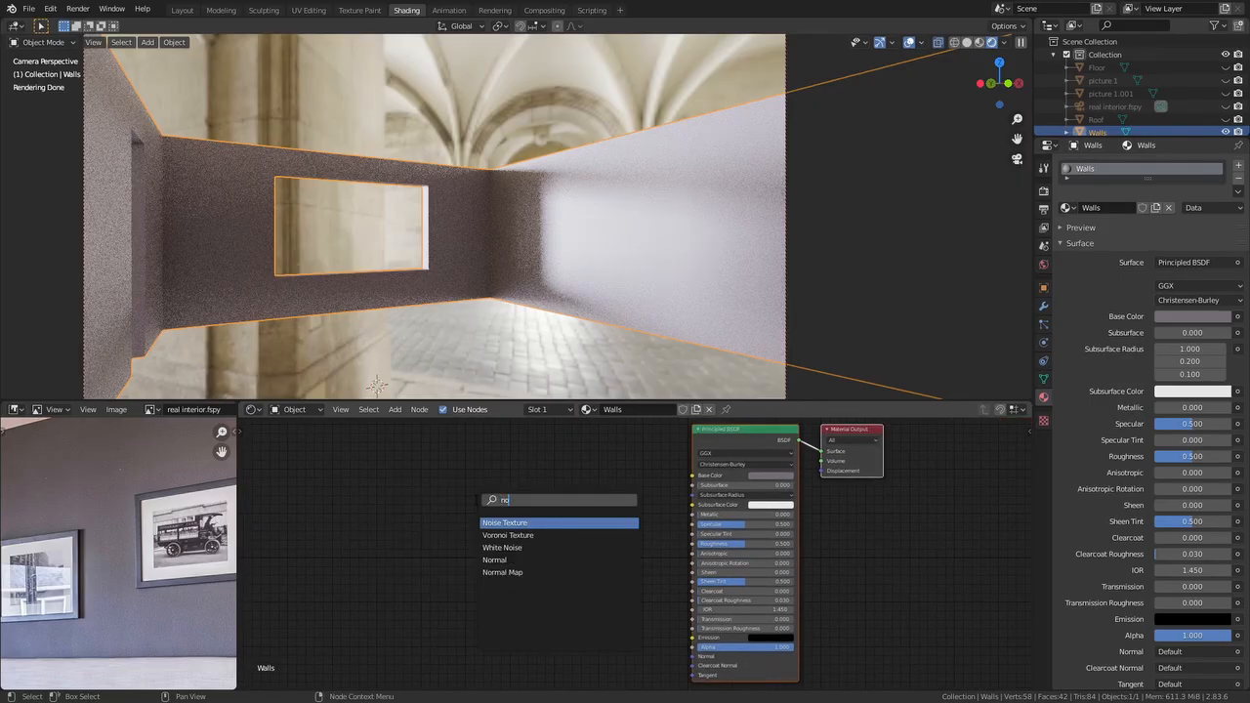
{"action": "left_click", "coordinate": [504, 522]}
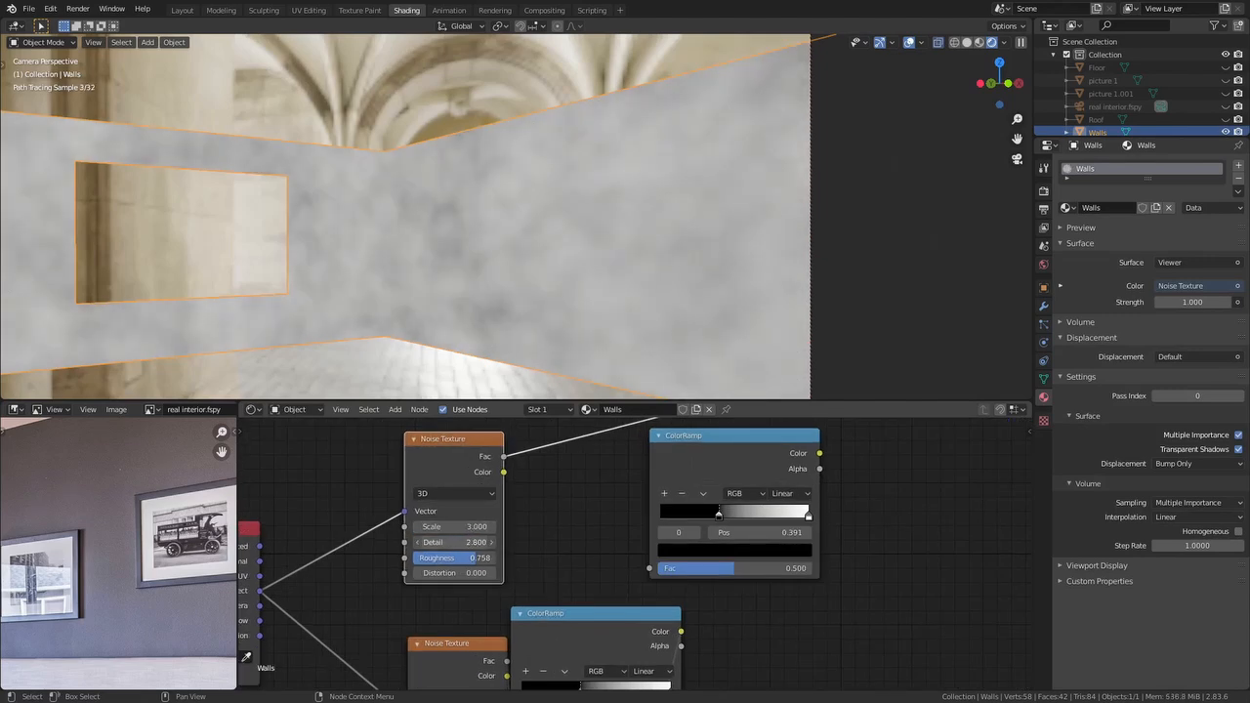
{"action": "left_click_drag", "start_coordinate": [719, 512], "coordinate": [750, 511]}
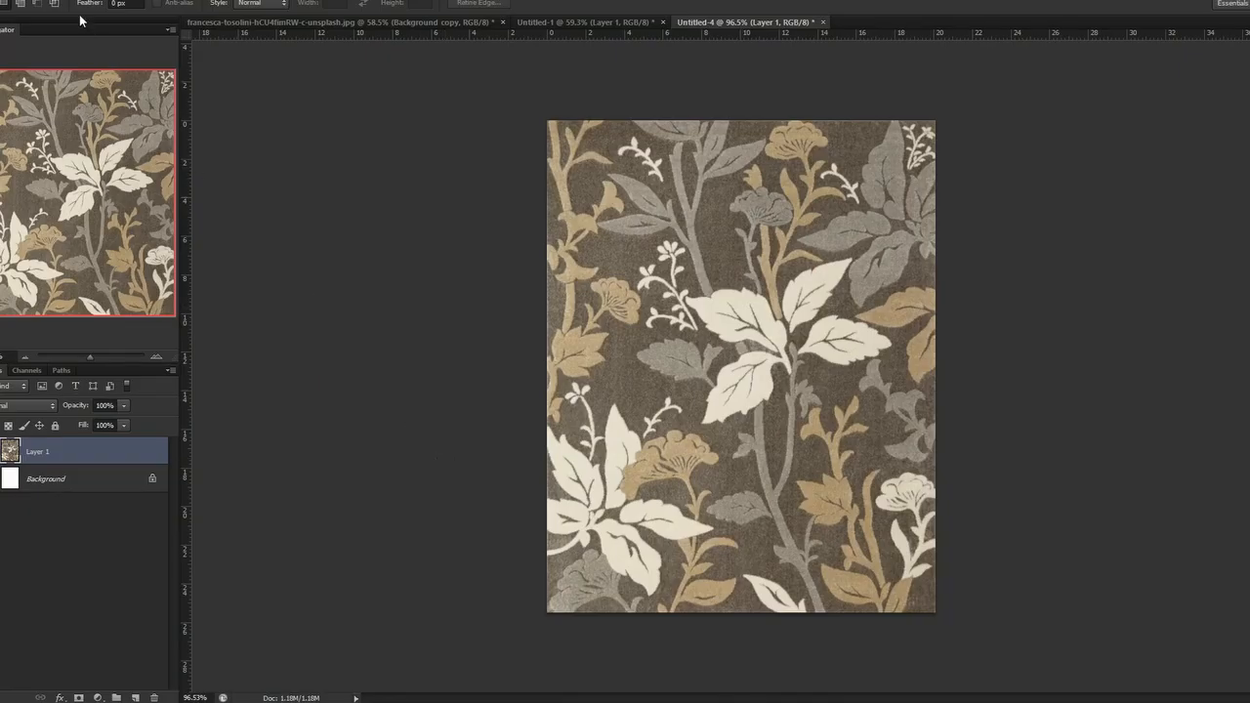
Step: Invert the rug pattern and raise midtone Red in Color Balance for warm brown tones
{"action": "left_click", "coordinate": [29, 4]}
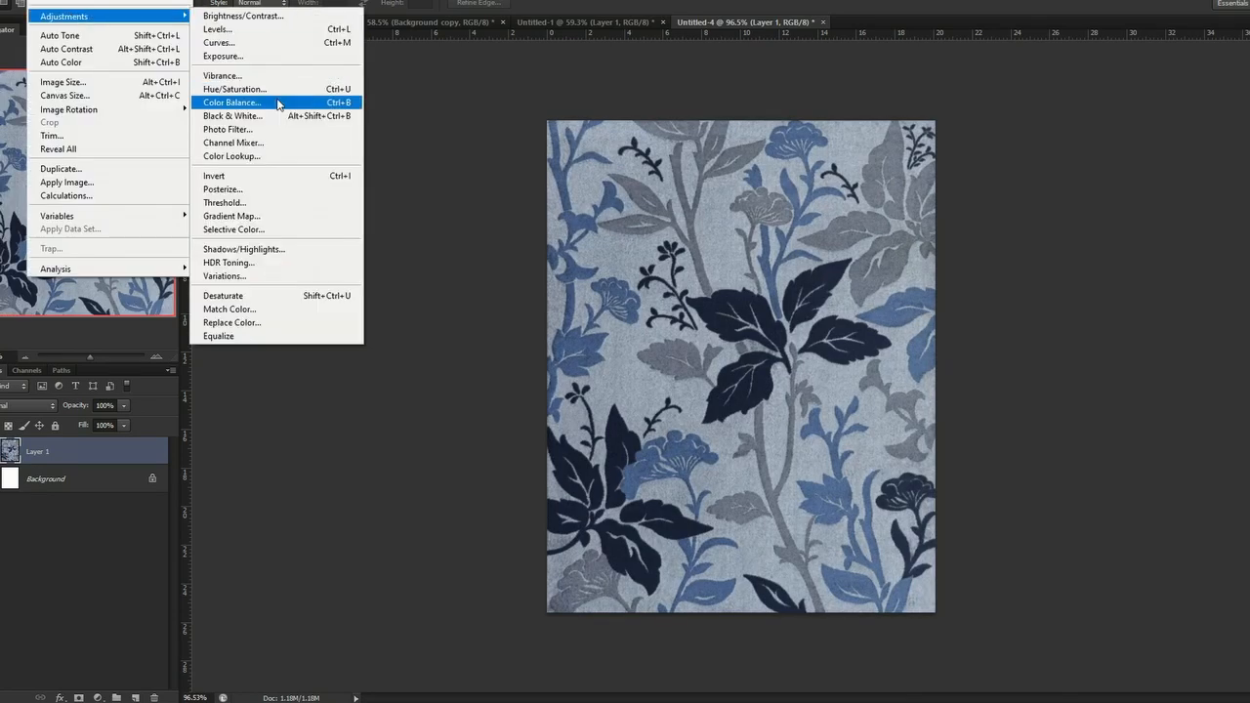
{"action": "left_click", "coordinate": [231, 101]}
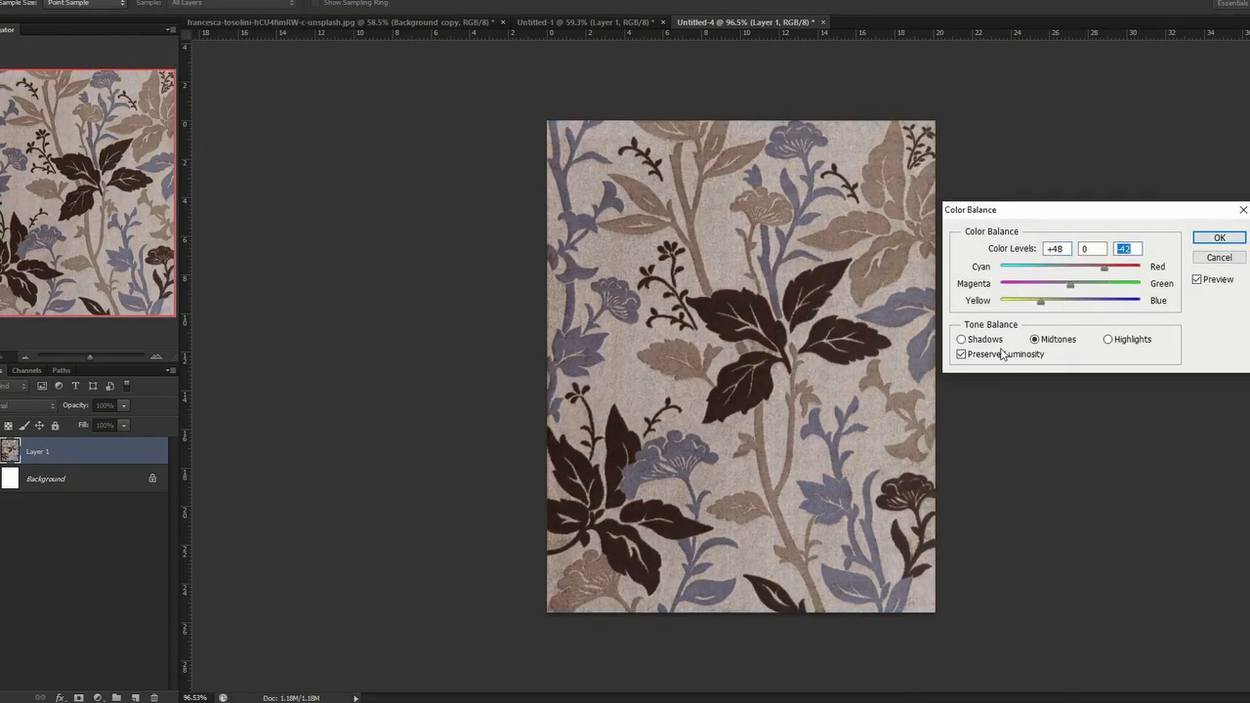
{"action": "left_click", "coordinate": [64, 15]}
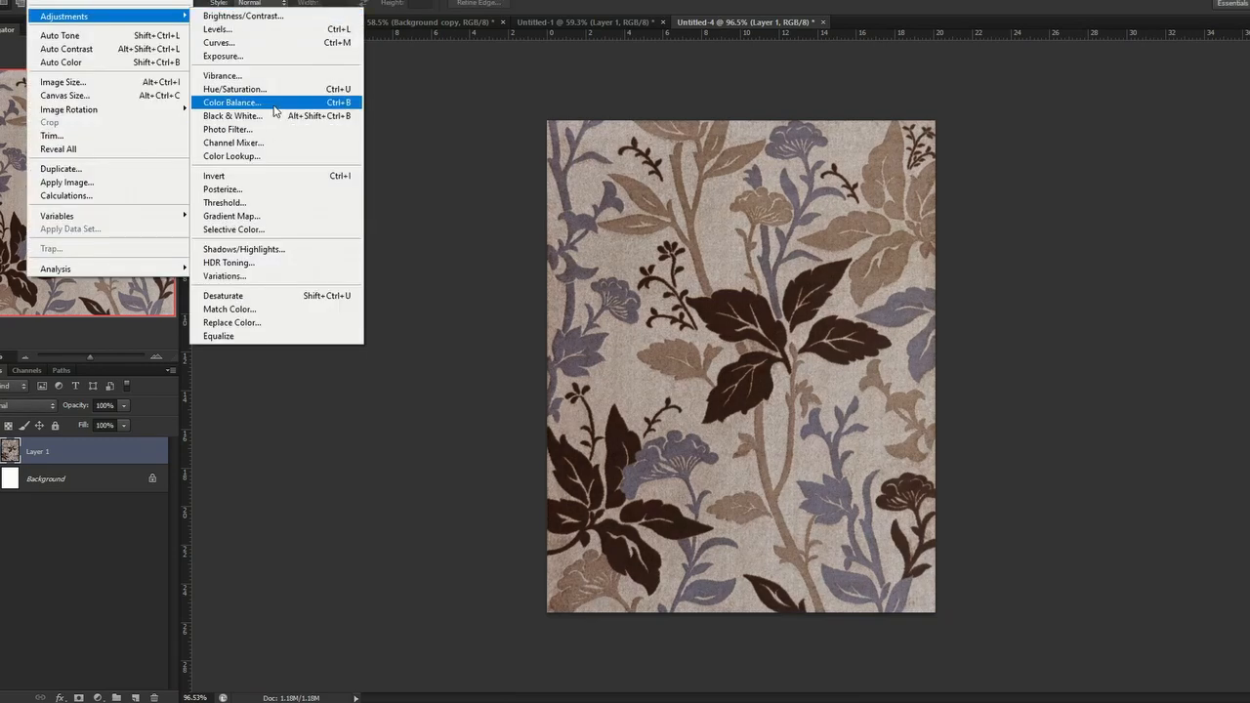
{"action": "left_click", "coordinate": [235, 90]}
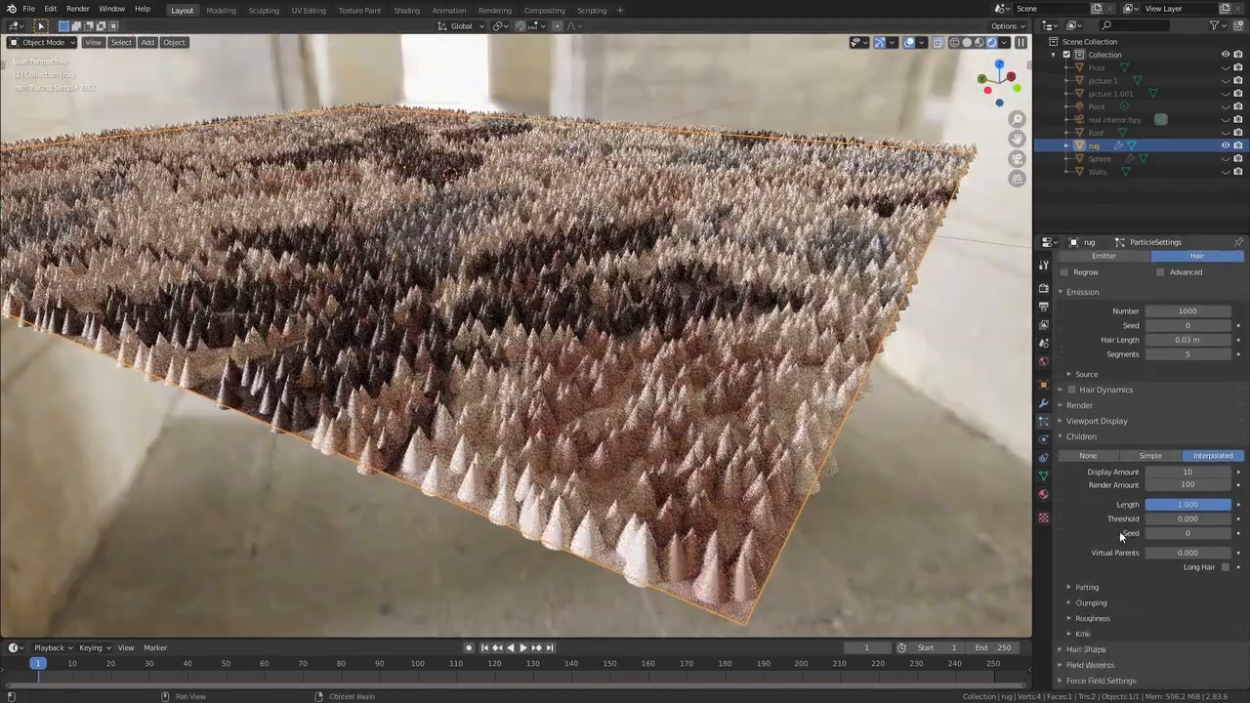
Step: Give the rug's hair fibres random roughness and a kink style for a dense carpet look
{"action": "scroll", "scroll_direction": "down", "scroll_amount": 3}
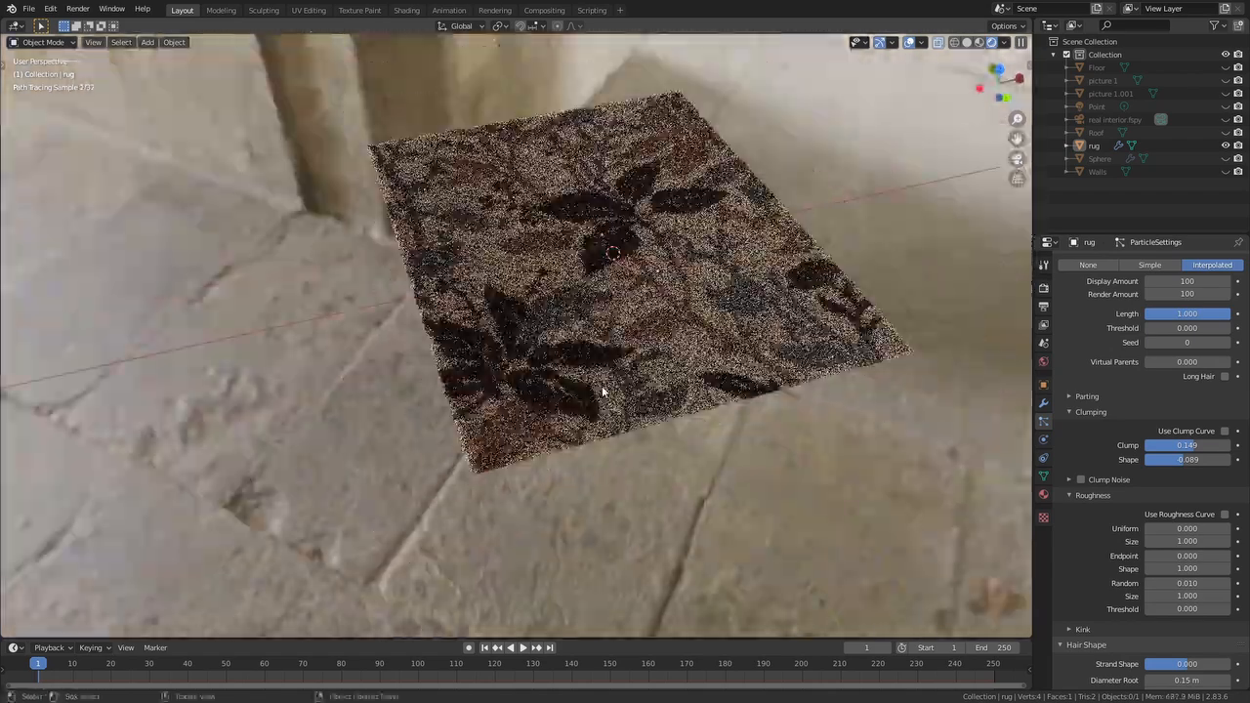
{"action": "left_click", "coordinate": [1184, 481]}
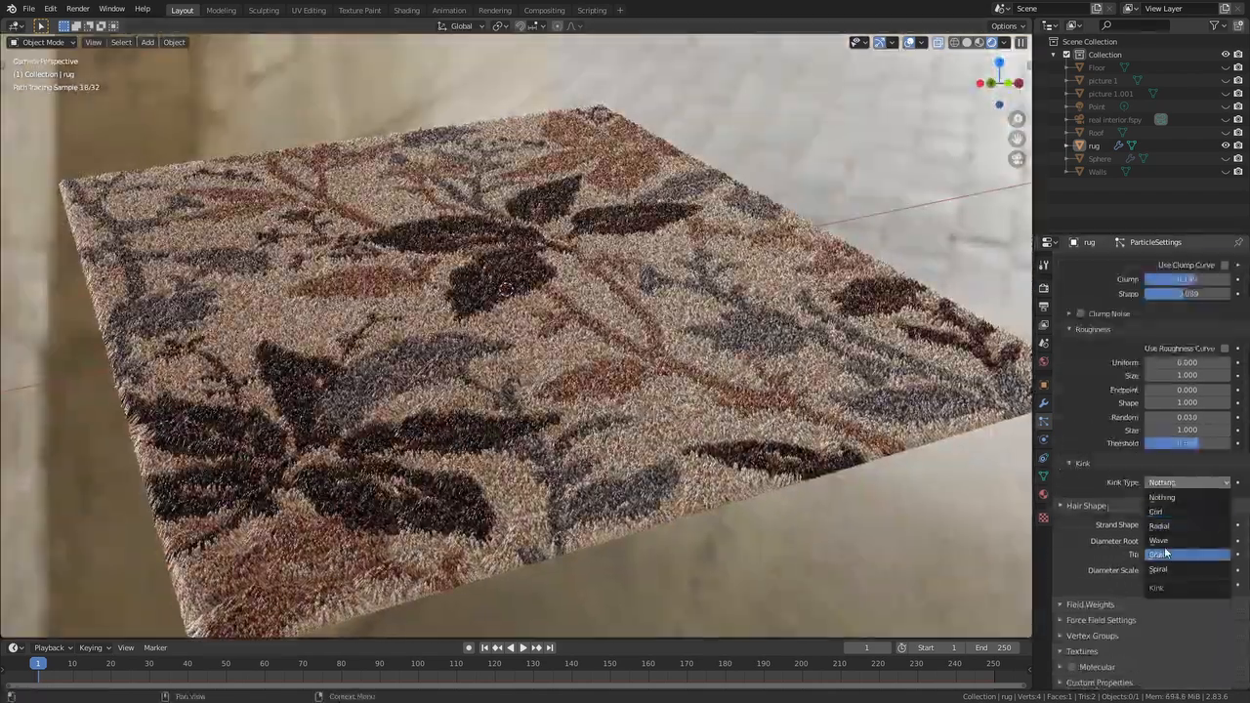
{"action": "left_click", "coordinate": [1158, 539]}
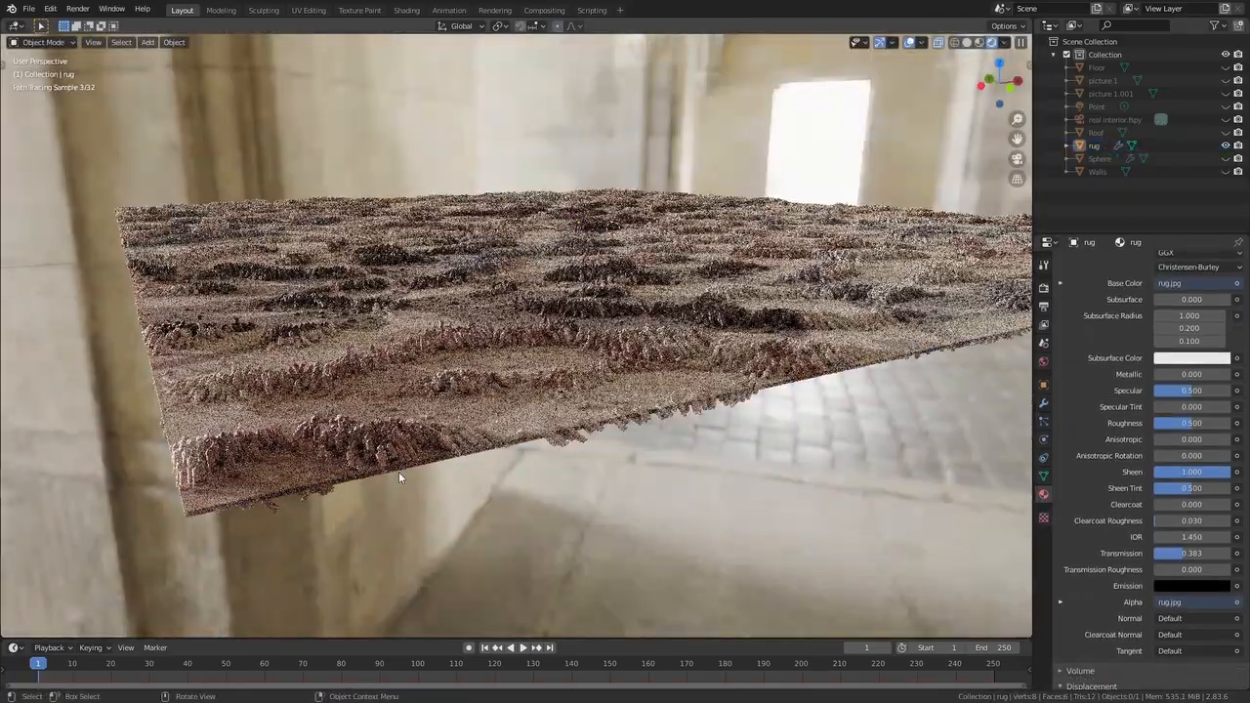
{"action": "key", "text": "Tab"}
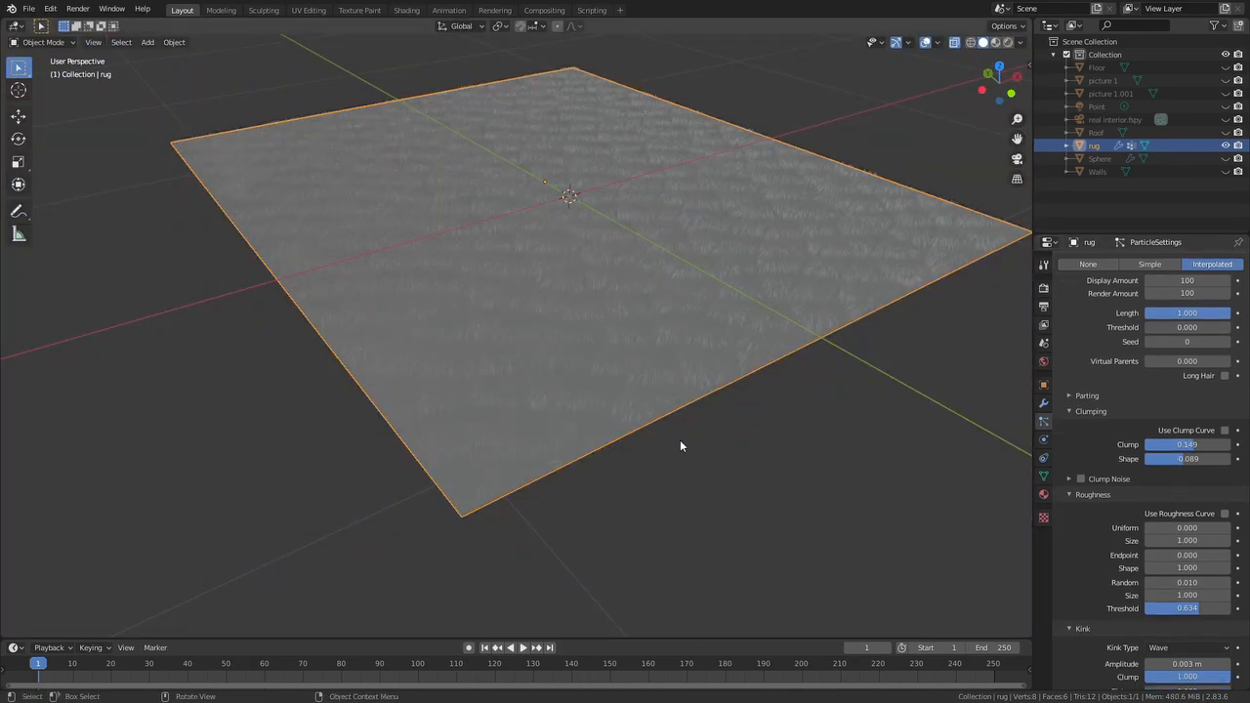
{"action": "left_click", "coordinate": [1007, 43]}
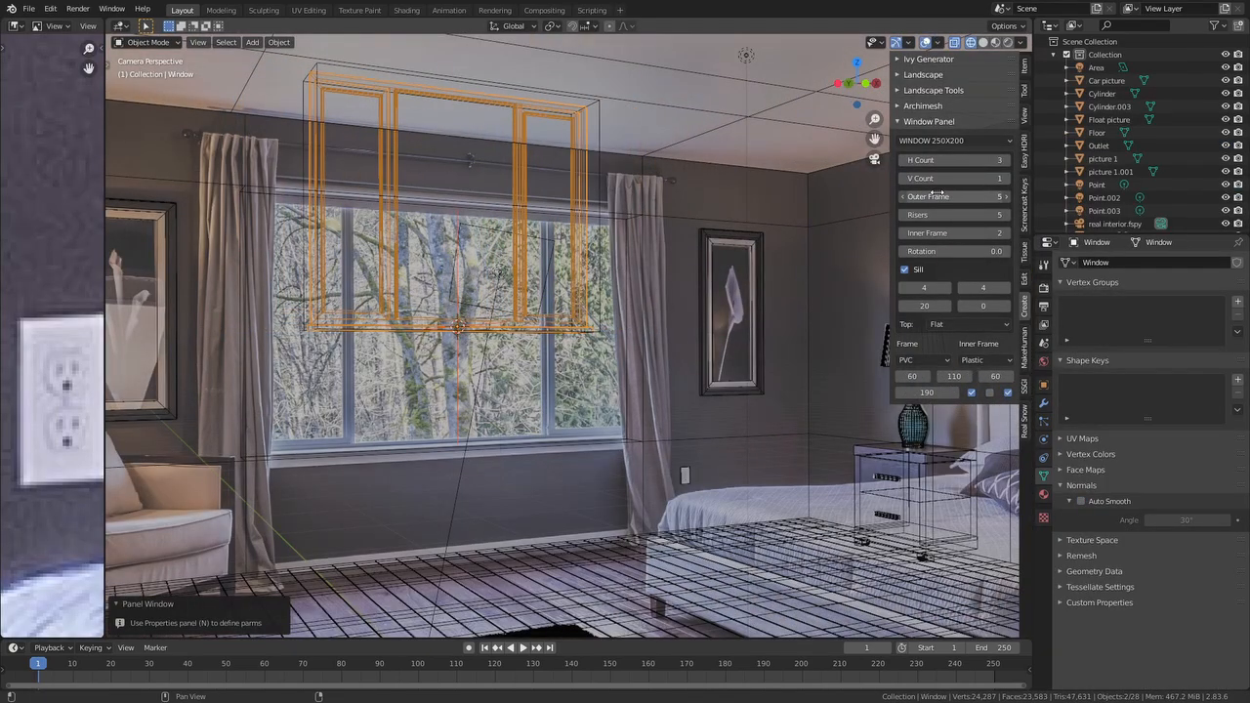
Step: Set the Window Panel's top from arched to Flat and lower the window into place
{"action": "left_click", "coordinate": [921, 359]}
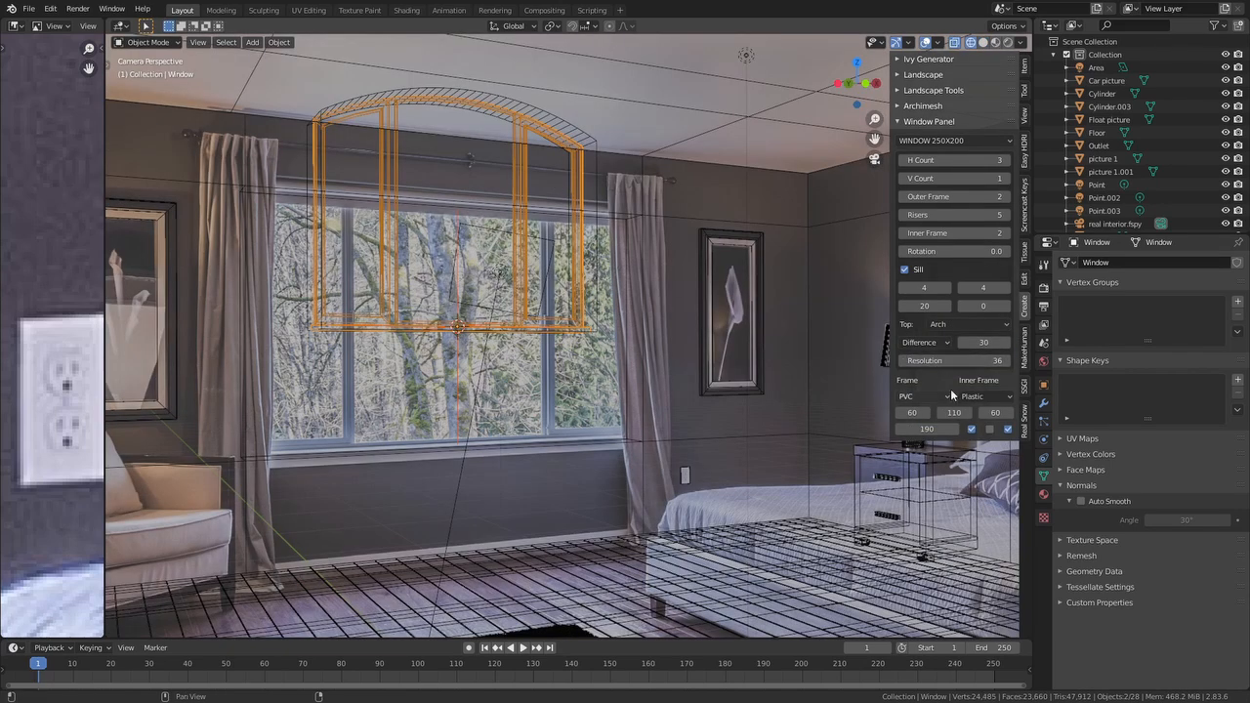
{"action": "left_click", "coordinate": [967, 324]}
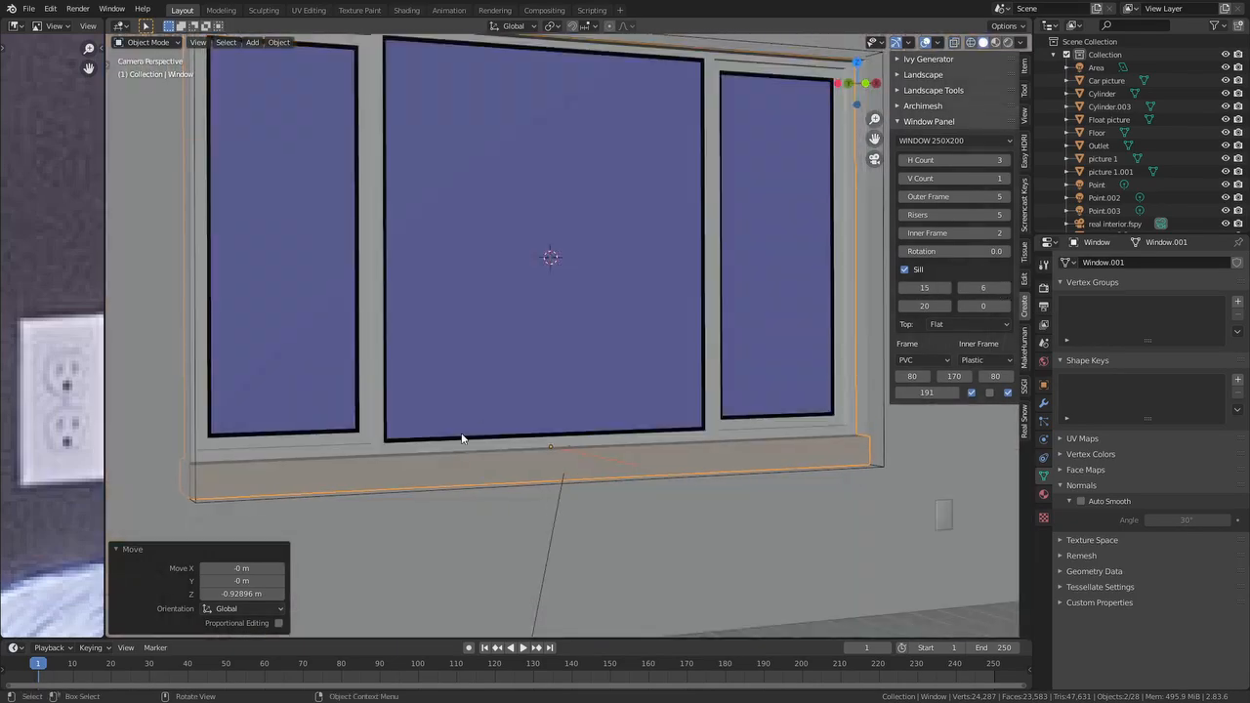
{"action": "left_click", "coordinate": [1010, 43]}
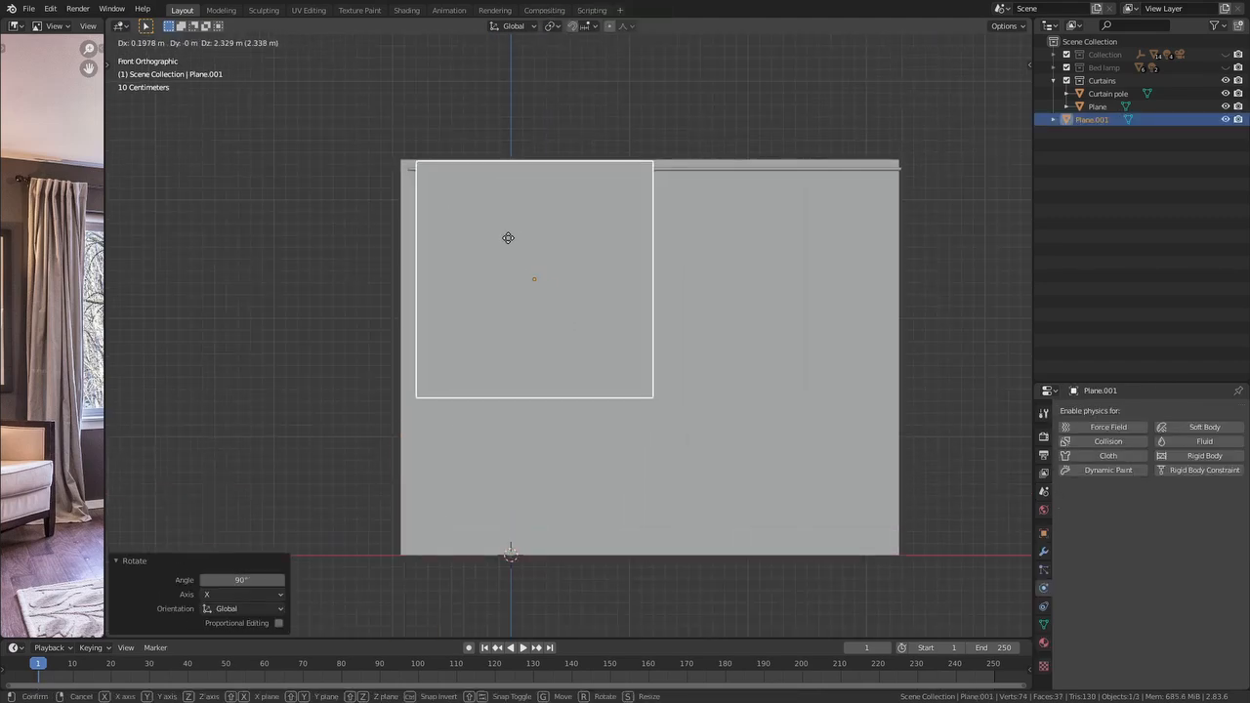
Step: Rotate Plane.001 upright 90° on X and move it to the floor's back edge
{"action": "key", "text": "Tab"}
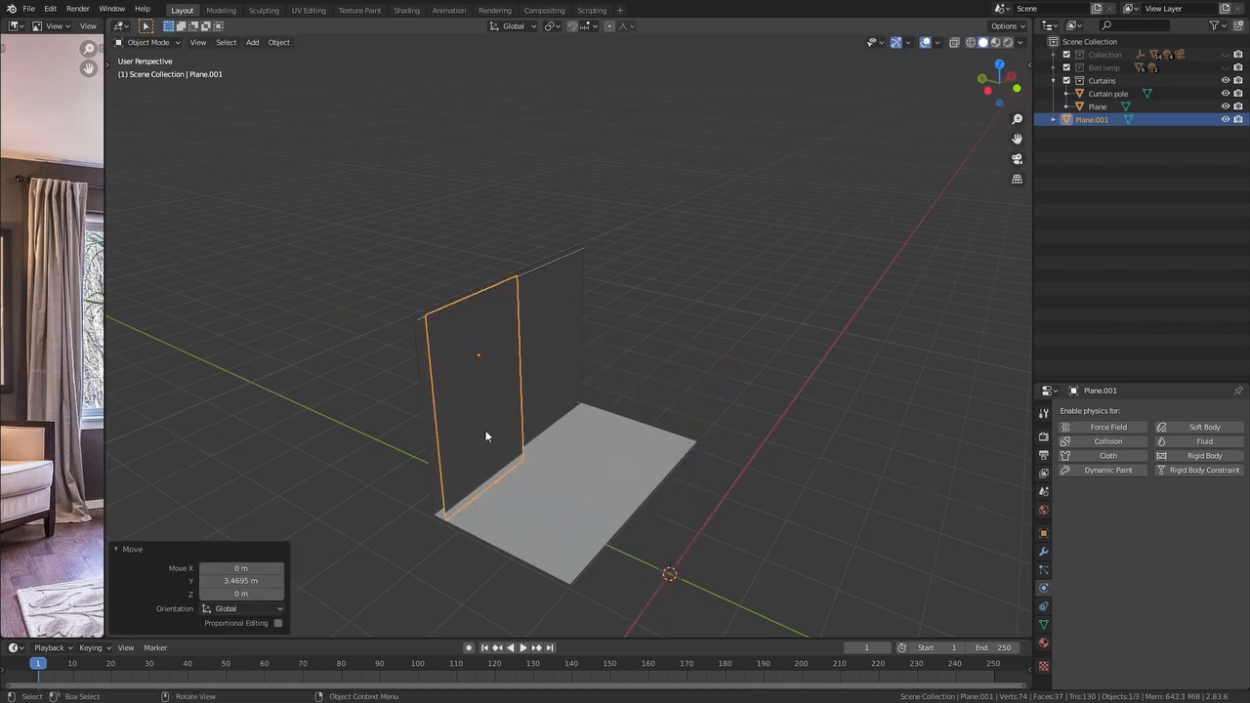
{"action": "key", "text": "Tab"}
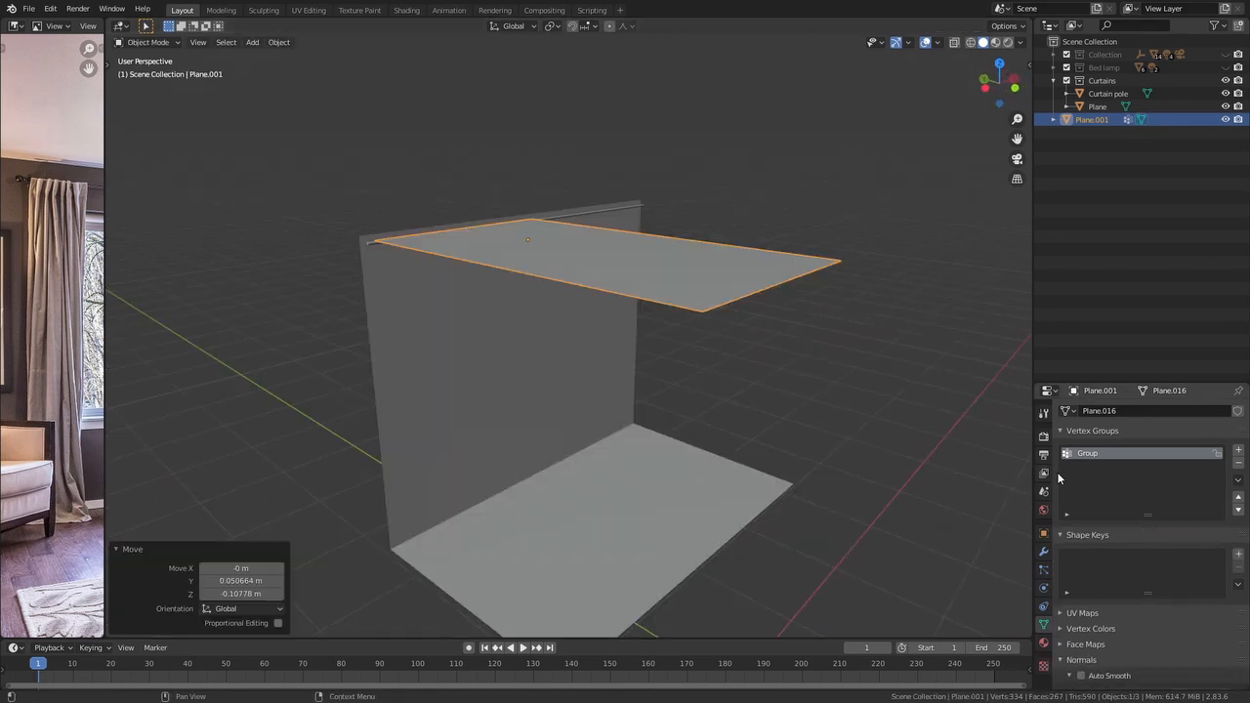
Step: Enable Cloth physics on the overhead plane with Shape Pin Group set to its vertex group
{"action": "left_click", "coordinate": [1043, 590]}
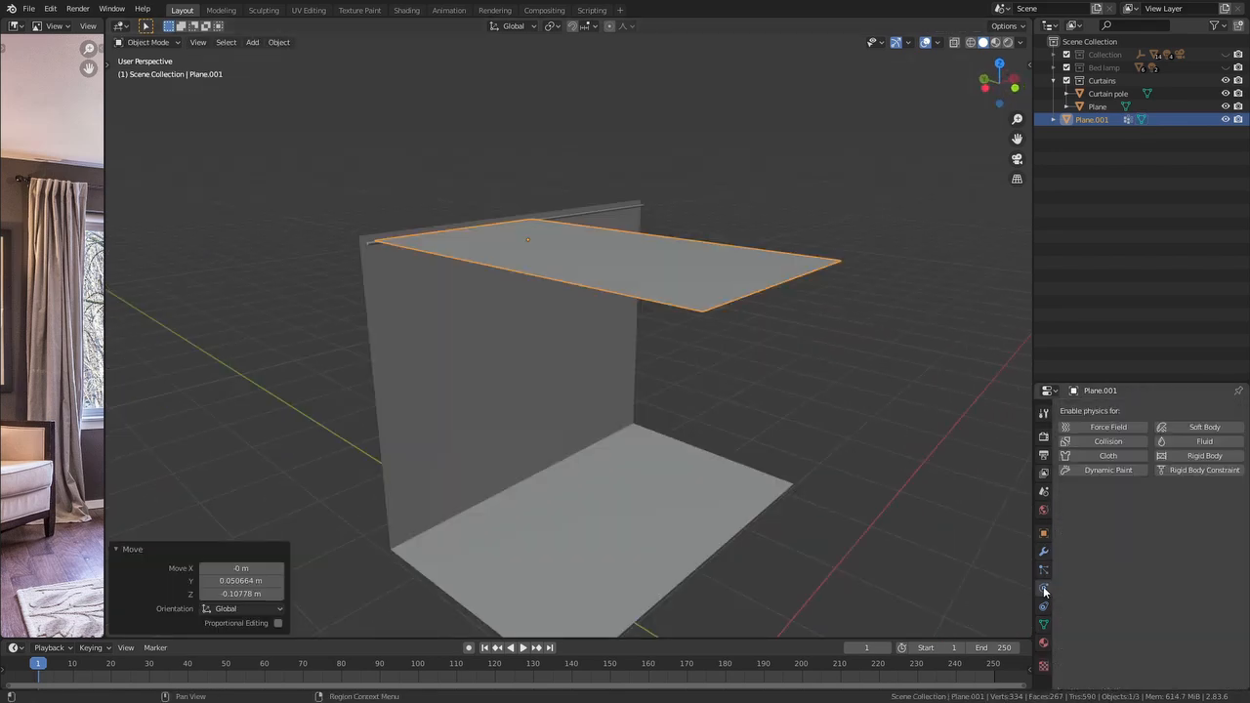
{"action": "mouse_move", "coordinate": [1120, 500]}
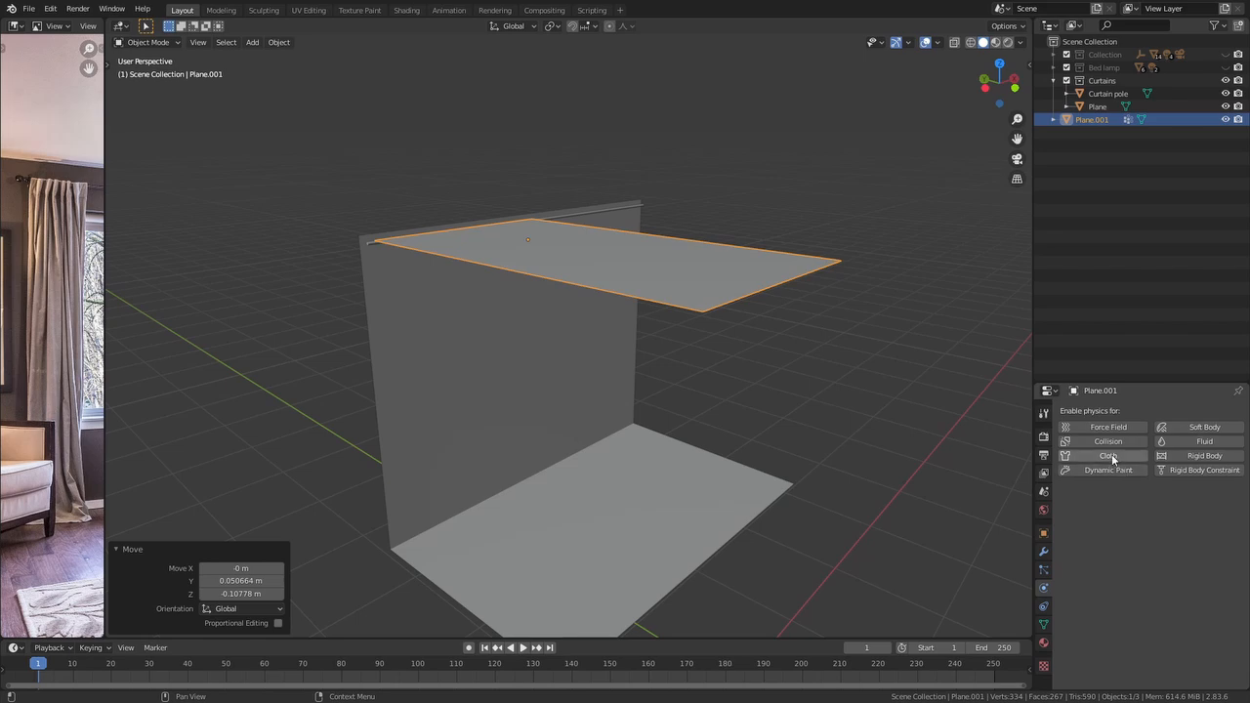
{"action": "left_click", "coordinate": [1095, 455]}
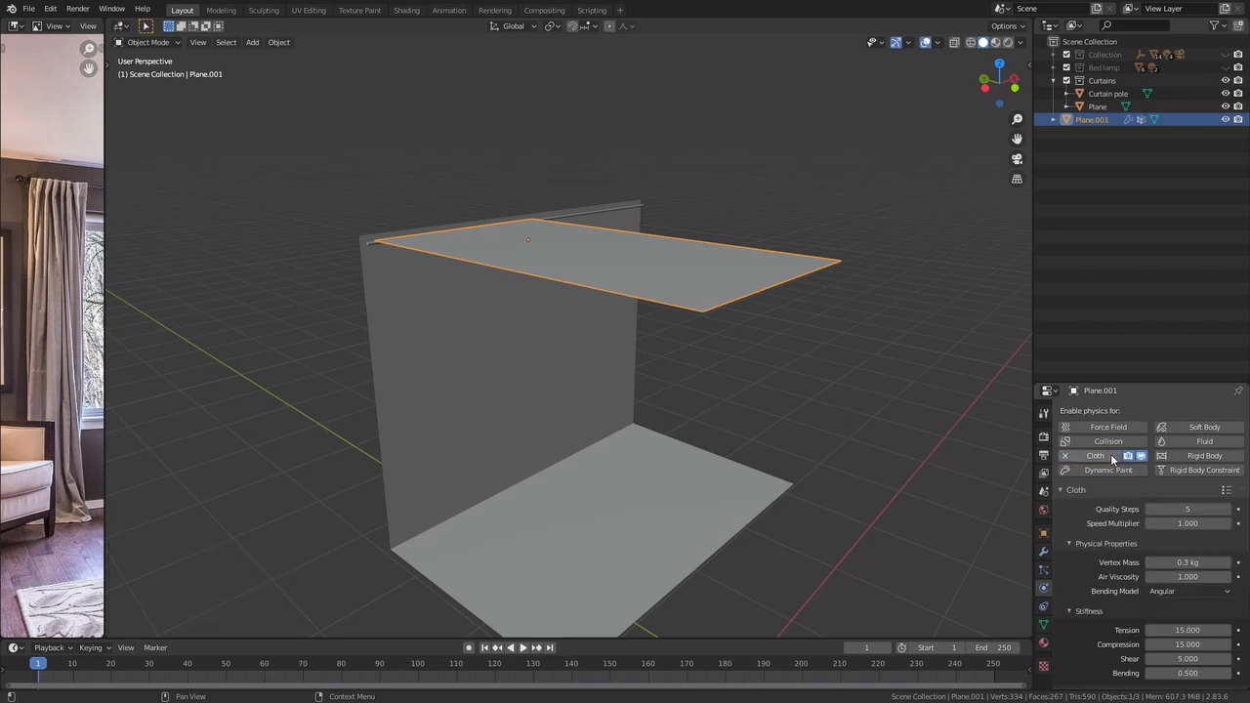
{"action": "scroll", "scroll_direction": "down", "scroll_amount": 3}
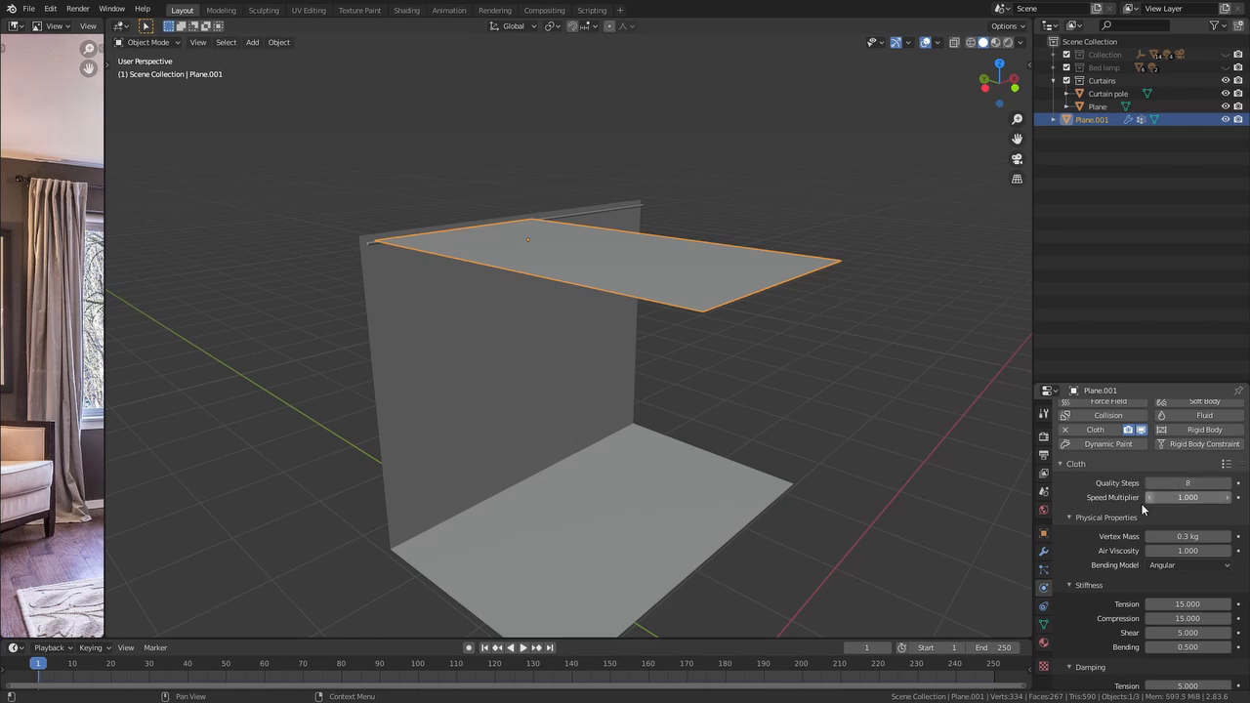
{"action": "scroll", "scroll_direction": "down", "scroll_amount": 3}
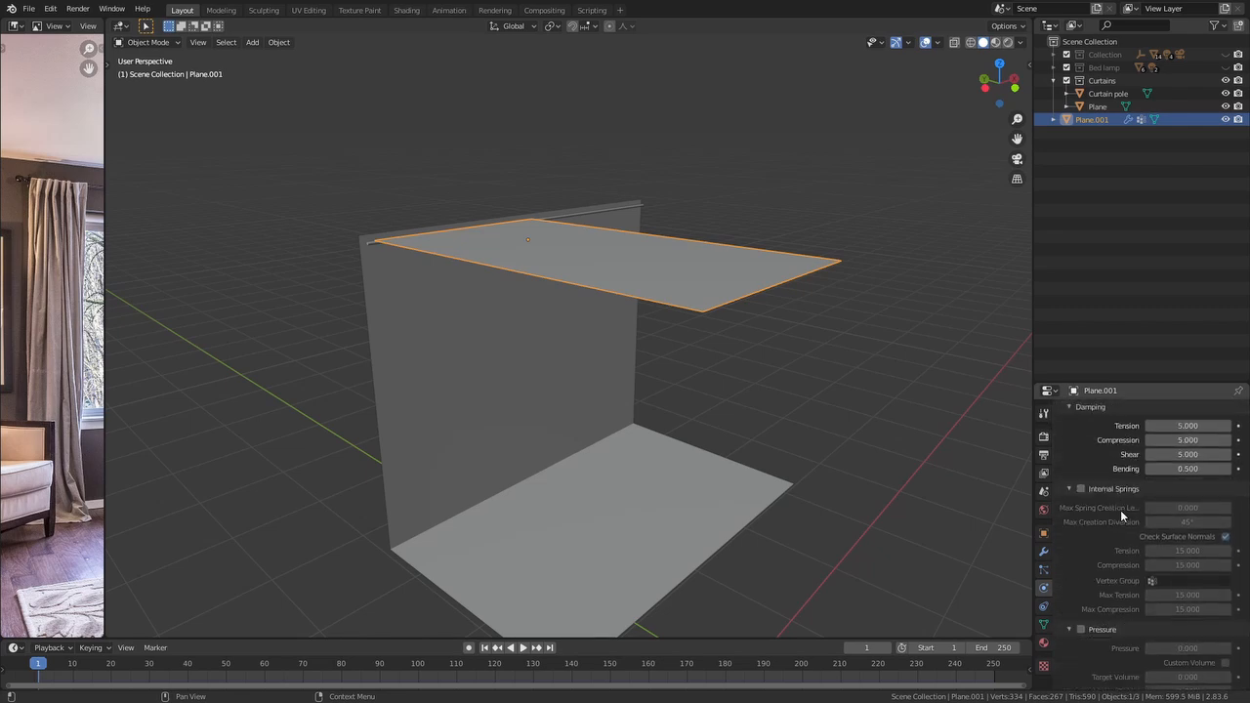
{"action": "scroll", "scroll_direction": "down", "scroll_amount": 3}
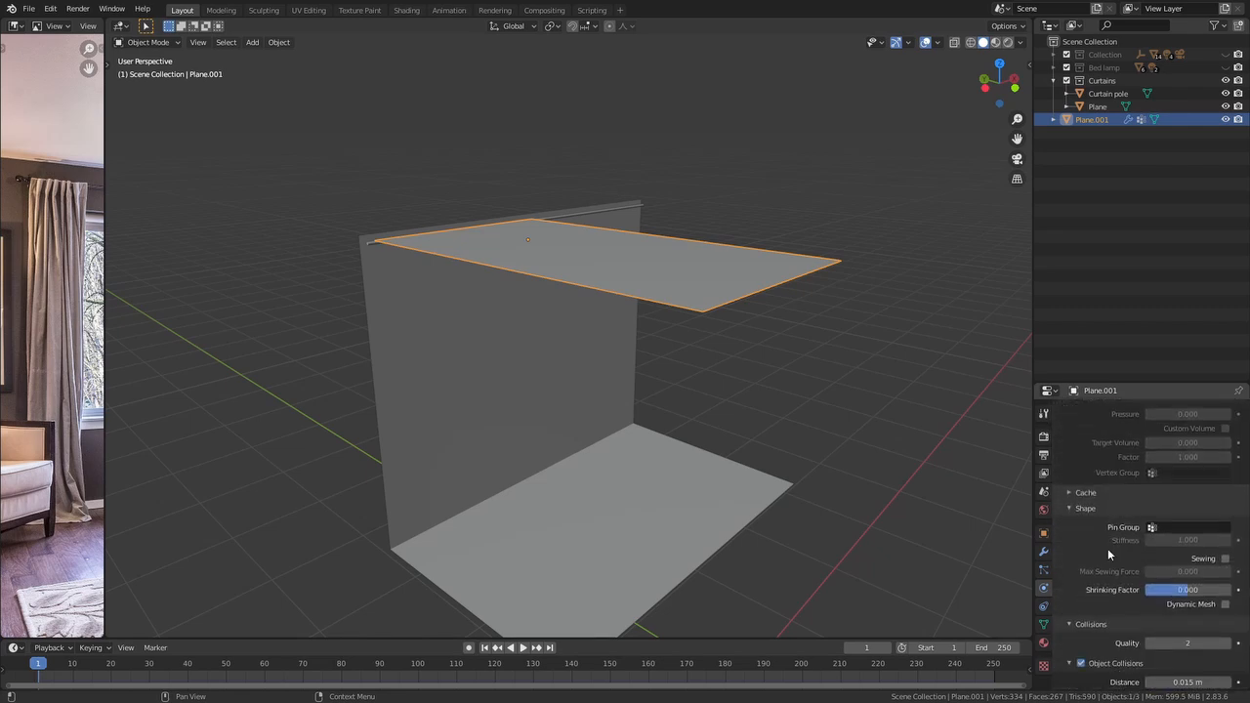
{"action": "left_click", "coordinate": [1187, 527]}
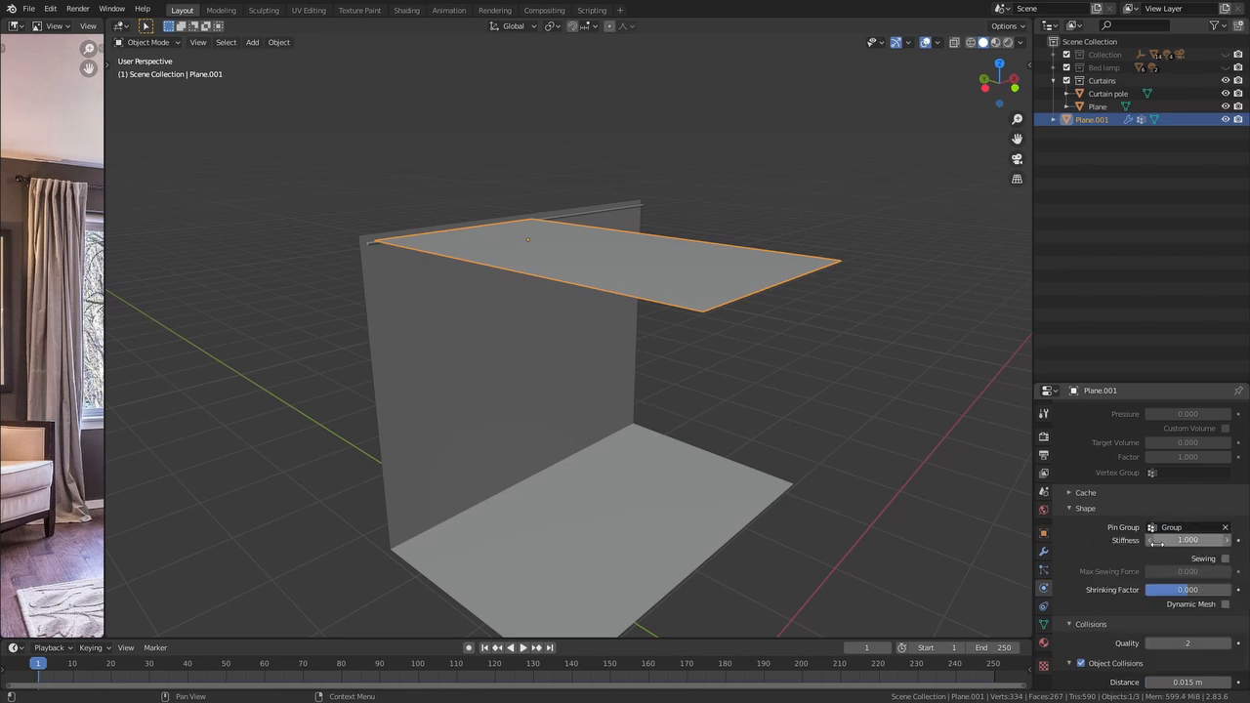
{"action": "scroll", "scroll_direction": "down", "scroll_amount": 3}
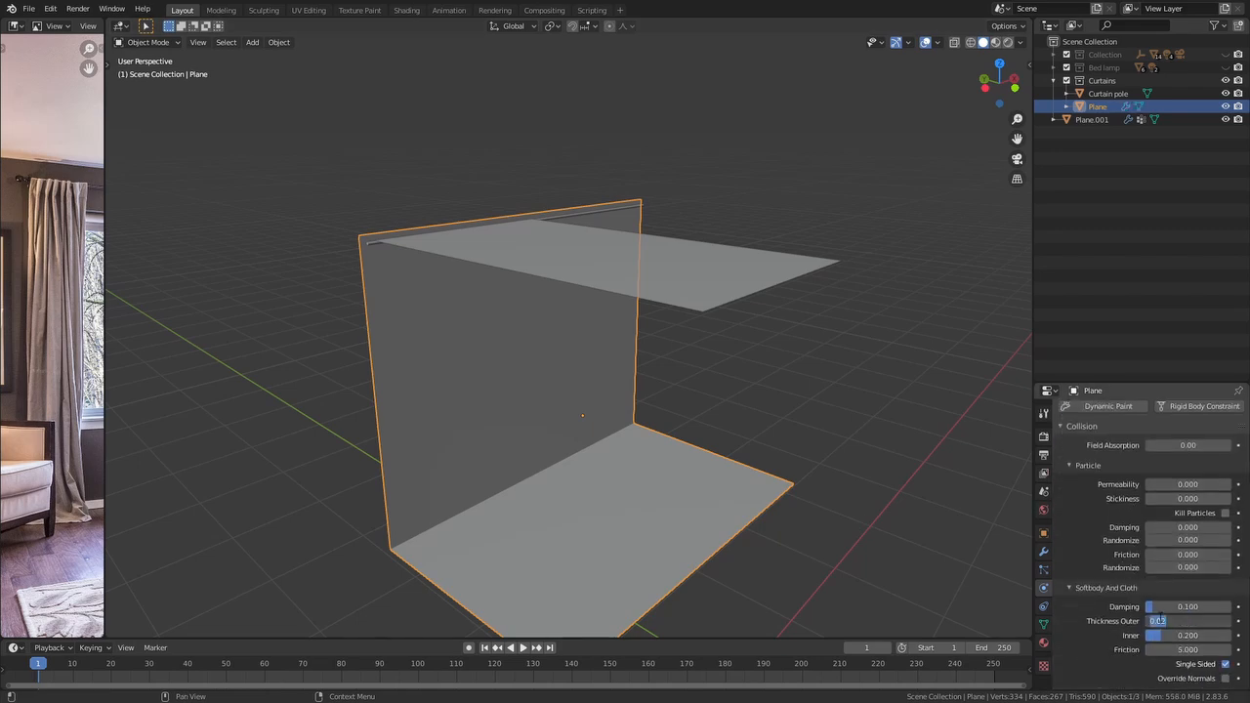
Step: Add a Subdivision Surface modifier to Plane.001 and play the cloth draping over the wall
{"action": "left_click", "coordinate": [508, 649]}
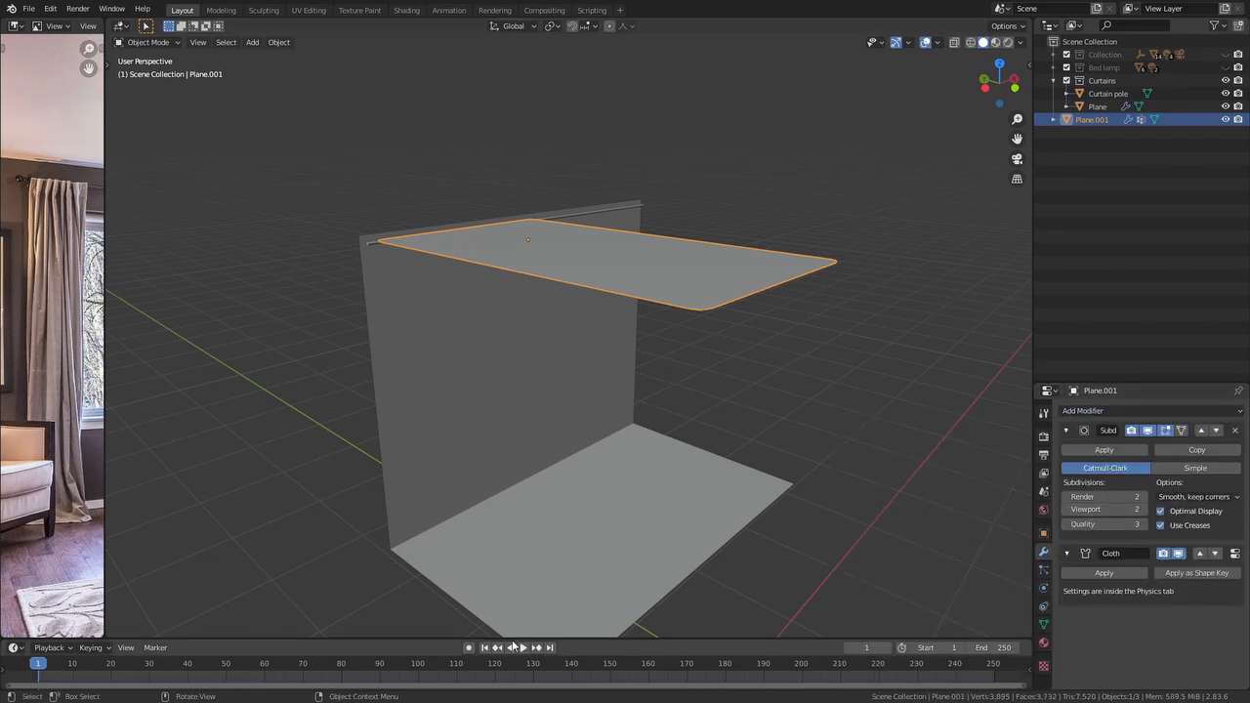
{"action": "left_click", "coordinate": [522, 649]}
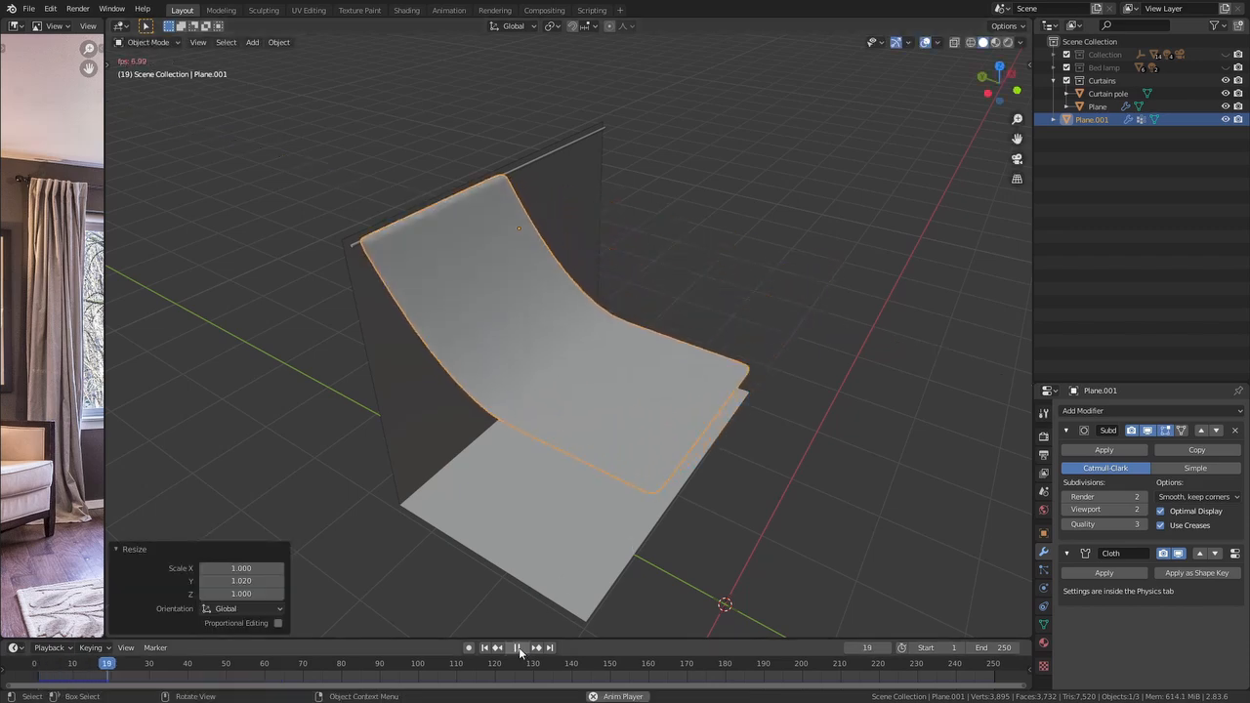
{"action": "left_click", "coordinate": [485, 648]}
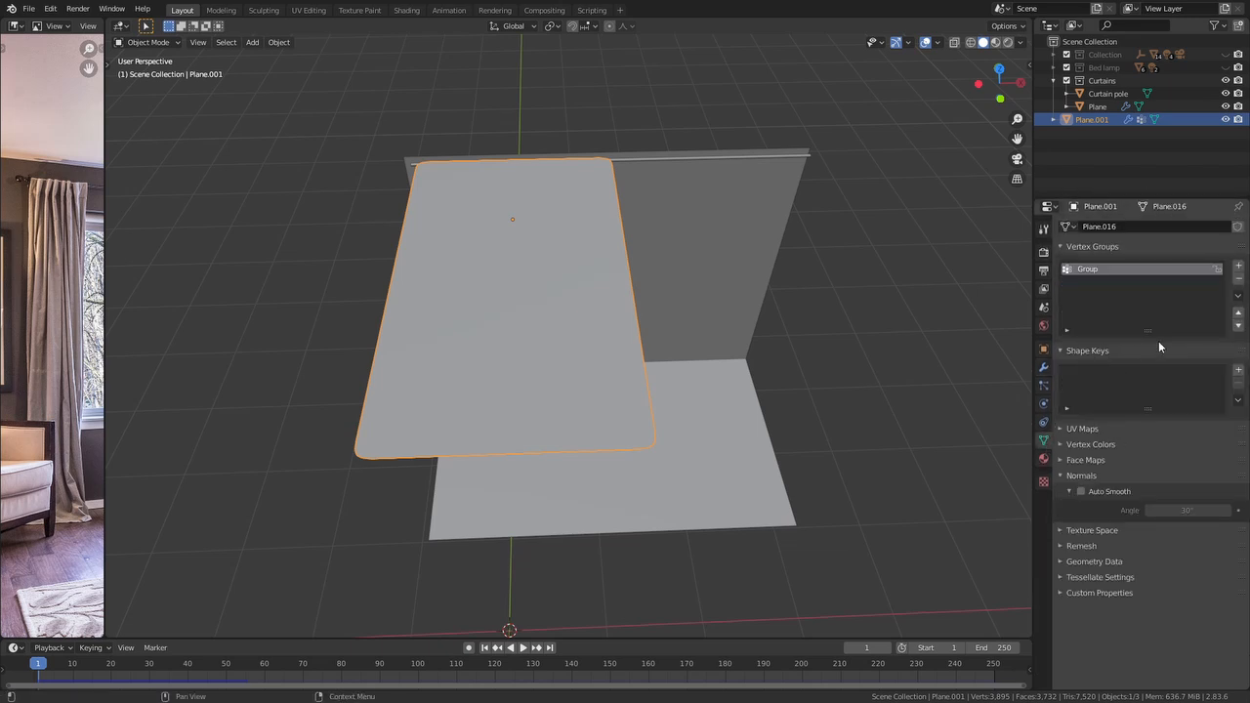
Step: Add Basis and Key 1 shape keys and scale all vertices narrow along X for Key 1
{"action": "left_click", "coordinate": [1239, 371]}
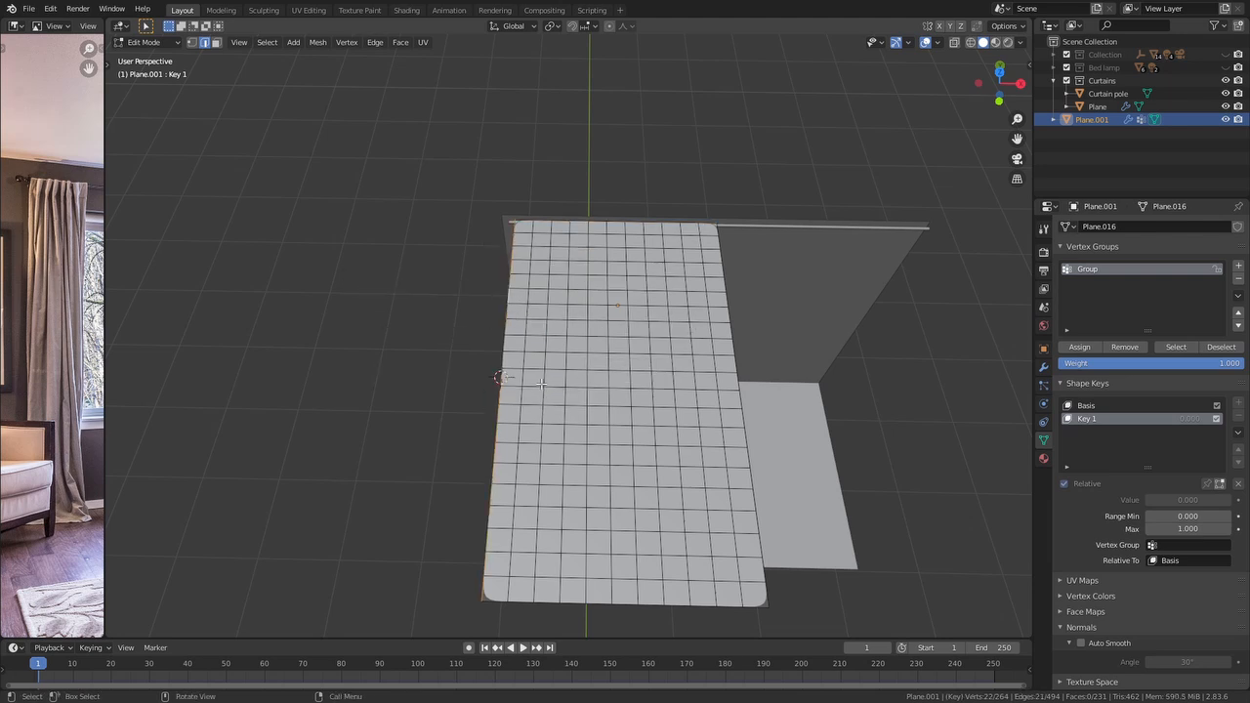
{"action": "left_click", "coordinate": [551, 28]}
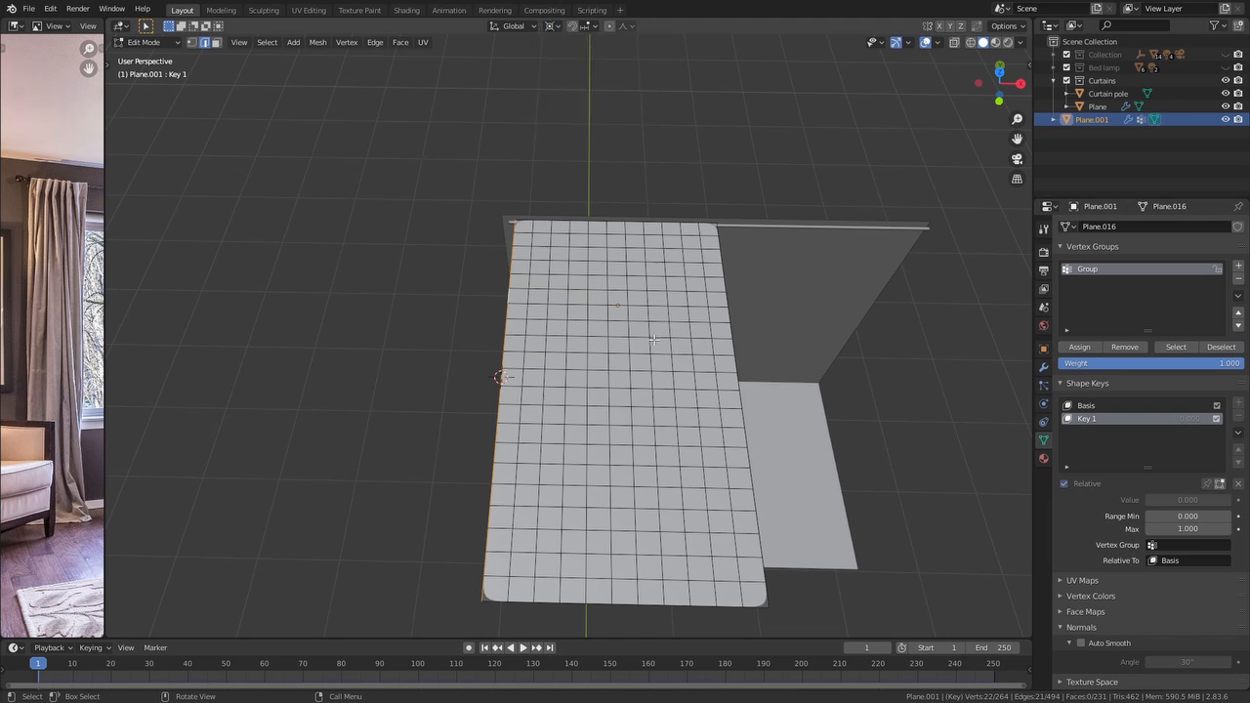
{"action": "key", "text": "a"}
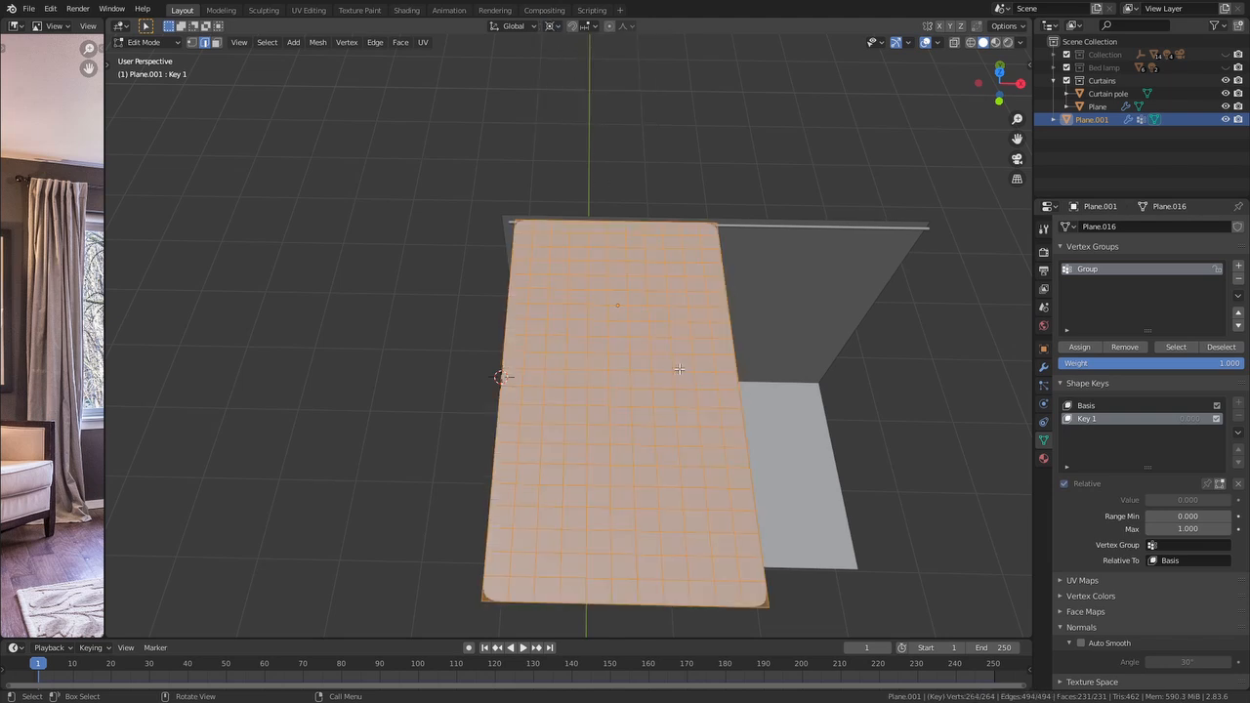
{"action": "key", "text": "s"}
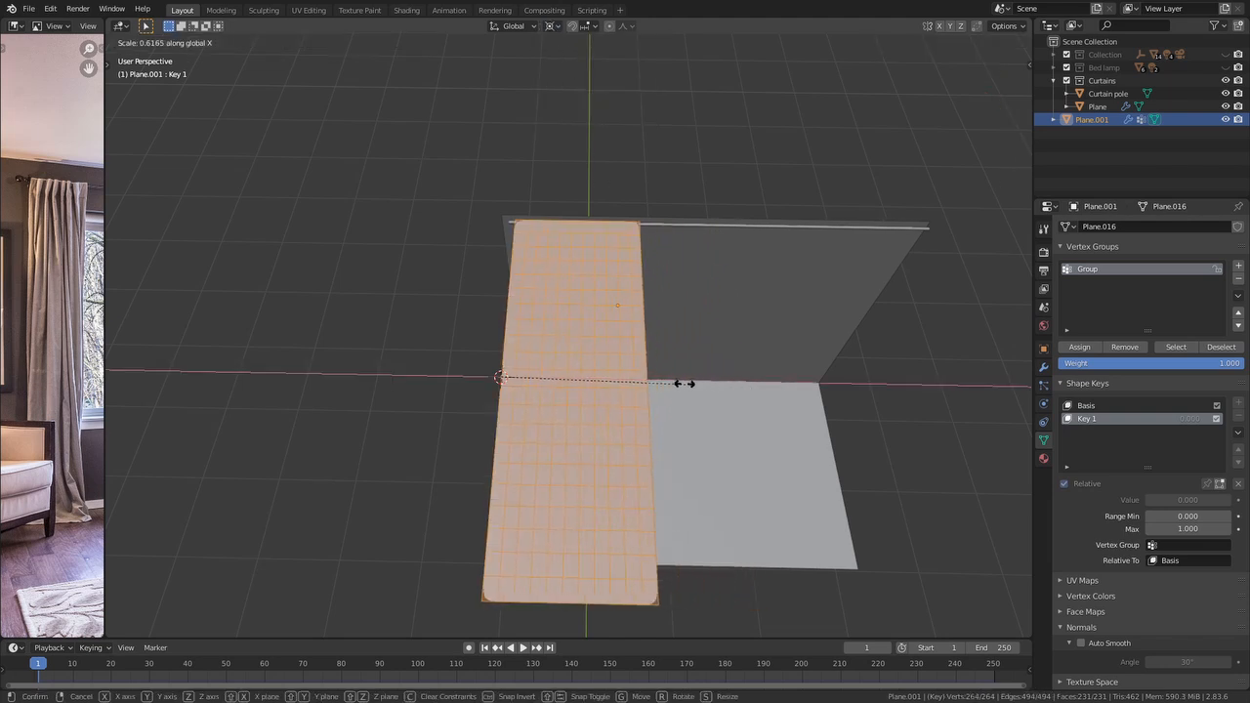
{"action": "left_click", "coordinate": [623, 379]}
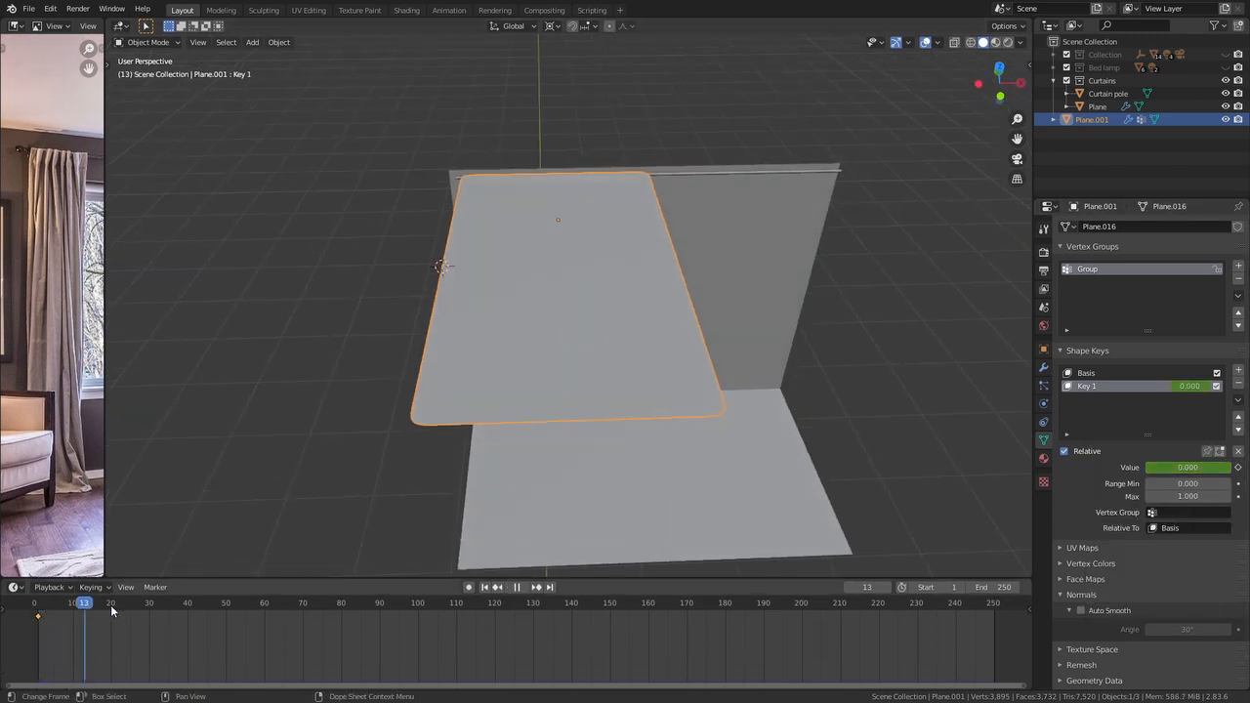
Step: Keyframe Key 1's value and simulate the plane into a gathered hanging curtain
{"action": "right_click", "coordinate": [1187, 467]}
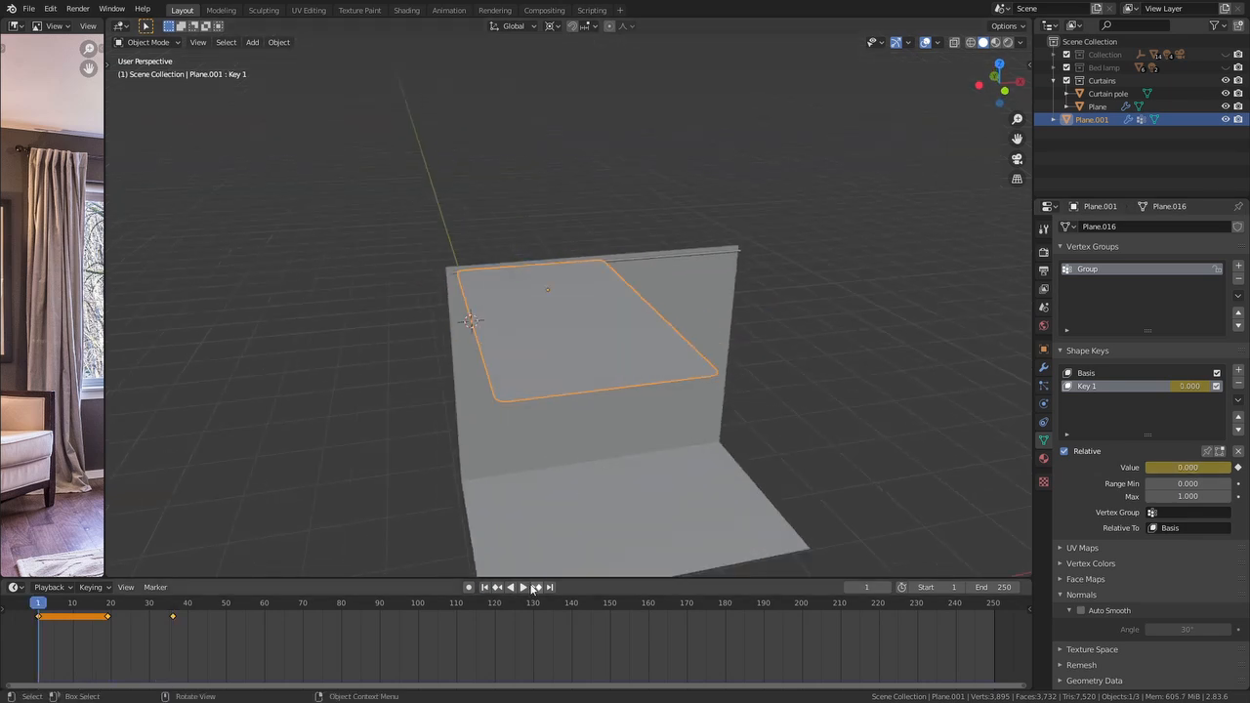
{"action": "left_click", "coordinate": [523, 586]}
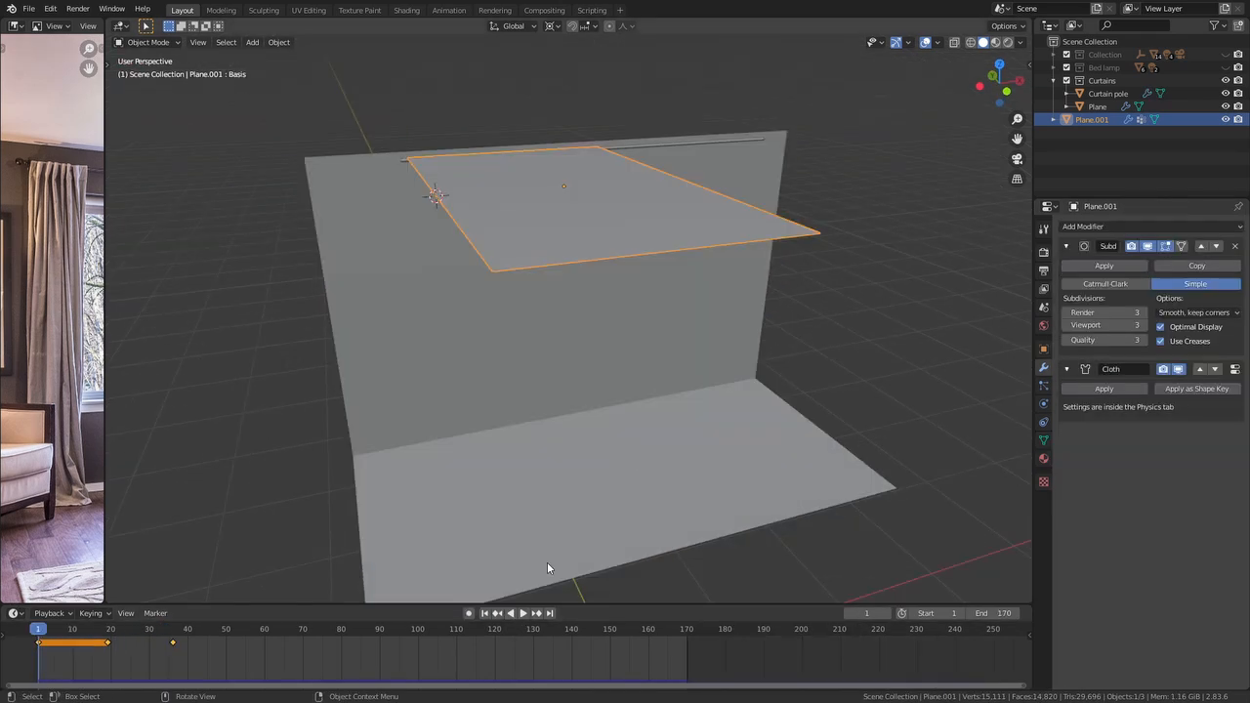
{"action": "left_click", "coordinate": [510, 614]}
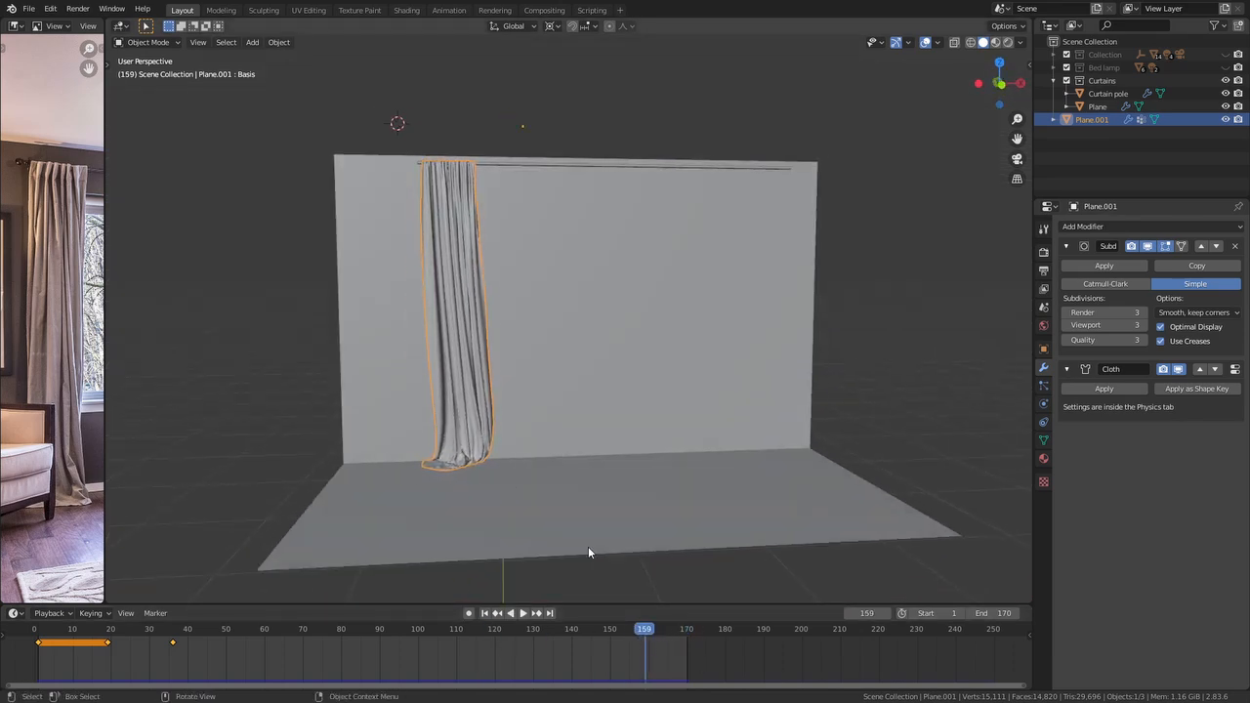
Step: Remove the curtain's shape keys and apply the Cloth modifier as real geometry
{"action": "left_click", "coordinate": [1103, 265]}
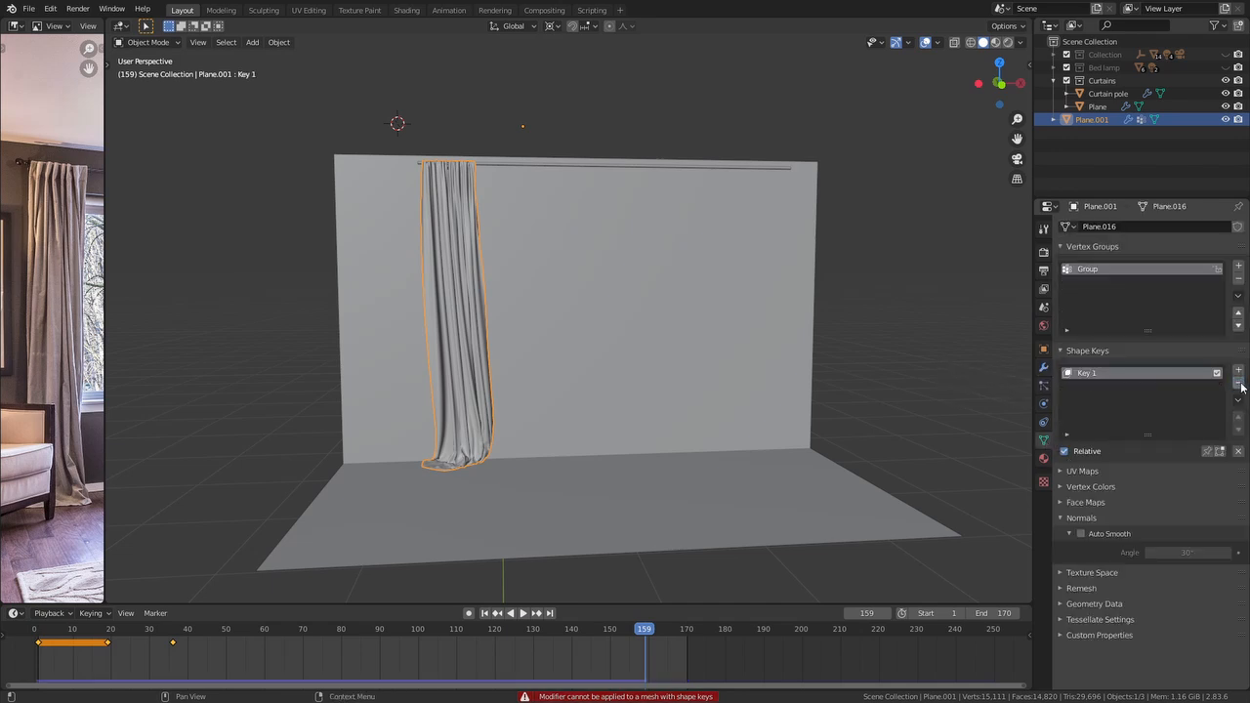
{"action": "left_click", "coordinate": [1043, 367]}
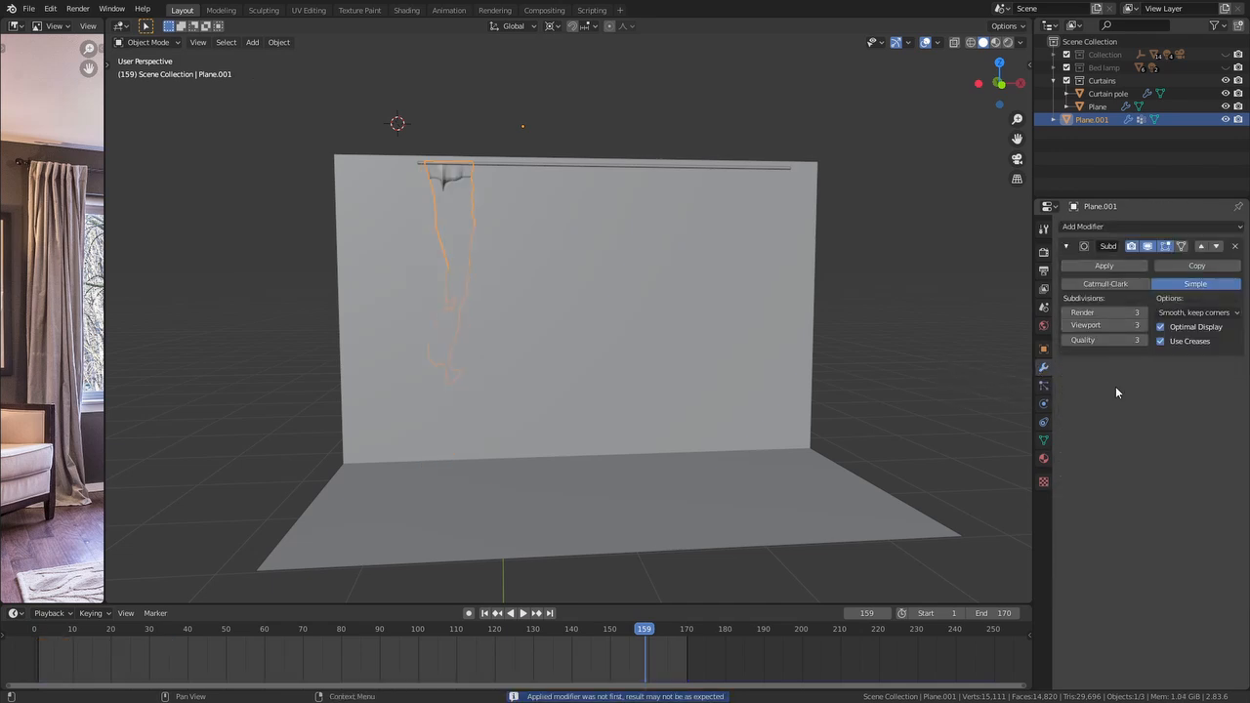
{"action": "left_click", "coordinate": [1104, 266]}
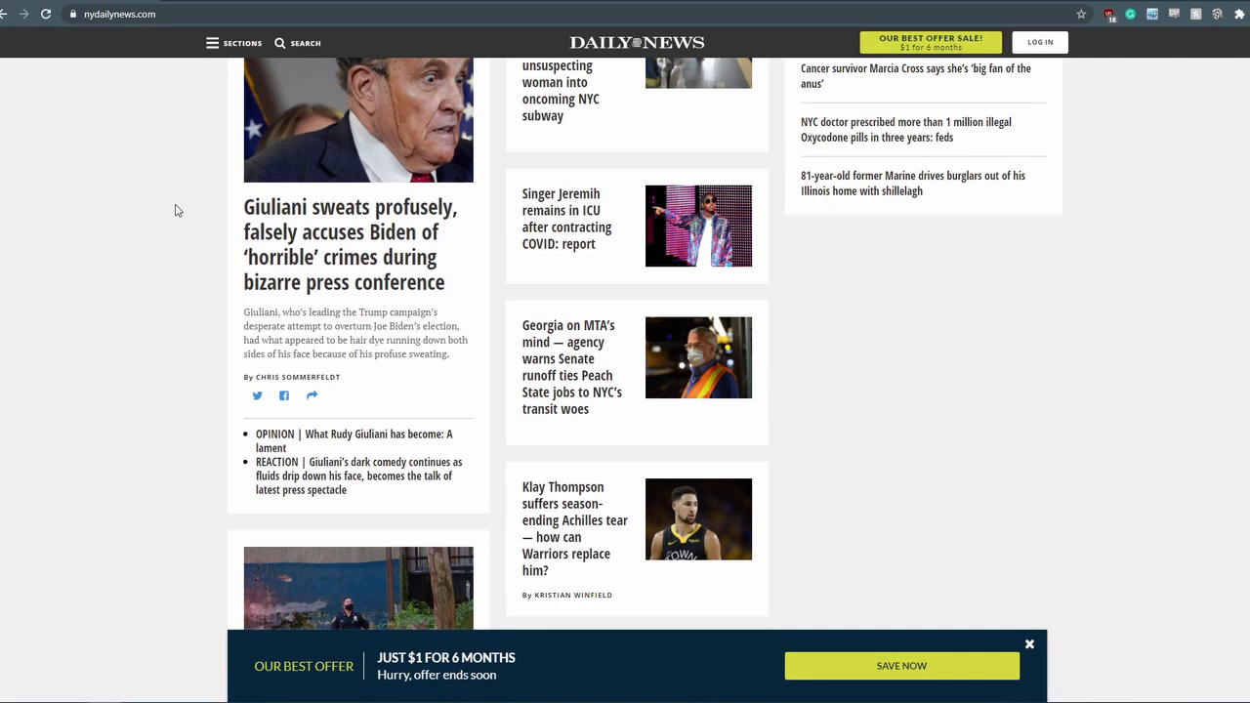
Step: Scroll through the nydailynews.com front-page headlines
{"action": "scroll", "scroll_direction": "down", "scroll_amount": 3}
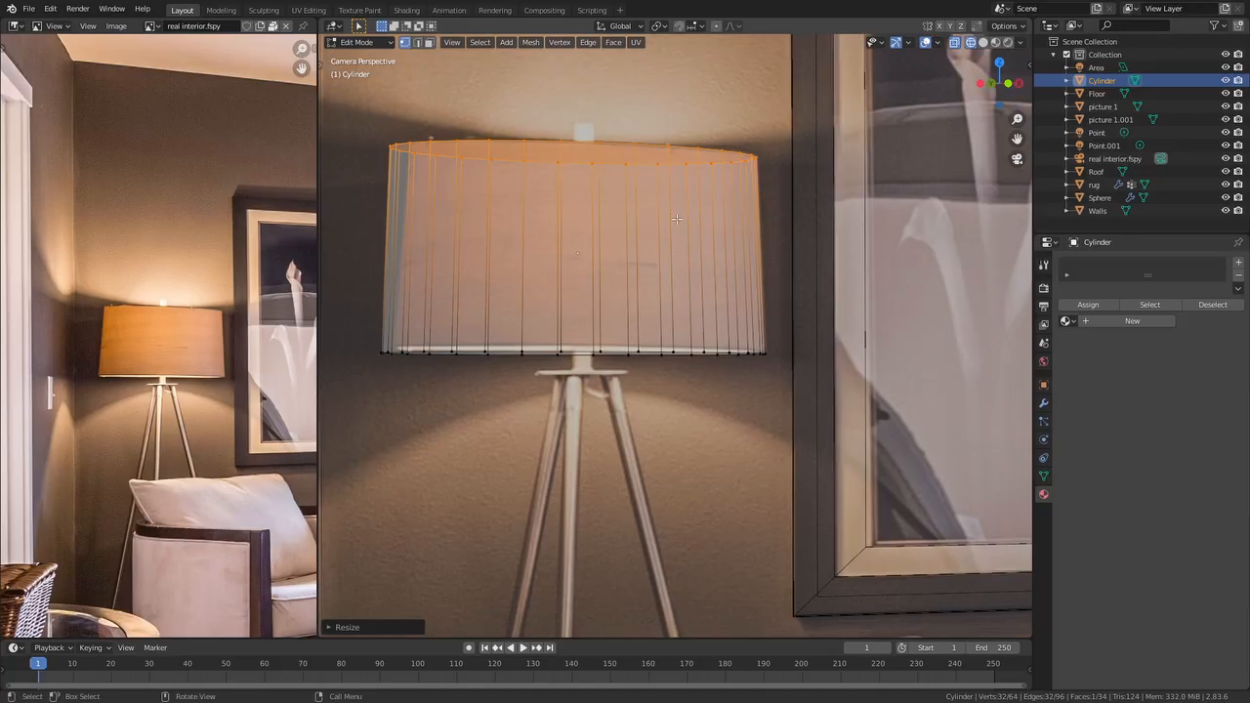
Step: Fill the shade's sides, then add and place cylinders as the lamp's connector and tripod legs
{"action": "key", "text": "s"}
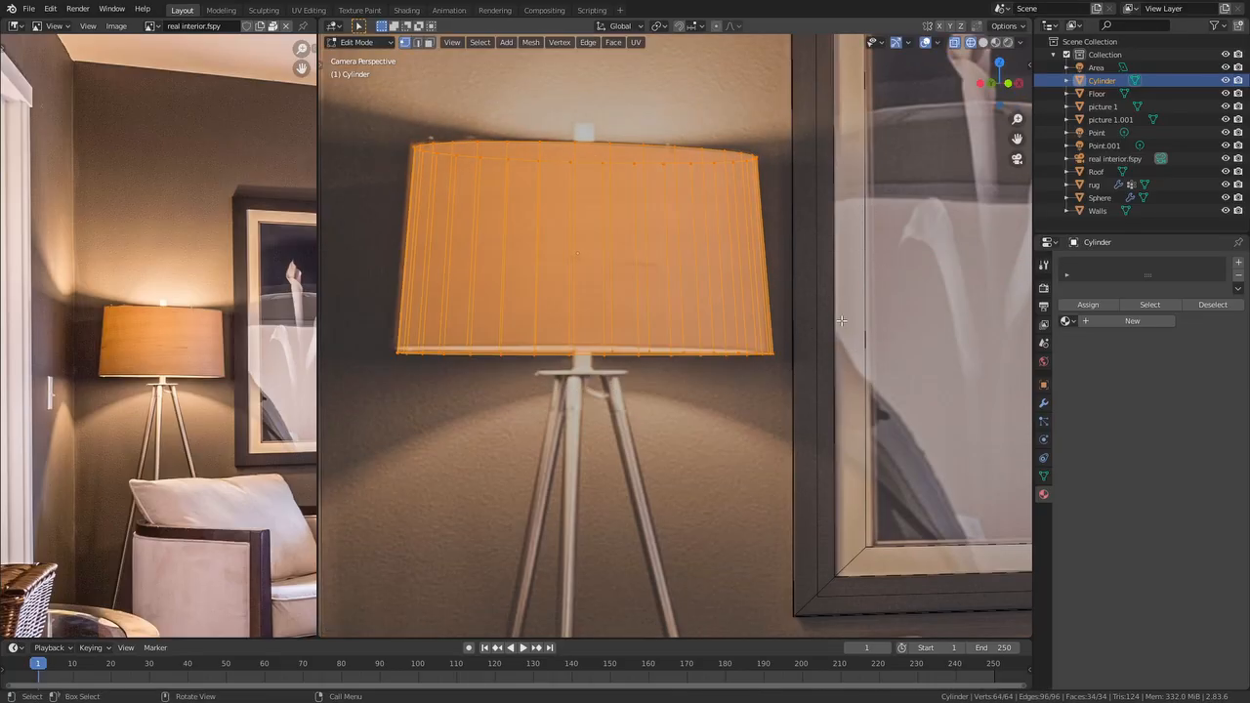
{"action": "key", "text": "Tab"}
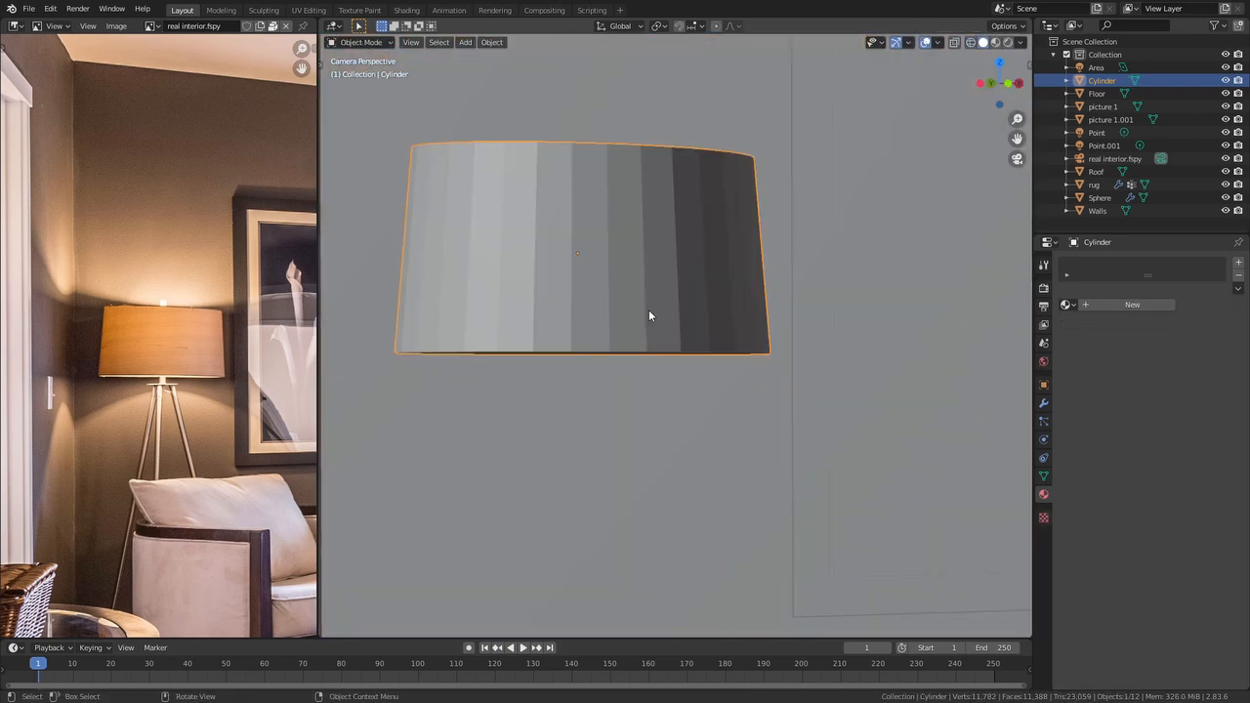
{"action": "key", "text": "Tab"}
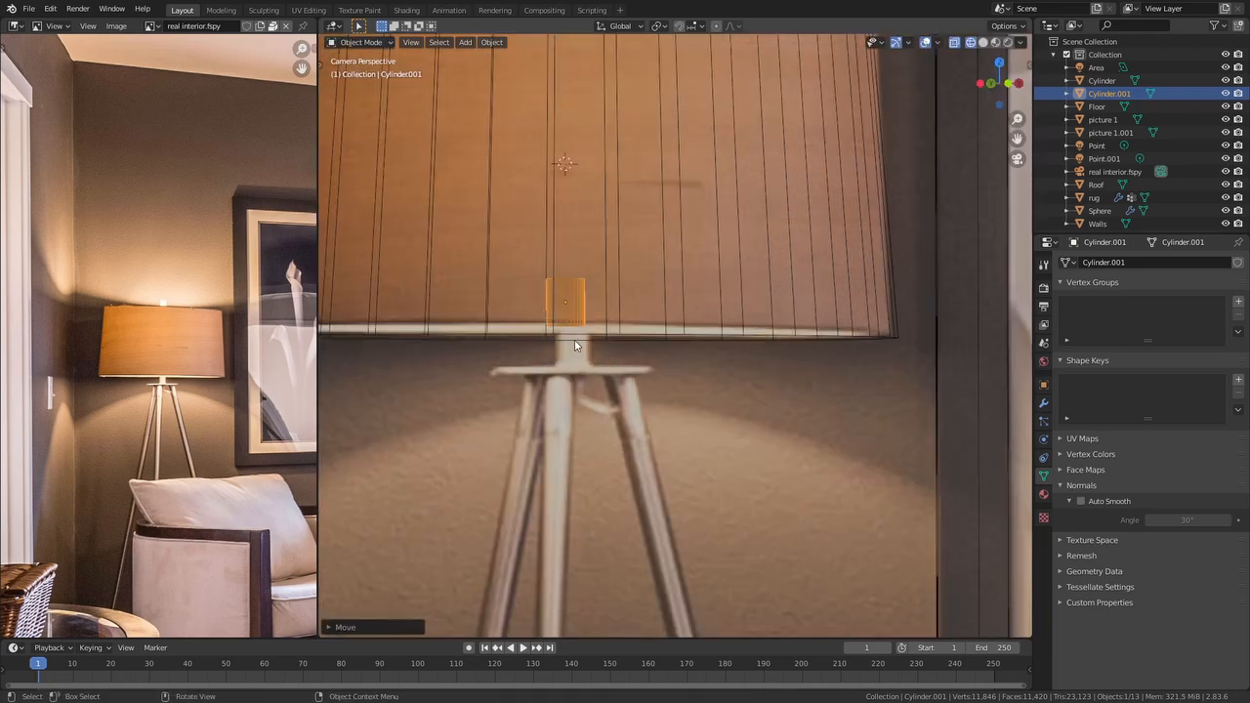
{"action": "key", "text": "Tab"}
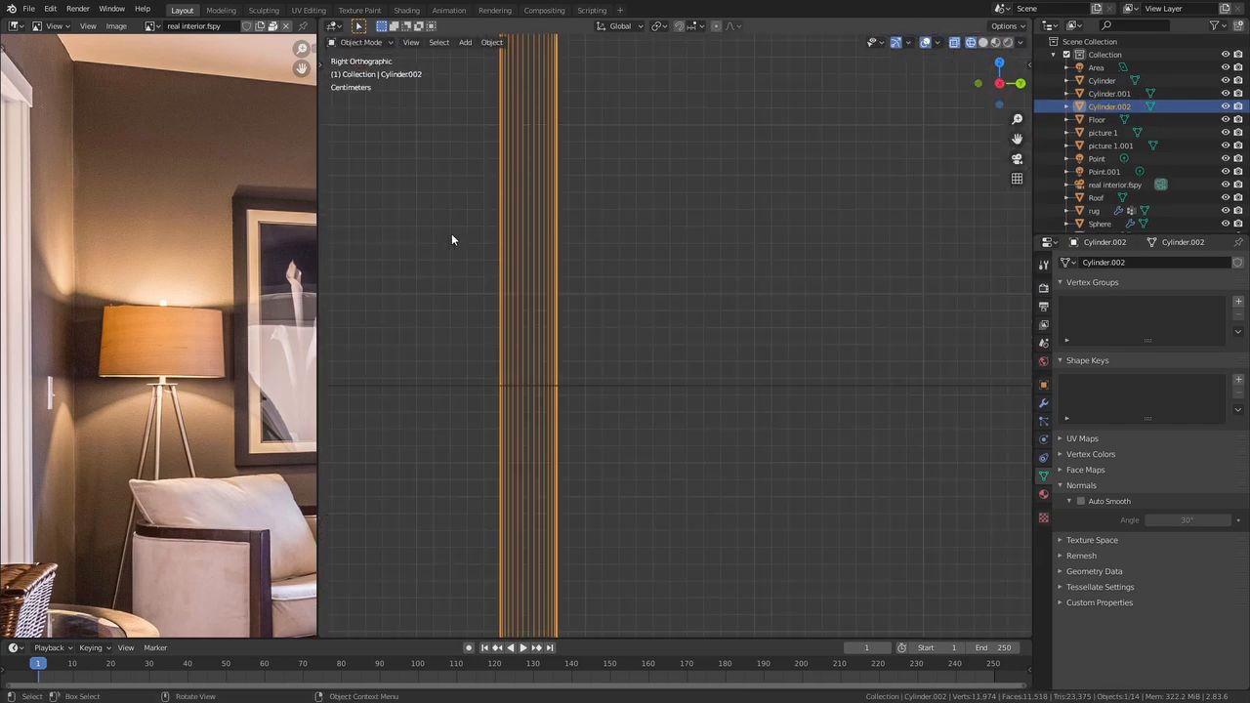
{"action": "key", "text": "s"}
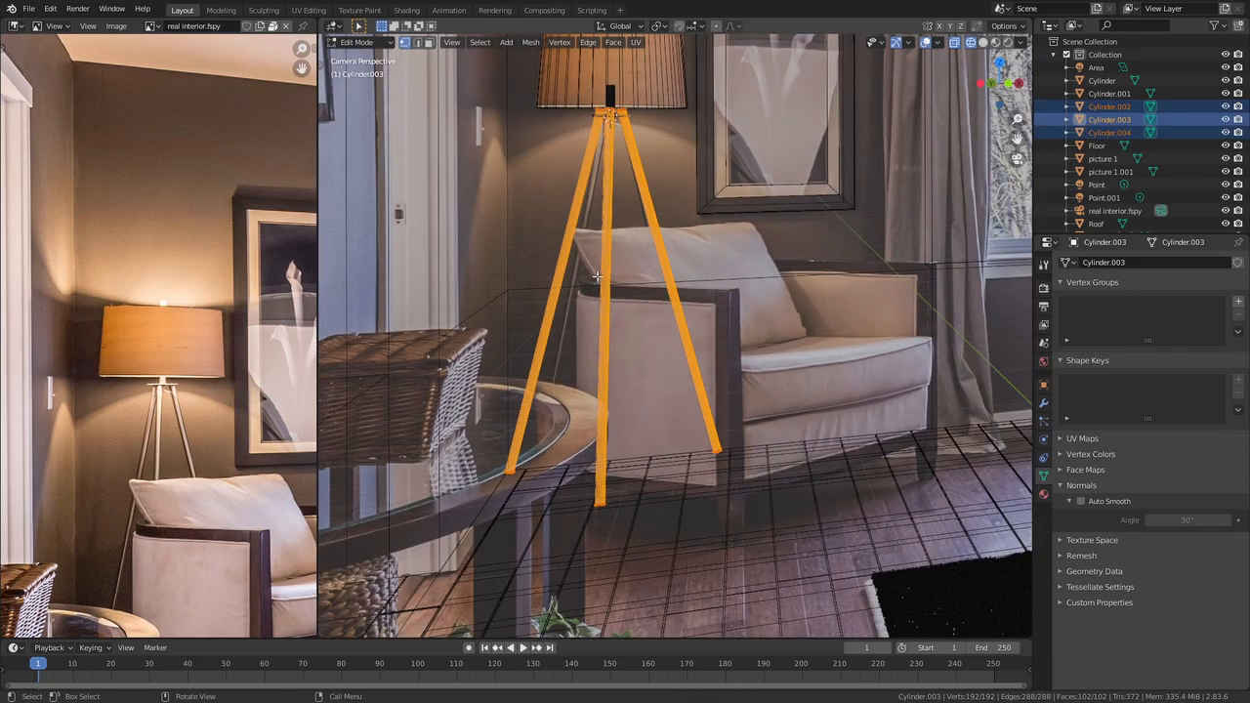
Step: Place a Point light inside the shade with a warm colour and raised power
{"action": "left_click", "coordinate": [406, 9]}
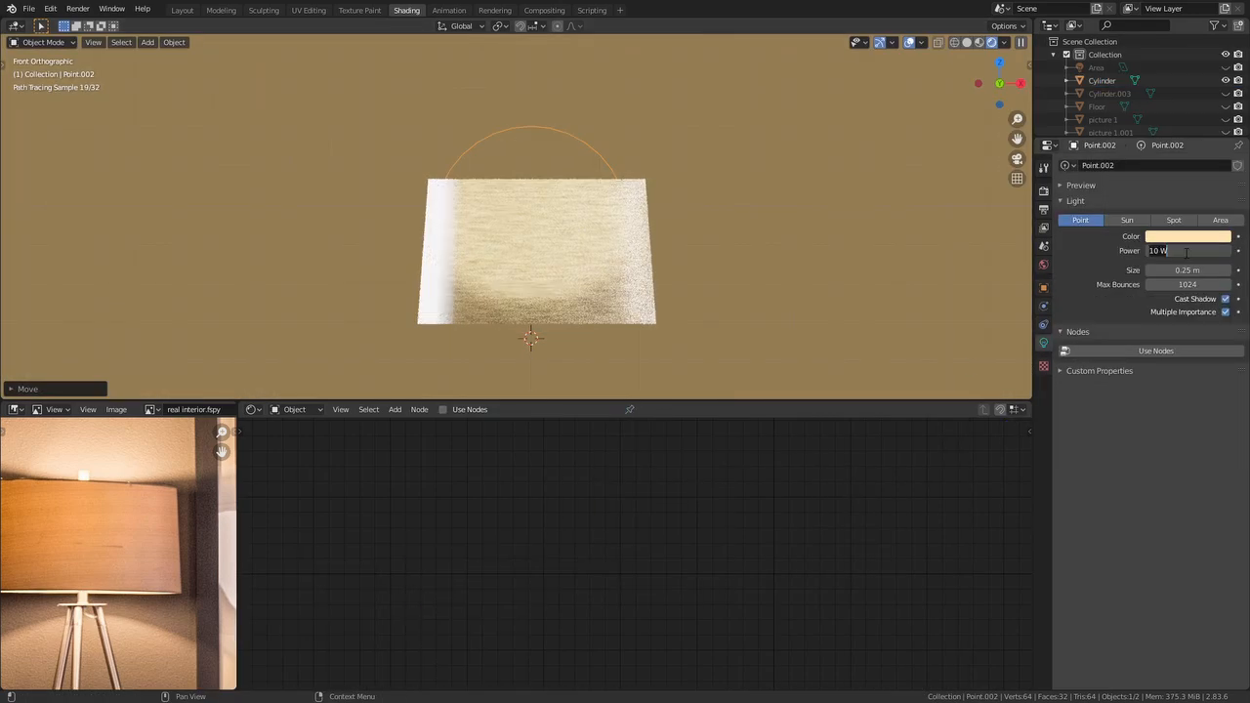
{"action": "left_click", "coordinate": [1102, 80]}
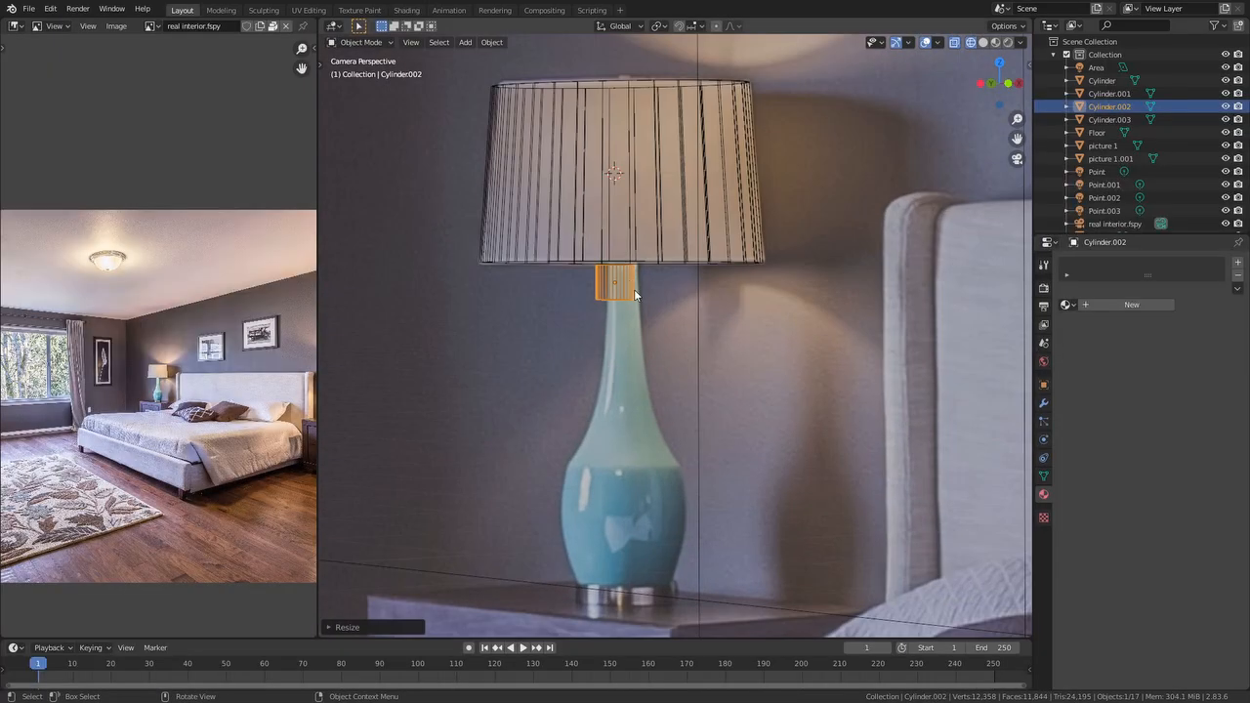
Step: Shrink the bedside lamp's brass connector and reshape its vase base
{"action": "key", "text": "s"}
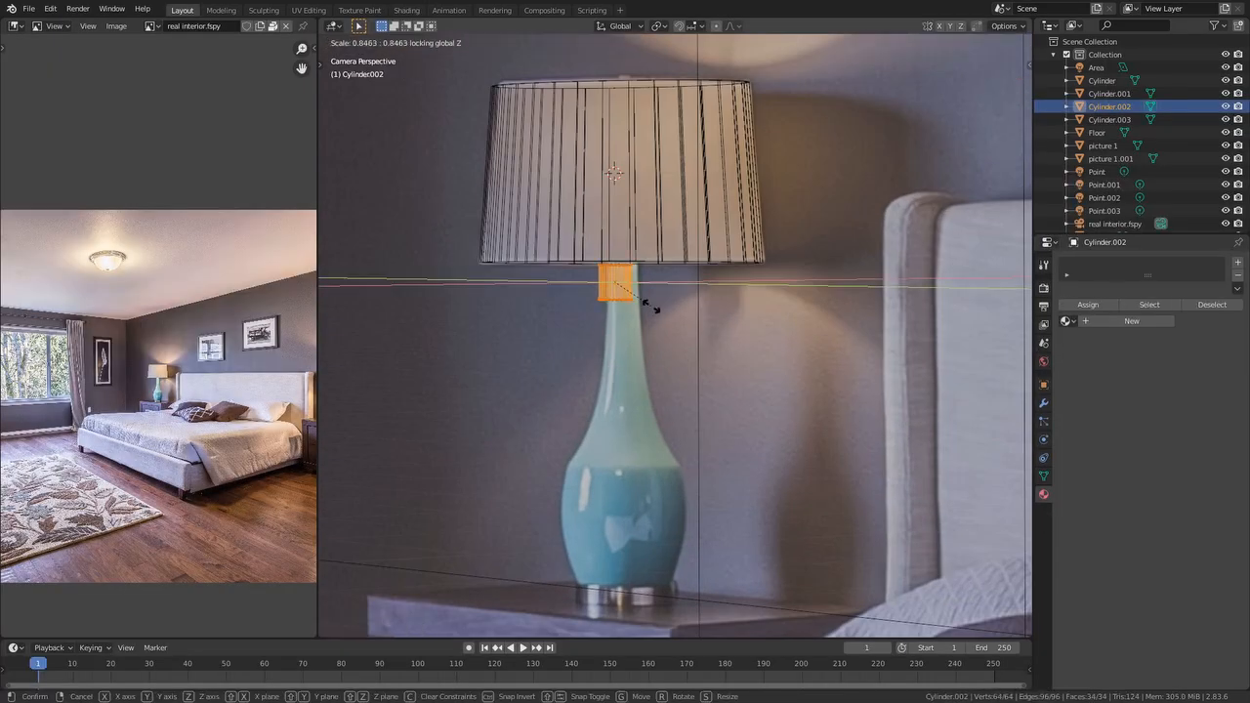
{"action": "mouse_move", "coordinate": [532, 457]}
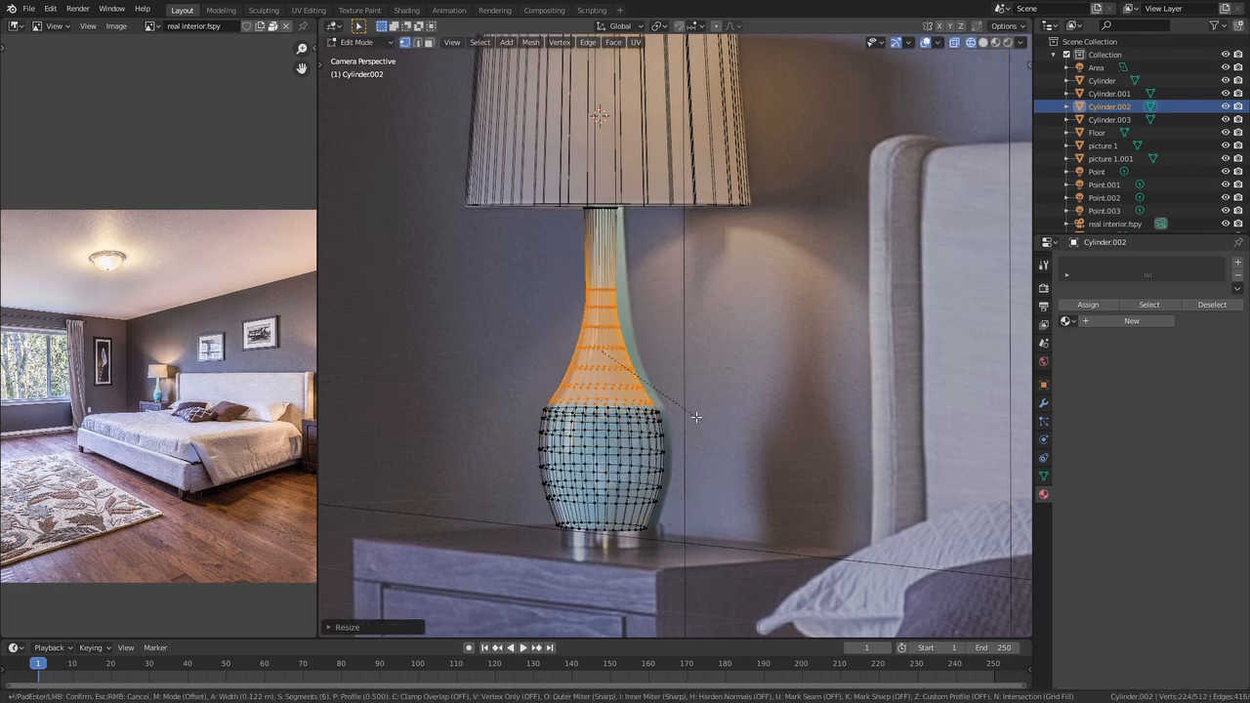
{"action": "left_click", "coordinate": [406, 10]}
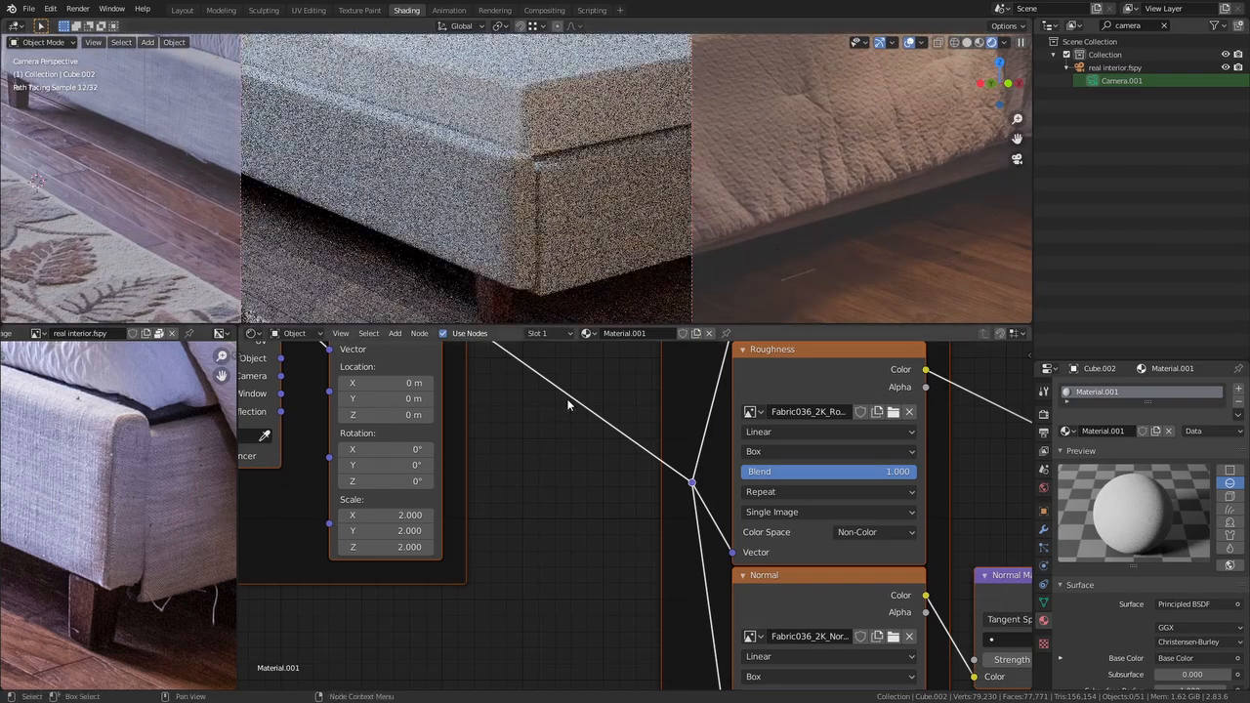
Step: Make the plane above the bed a Cloth with the bed as Collision and simulate it draping
{"action": "left_click", "coordinate": [182, 10]}
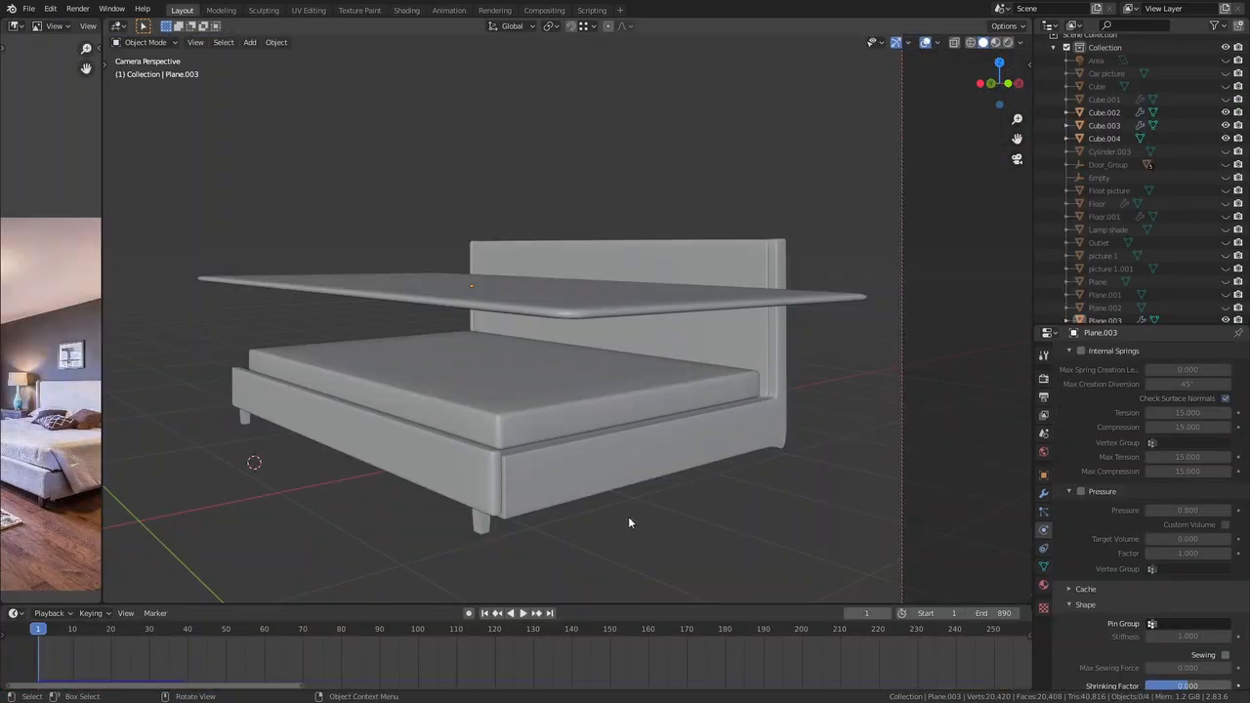
{"action": "left_click", "coordinate": [510, 613]}
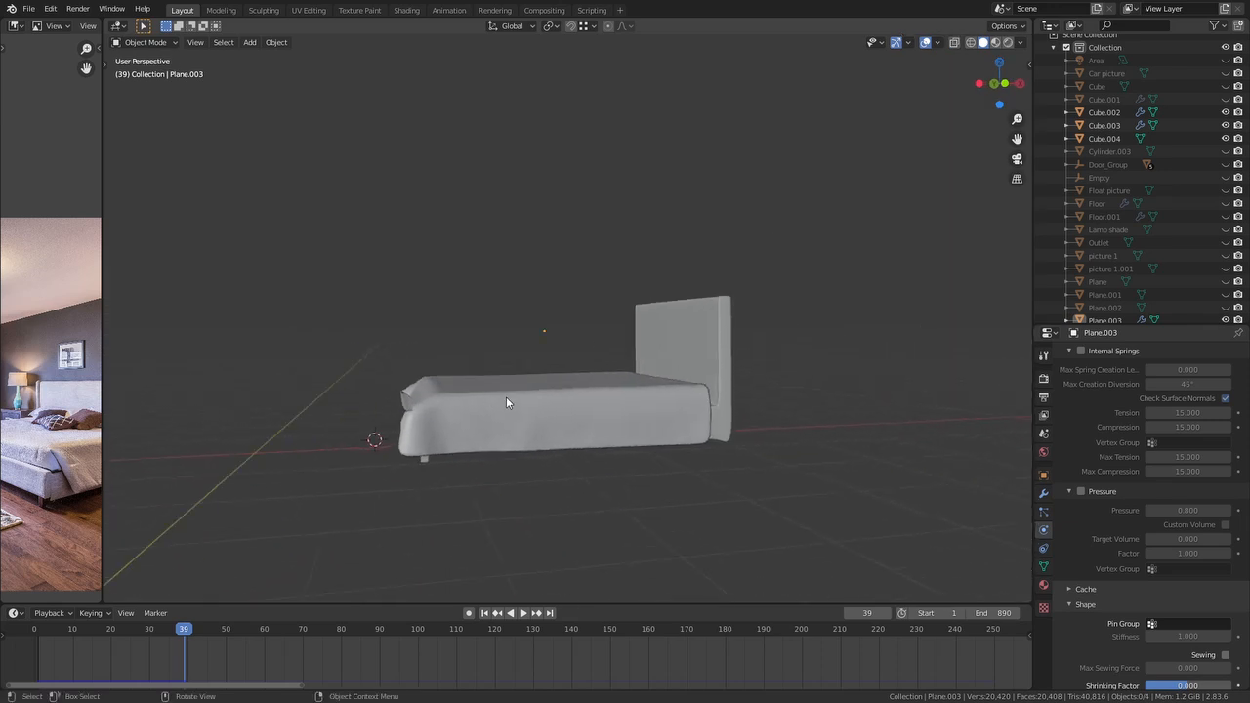
{"action": "left_click_drag", "start_coordinate": [518, 391], "coordinate": [518, 372]}
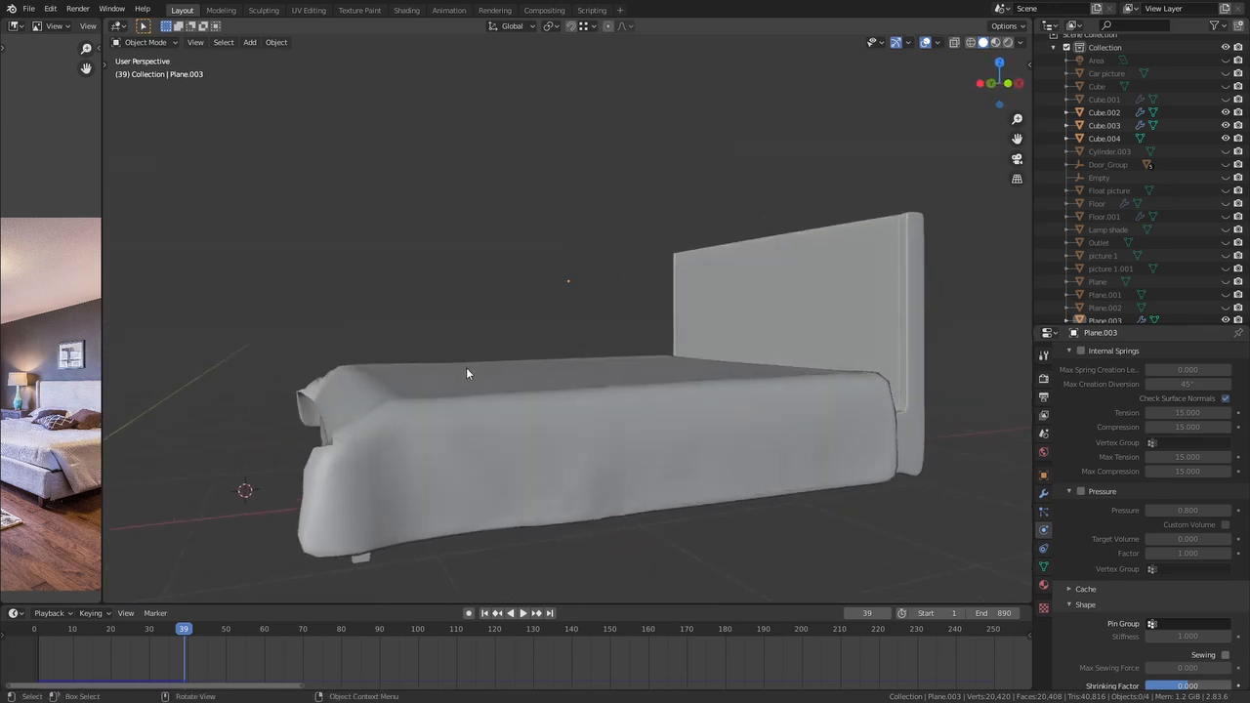
{"action": "scroll", "scroll_direction": "down", "scroll_amount": 3}
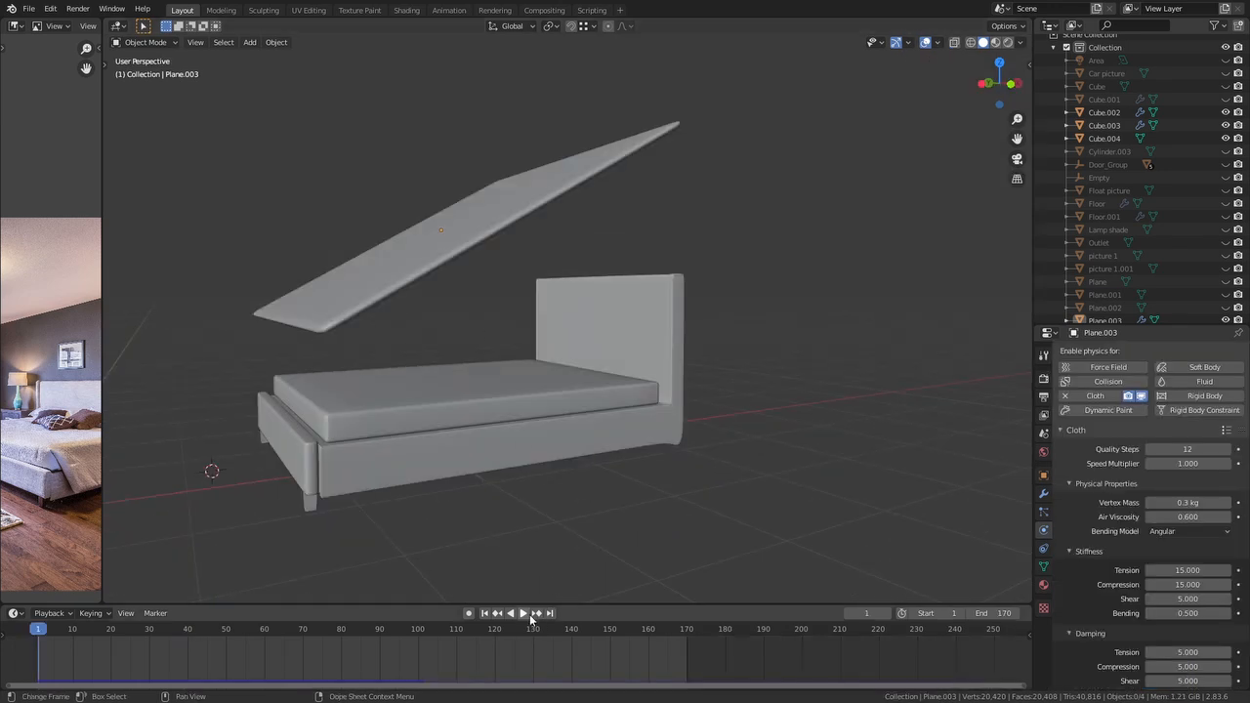
{"action": "left_click", "coordinate": [524, 613]}
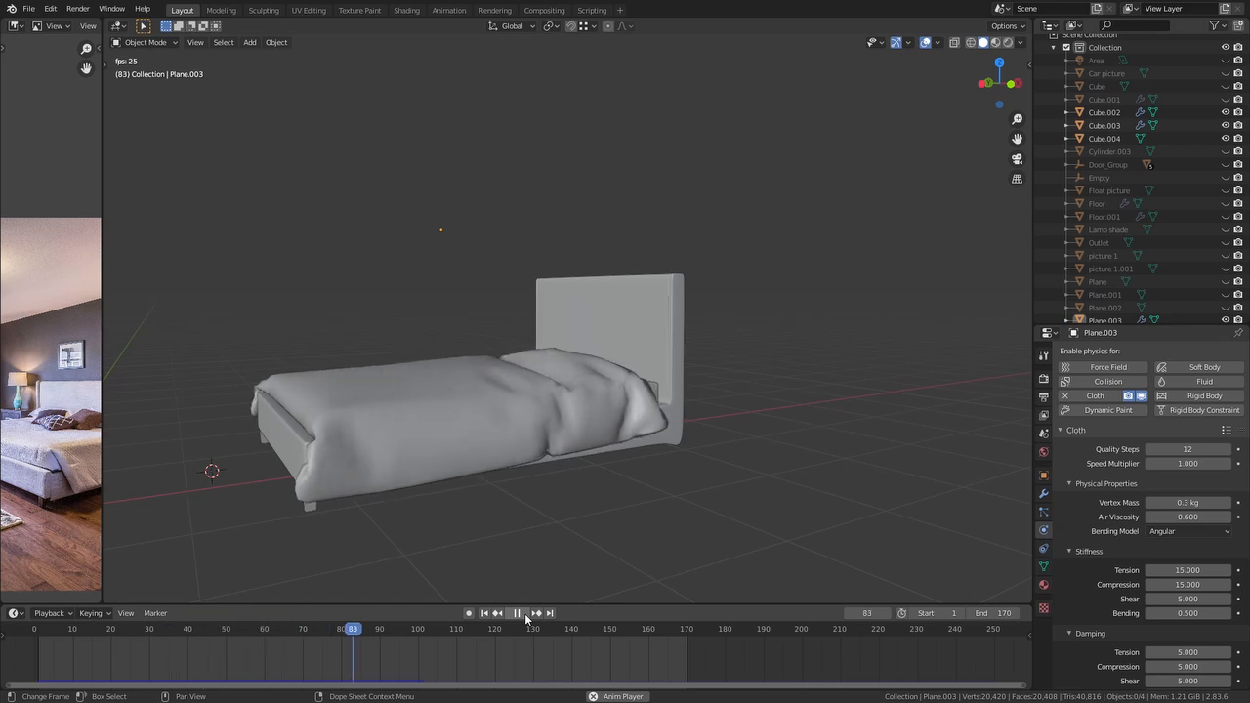
{"action": "left_click", "coordinate": [516, 614]}
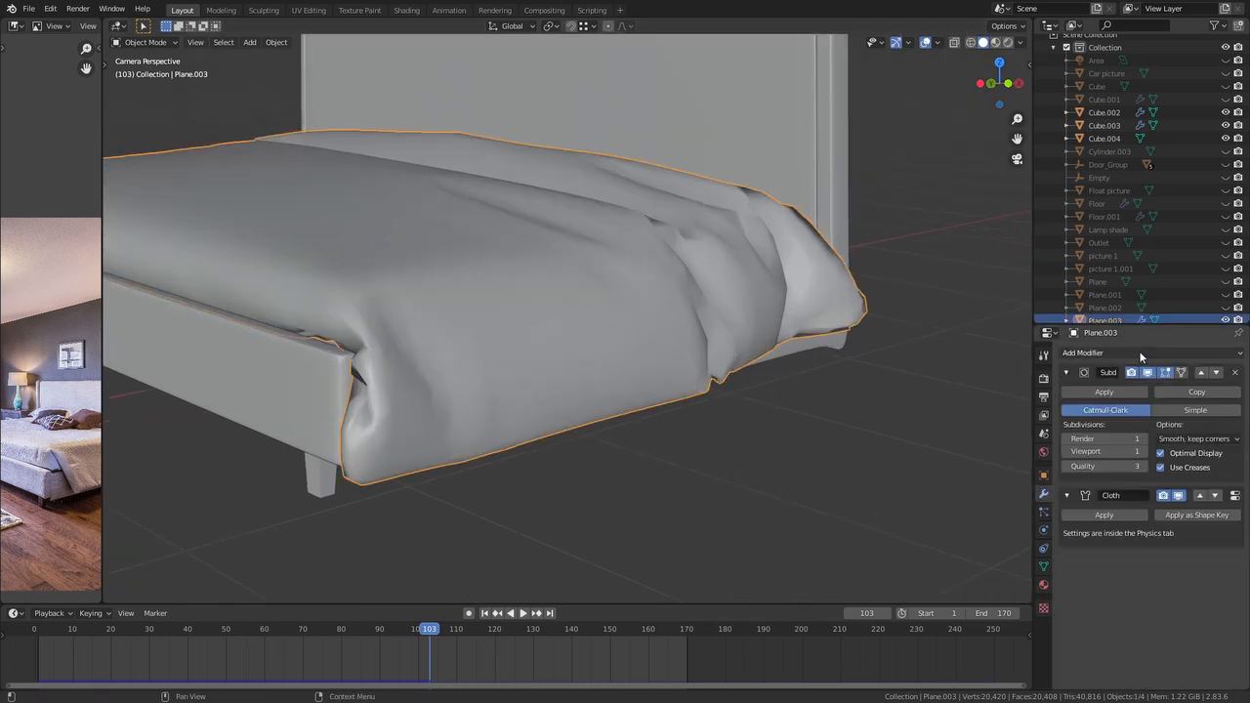
Step: Add a Subdivision Surface modifier to the blanket and raise its viewport levels
{"action": "left_click", "coordinate": [1082, 351]}
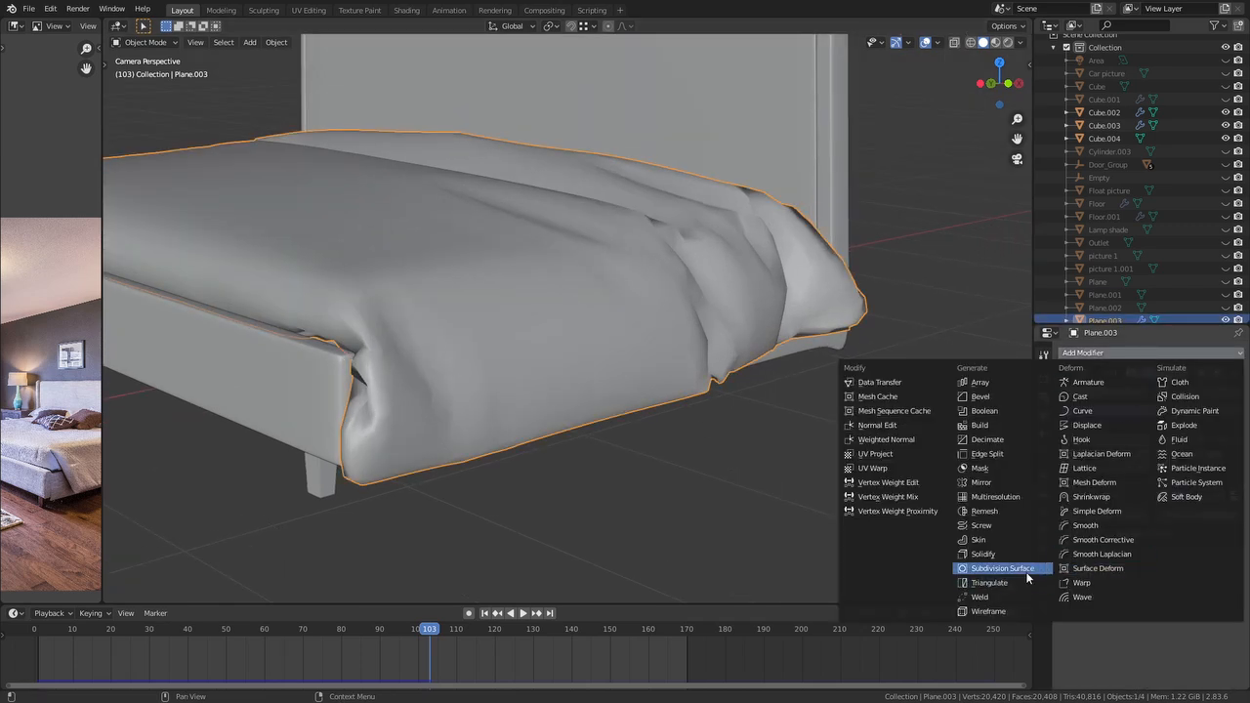
{"action": "left_click", "coordinate": [1002, 569]}
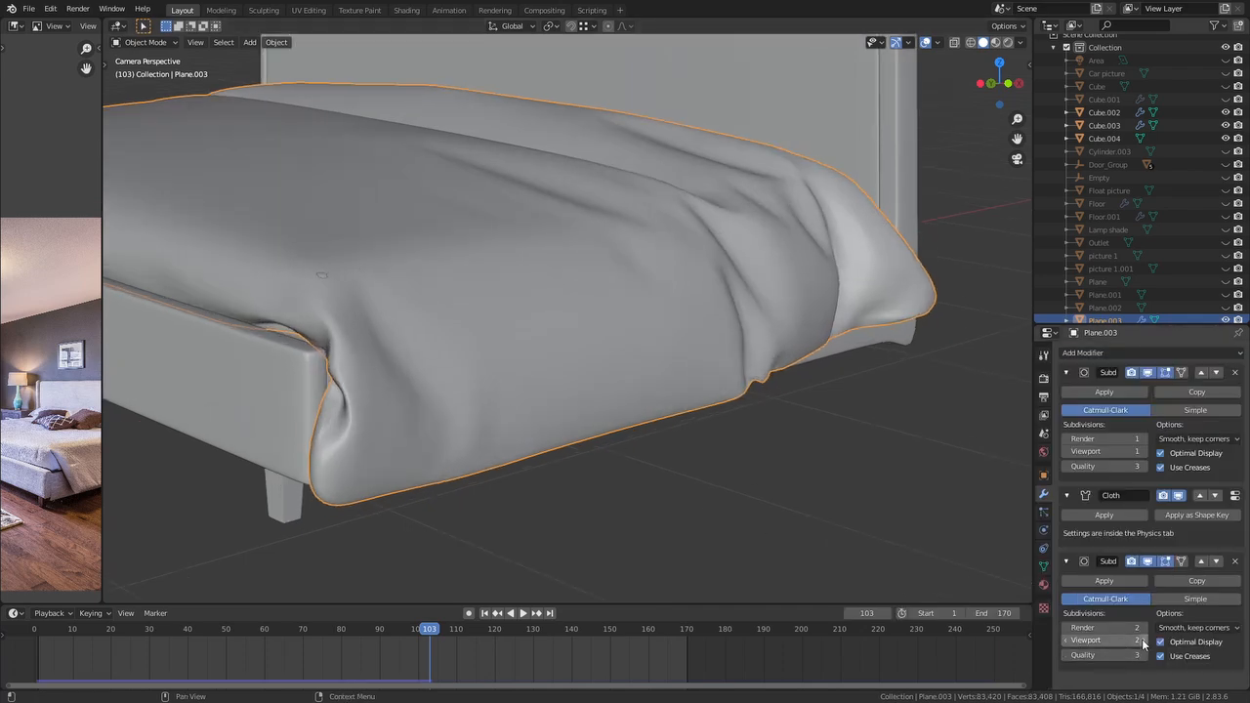
{"action": "left_click", "coordinate": [406, 10]}
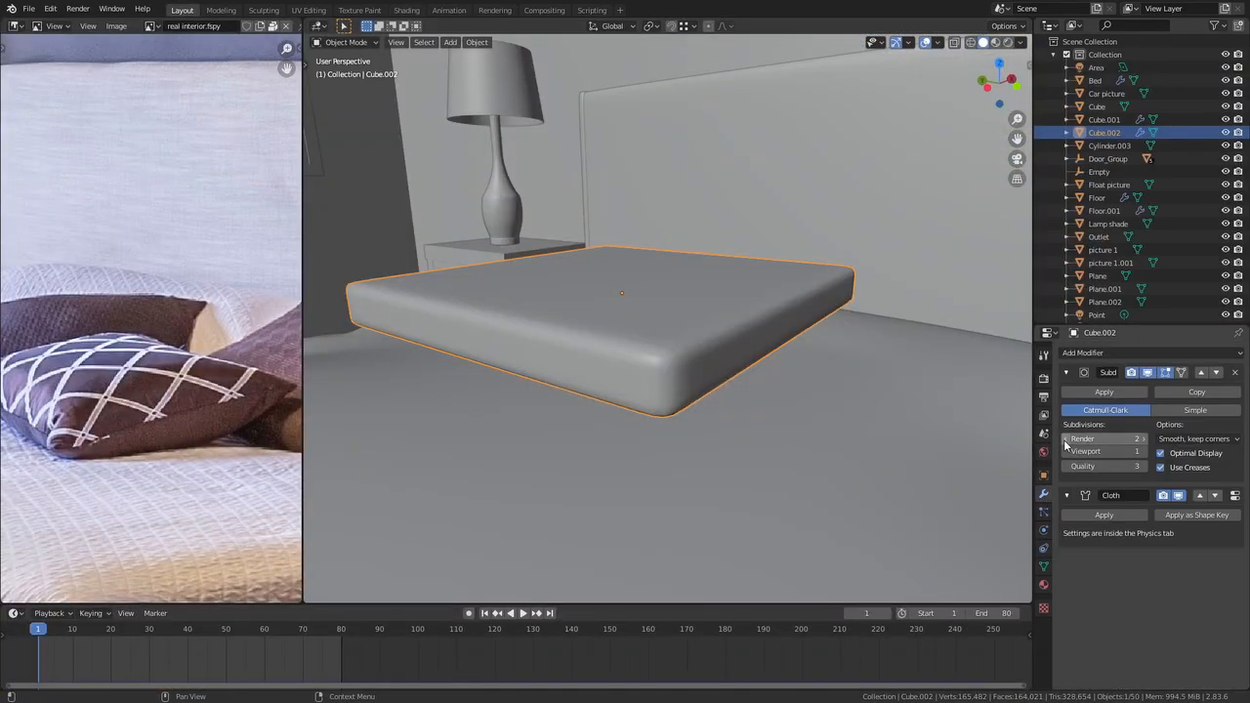
Step: Add a middle edge loop to the pillow mesh and enable Pressure in its cloth physics
{"action": "key", "text": "Tab"}
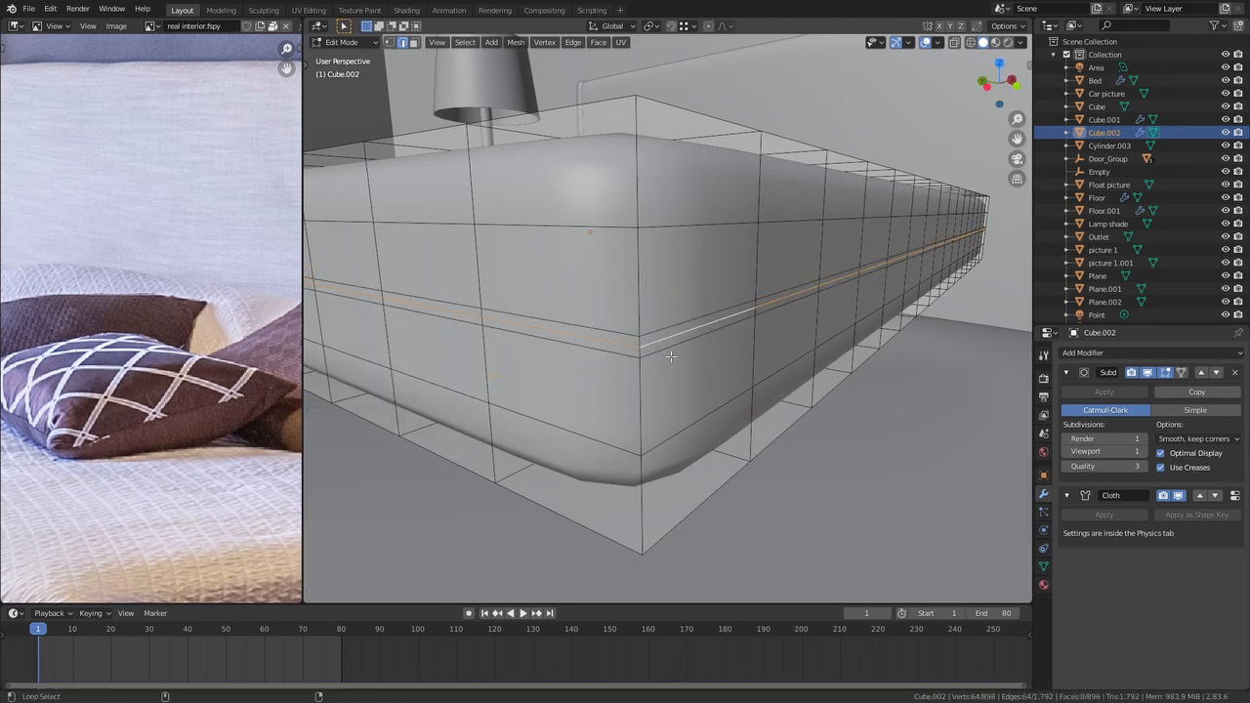
{"action": "key", "text": "s"}
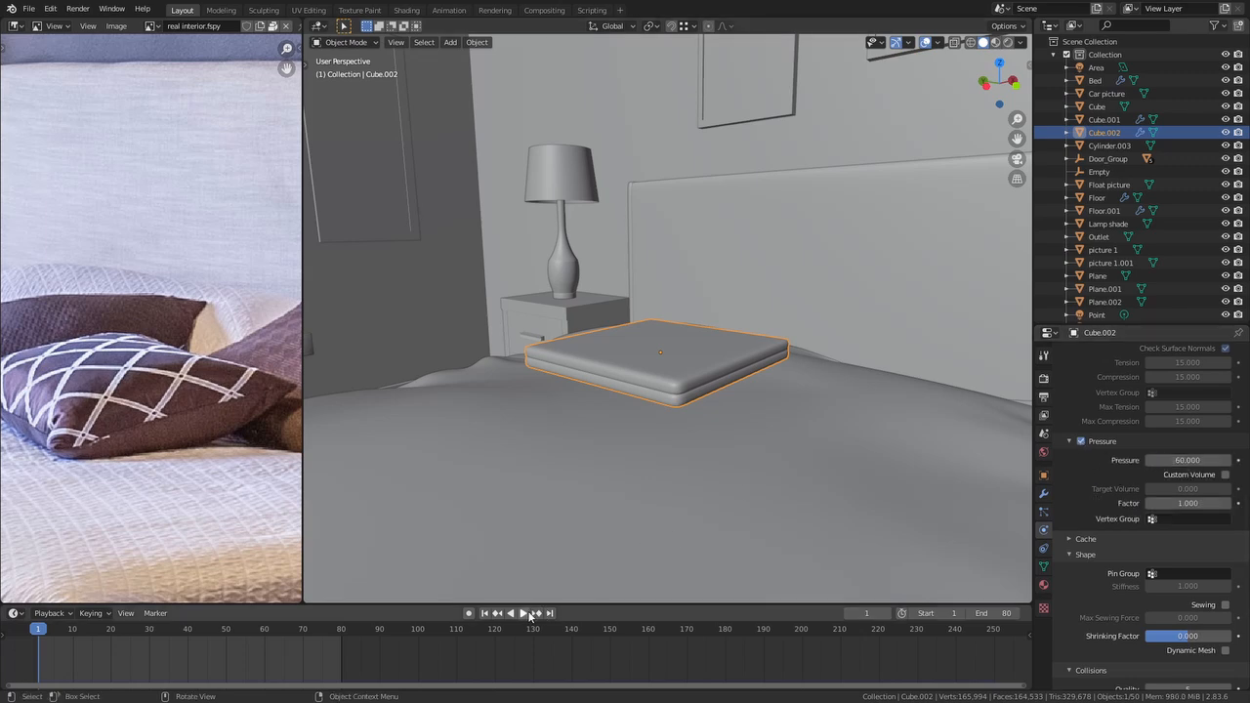
Step: Play the timeline until the pressure cloth sim inflates the block into a puffy pillow
{"action": "left_click", "coordinate": [515, 614]}
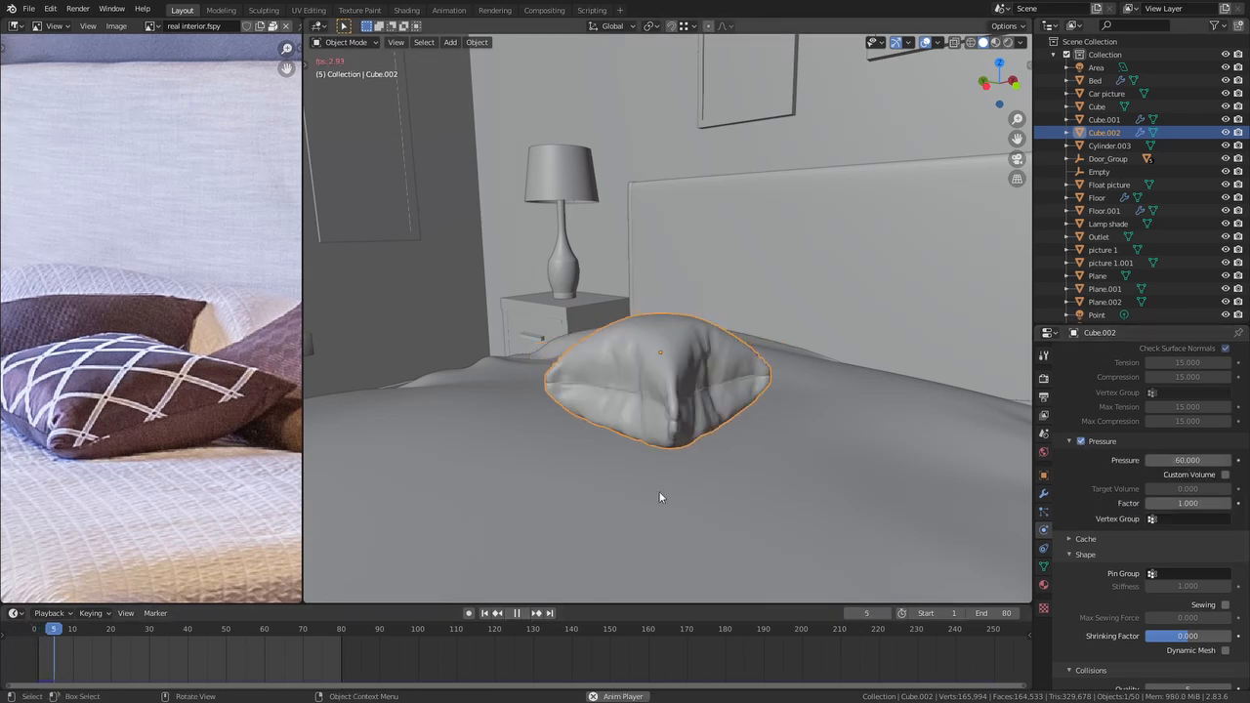
{"action": "left_click", "coordinate": [496, 613]}
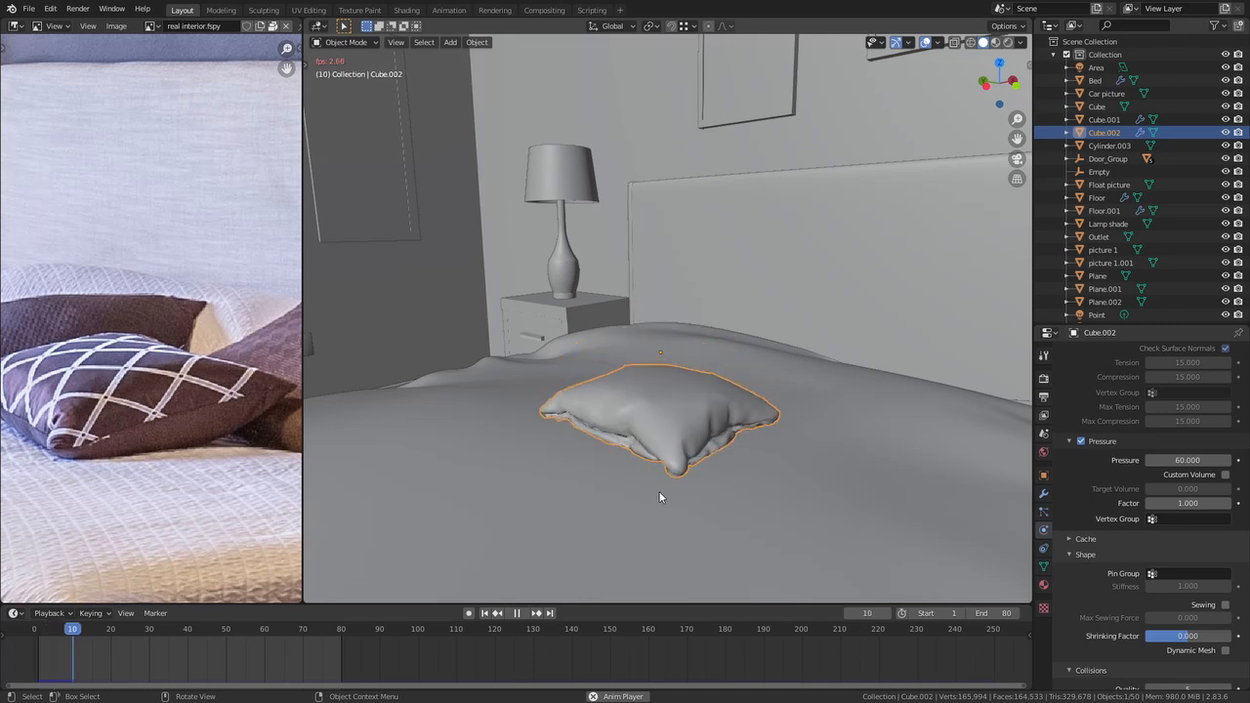
{"action": "left_click", "coordinate": [497, 614]}
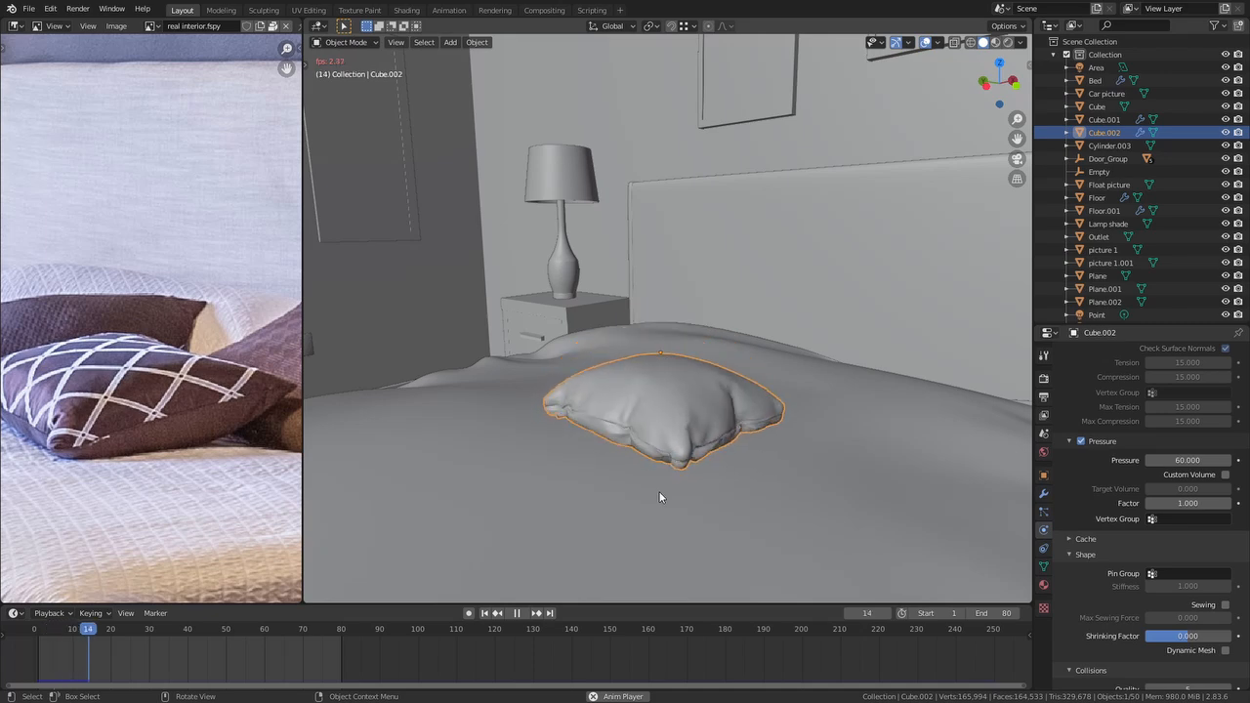
{"action": "left_click", "coordinate": [496, 613]}
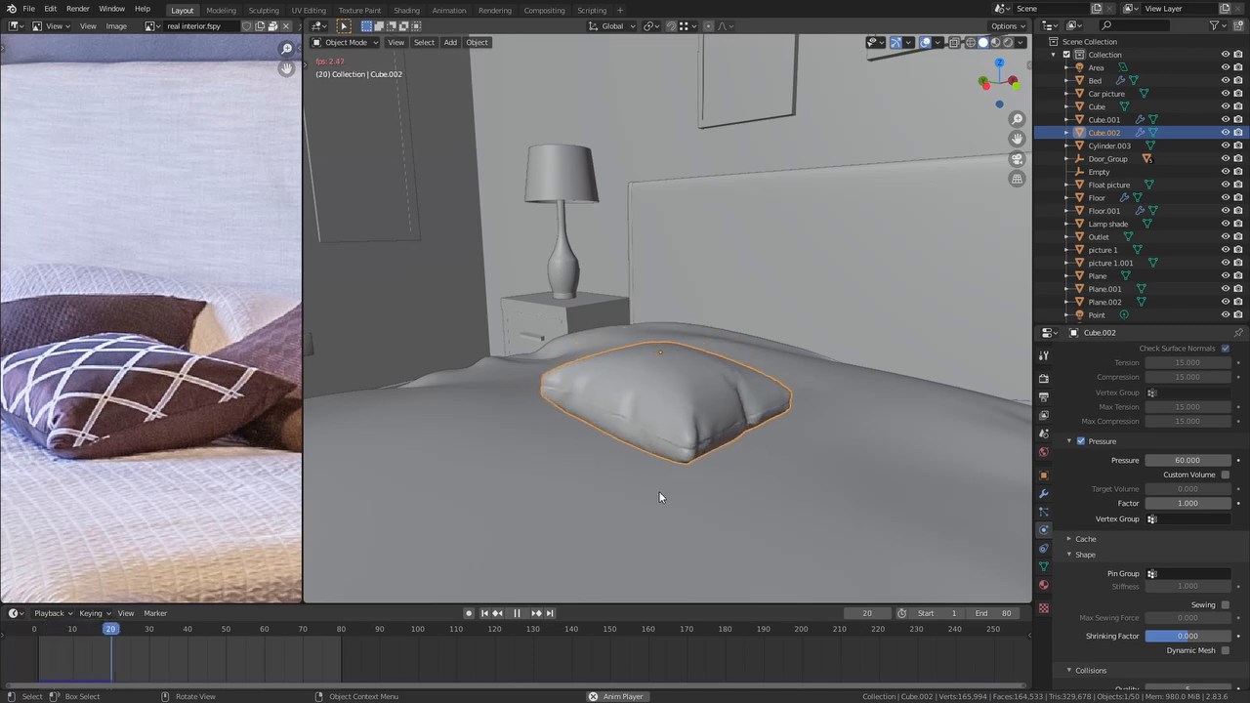
{"action": "left_click", "coordinate": [516, 614]}
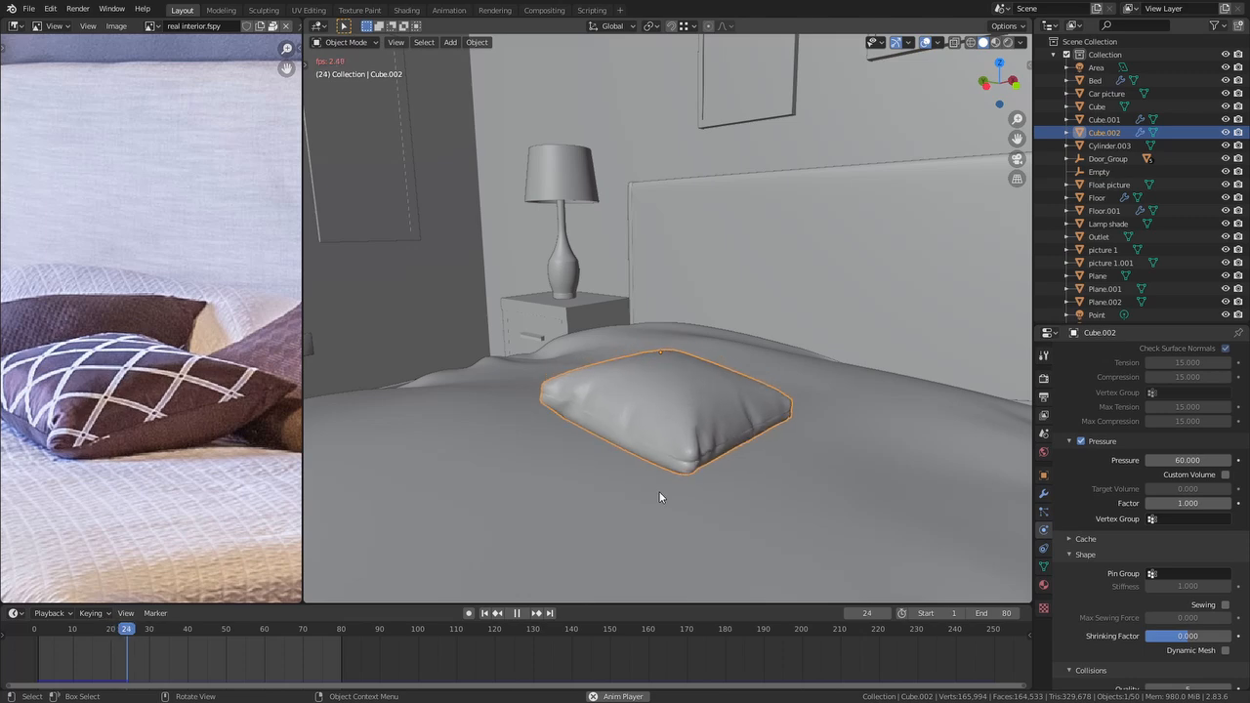
{"action": "left_click", "coordinate": [516, 614]}
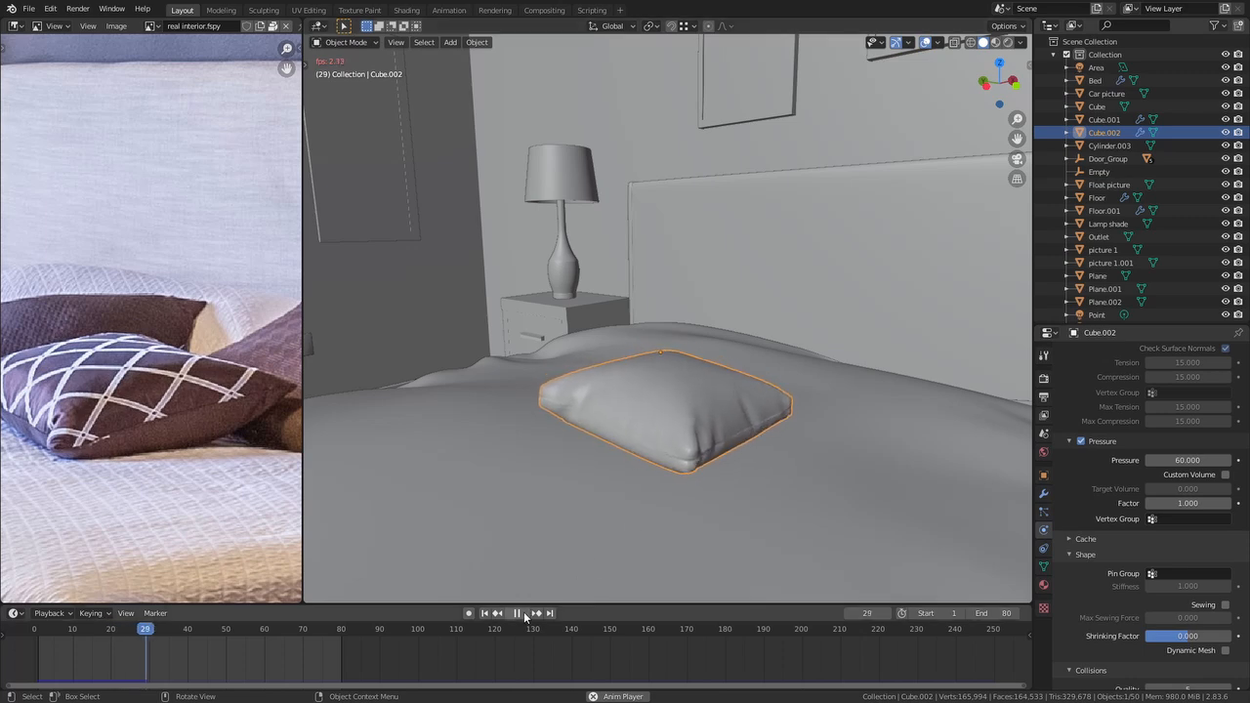
{"action": "left_click", "coordinate": [515, 613]}
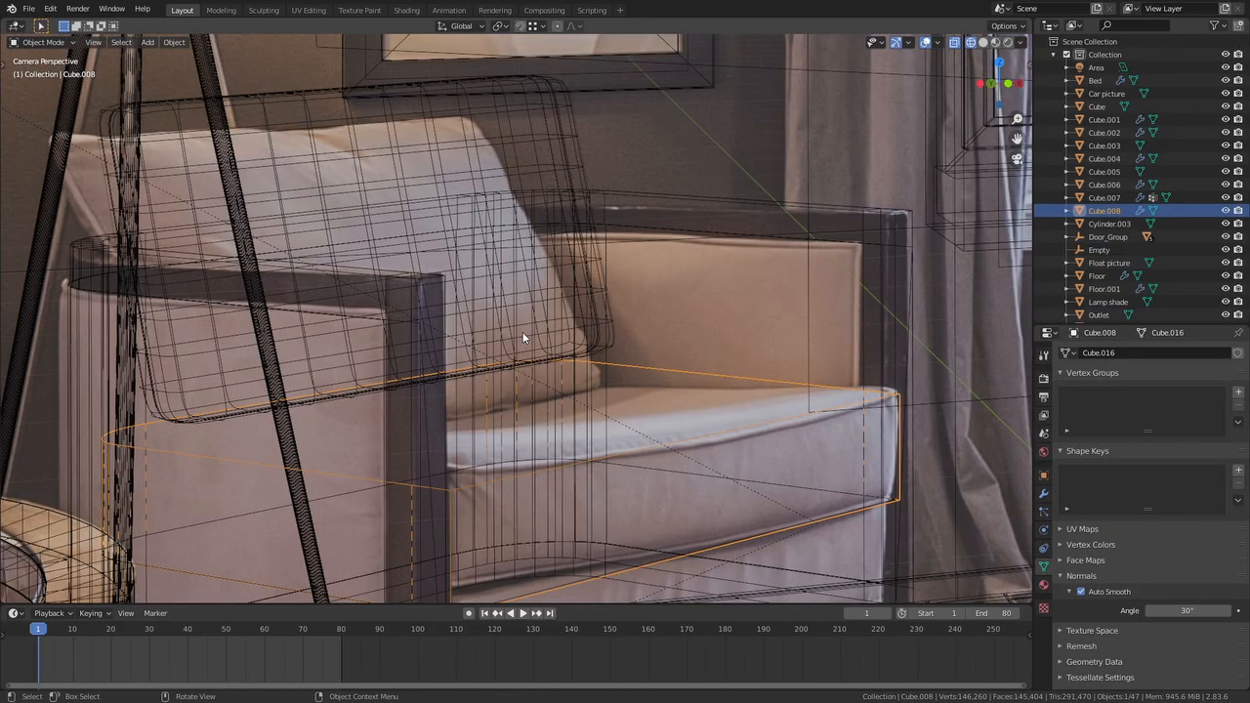
Step: Move the back cushion mesh in camera view to fit the photo's armchair
{"action": "left_click_drag", "start_coordinate": [523, 338], "coordinate": [336, 484]}
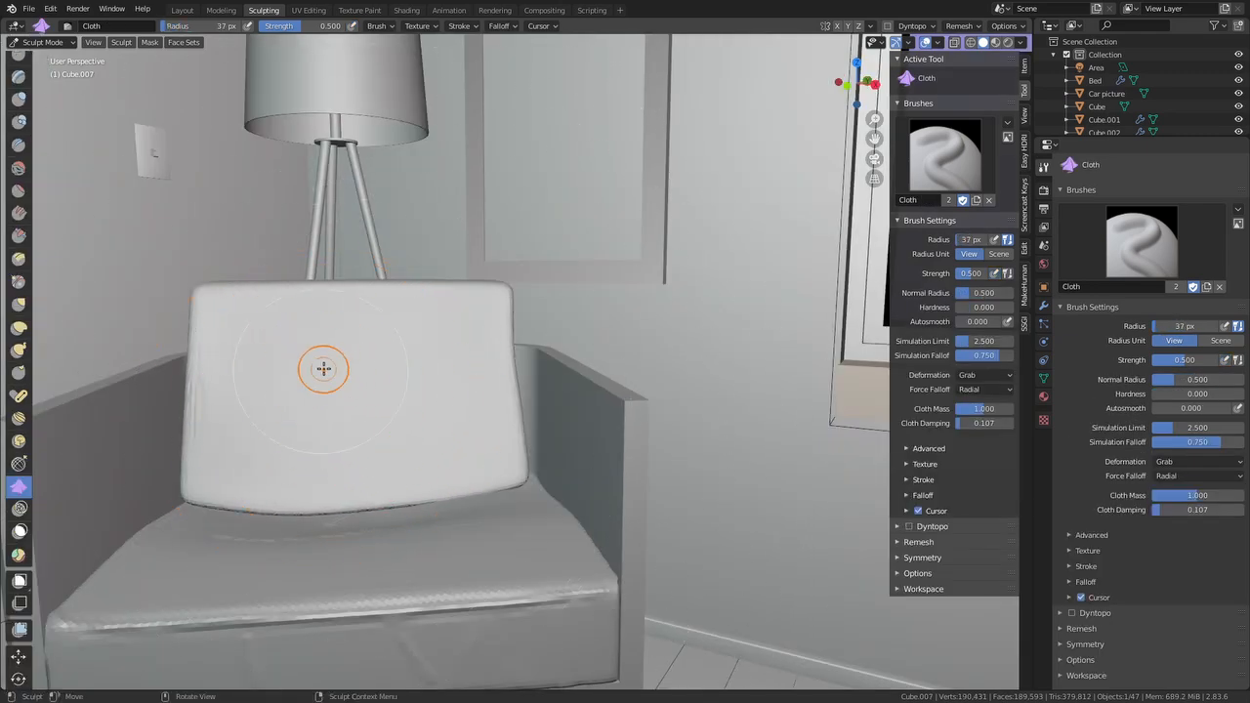
Step: Stroke the Cloth brush over the back and seat cushions to crease fabric wrinkles
{"action": "left_click_drag", "start_coordinate": [324, 369], "coordinate": [500, 488]}
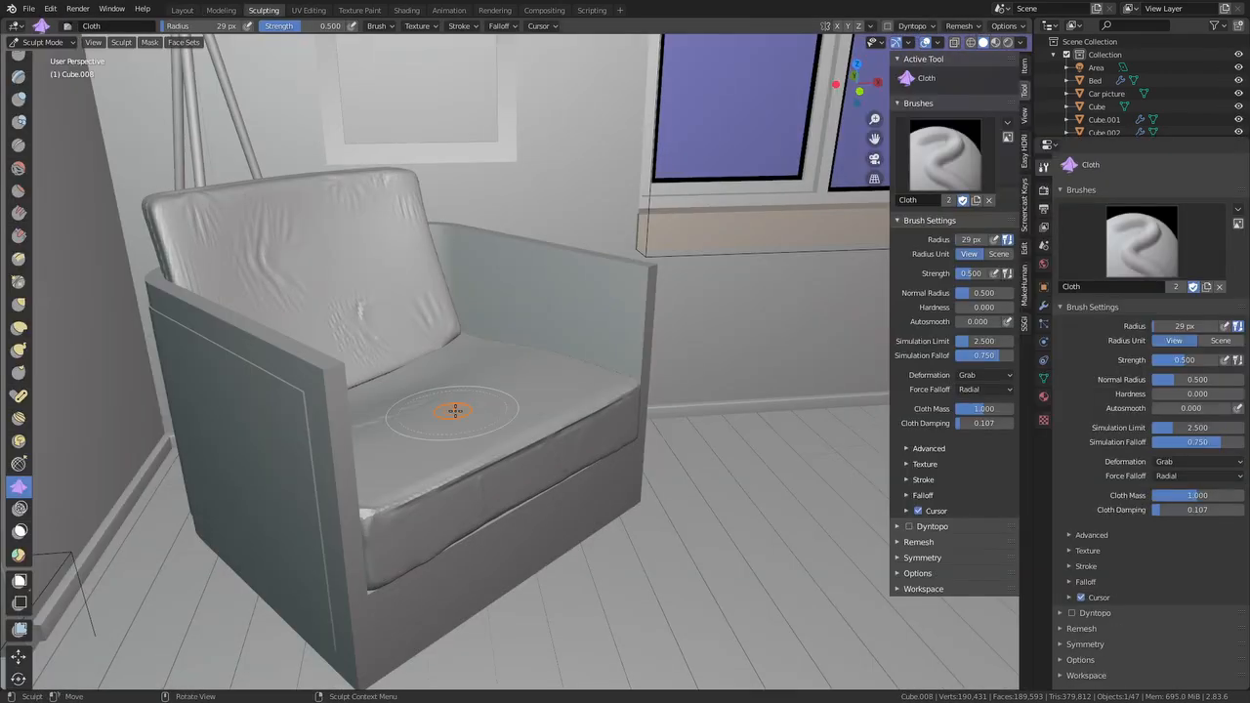
{"action": "left_click_drag", "start_coordinate": [454, 411], "coordinate": [425, 449]}
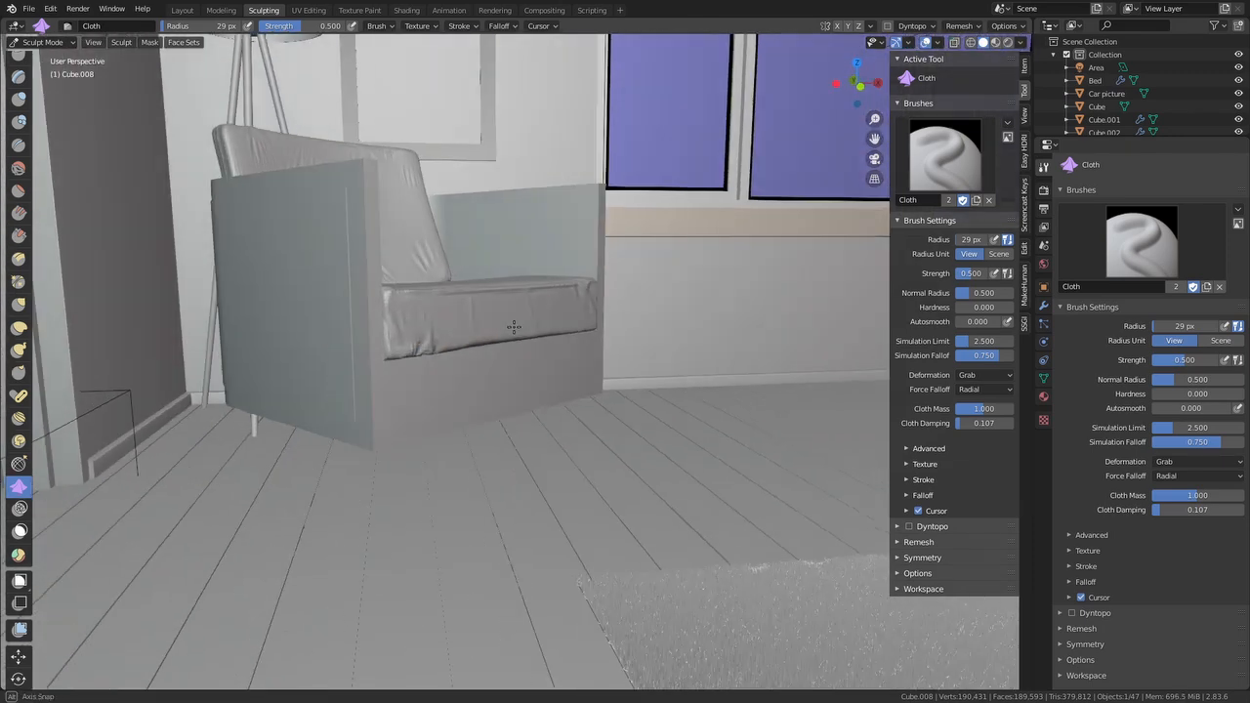
{"action": "left_click", "coordinate": [406, 10]}
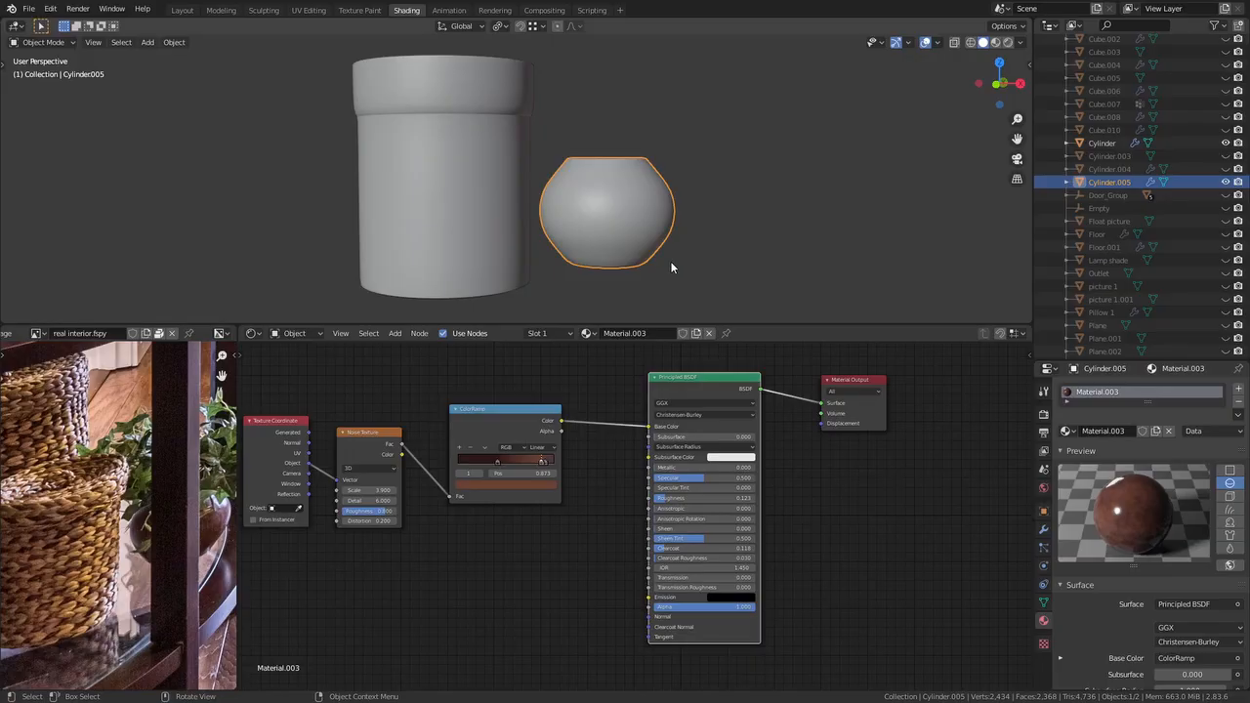
{"action": "mouse_move", "coordinate": [519, 320]}
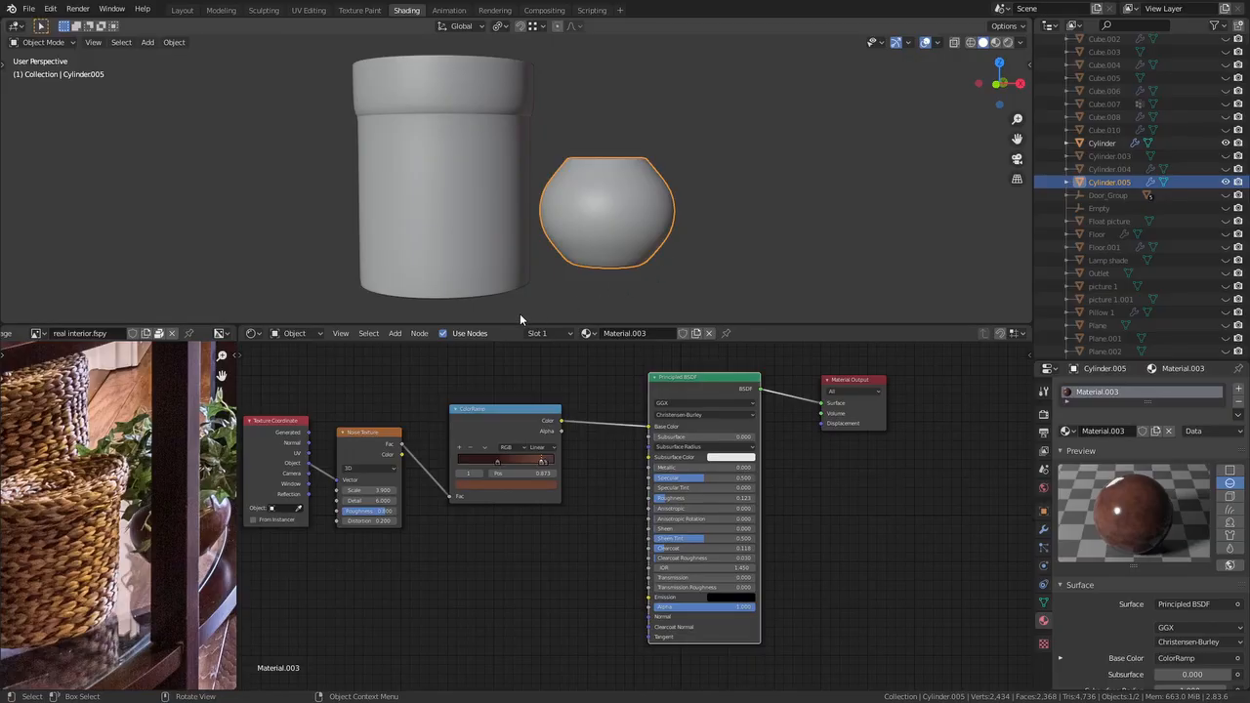
{"action": "mouse_move", "coordinate": [551, 309]}
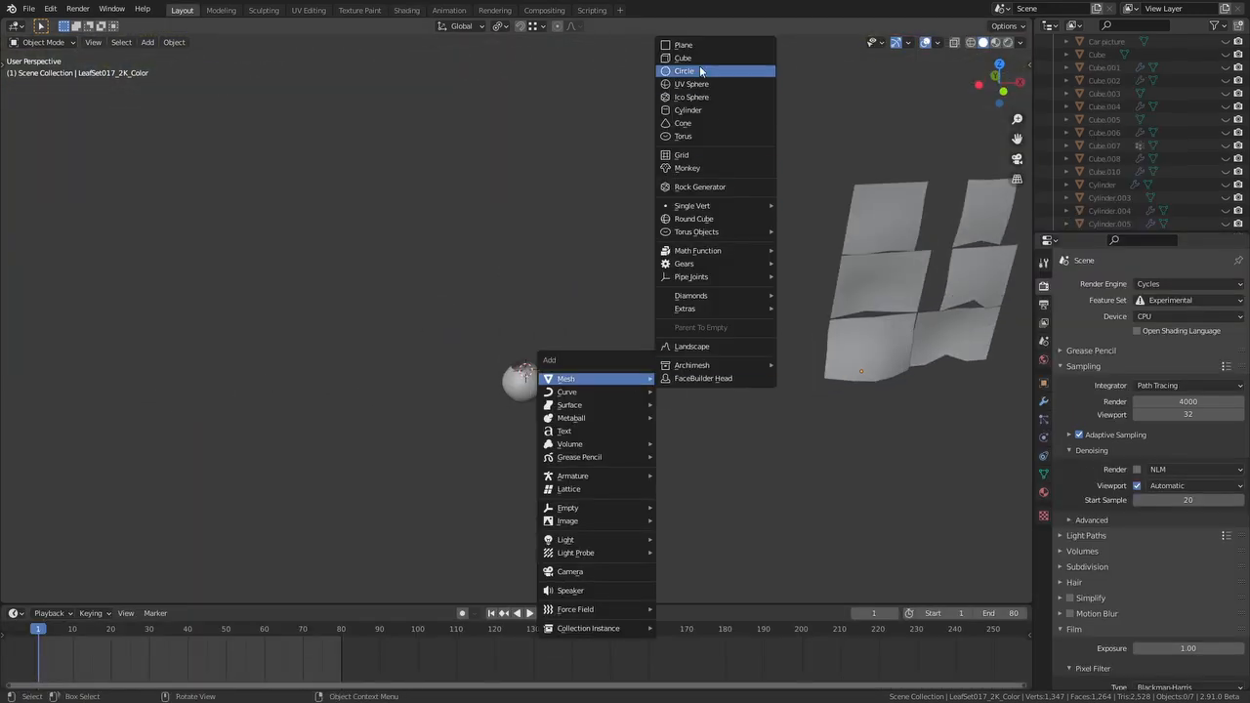
Step: Add a mesh, extrude its vertices into plant branches and set proportional falloff to Smooth
{"action": "left_click", "coordinate": [683, 45]}
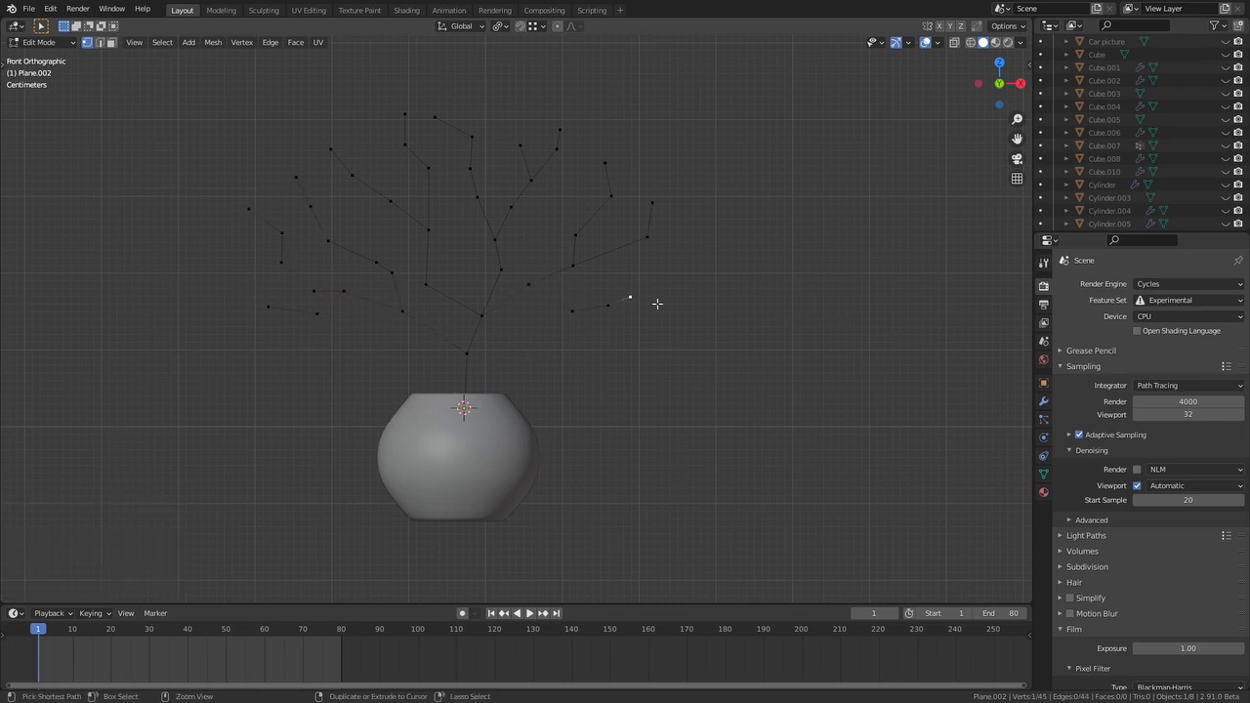
{"action": "left_click", "coordinate": [476, 315]}
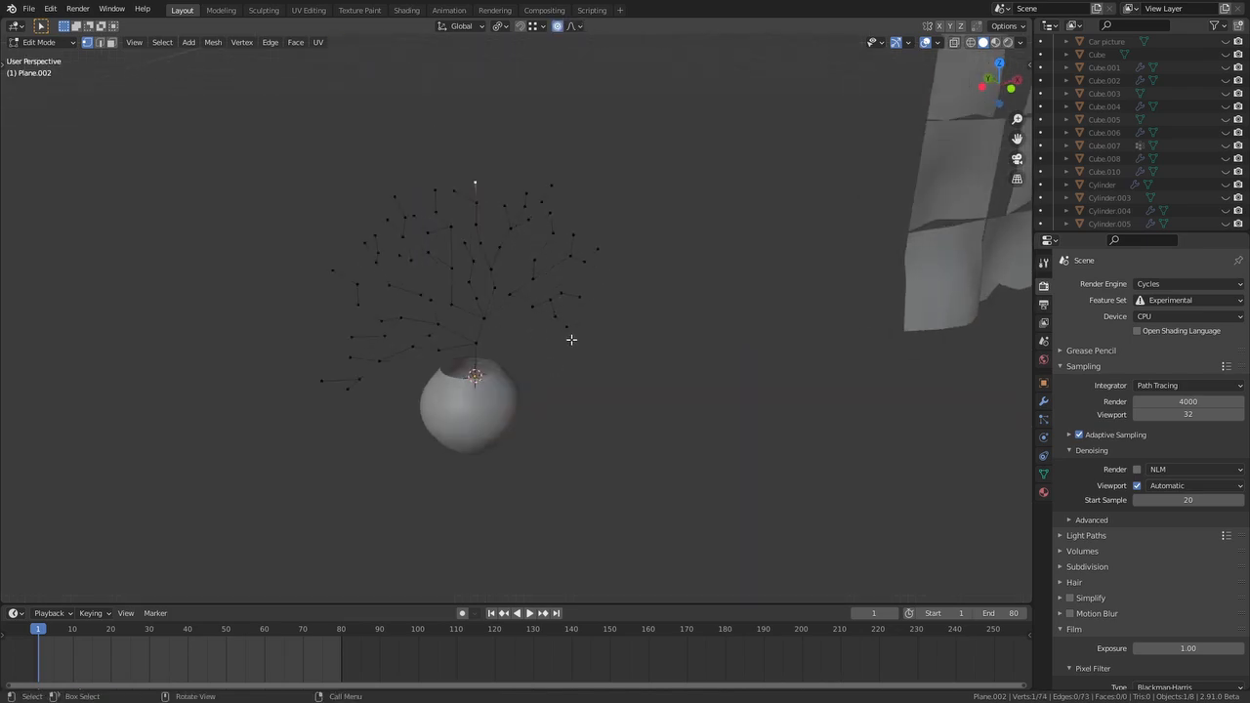
{"action": "left_click", "coordinate": [572, 27]}
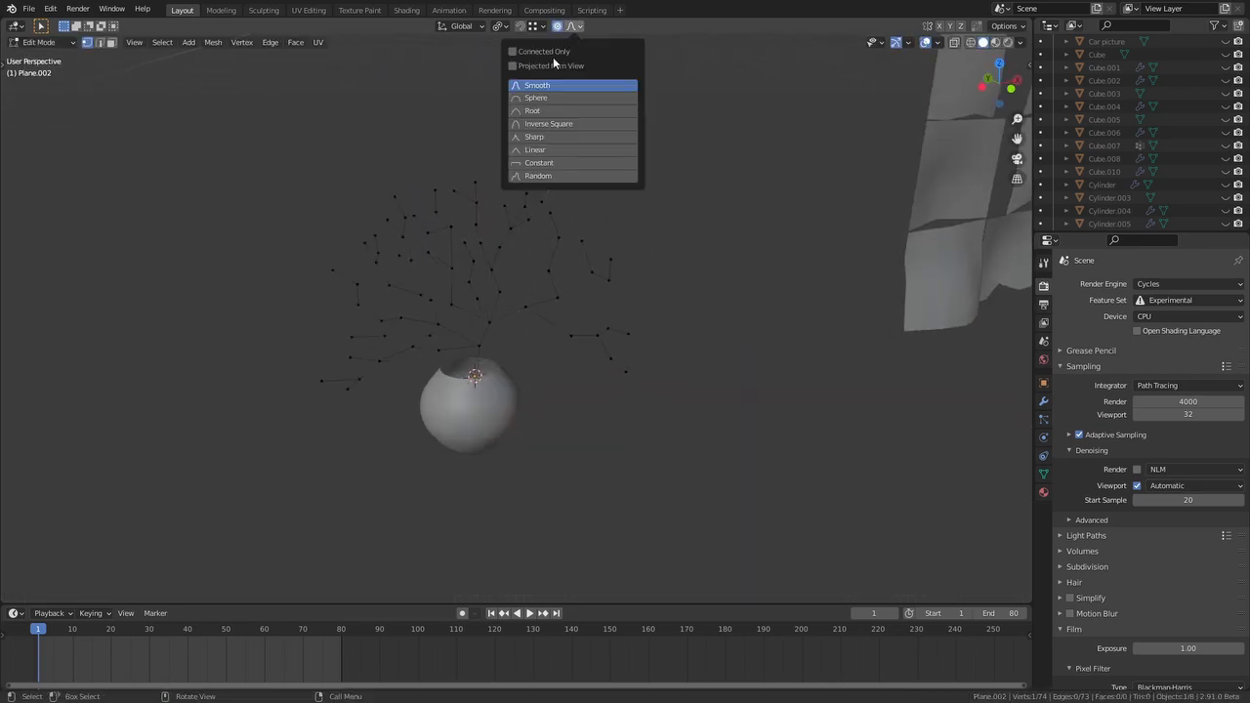
{"action": "left_click", "coordinate": [537, 86]}
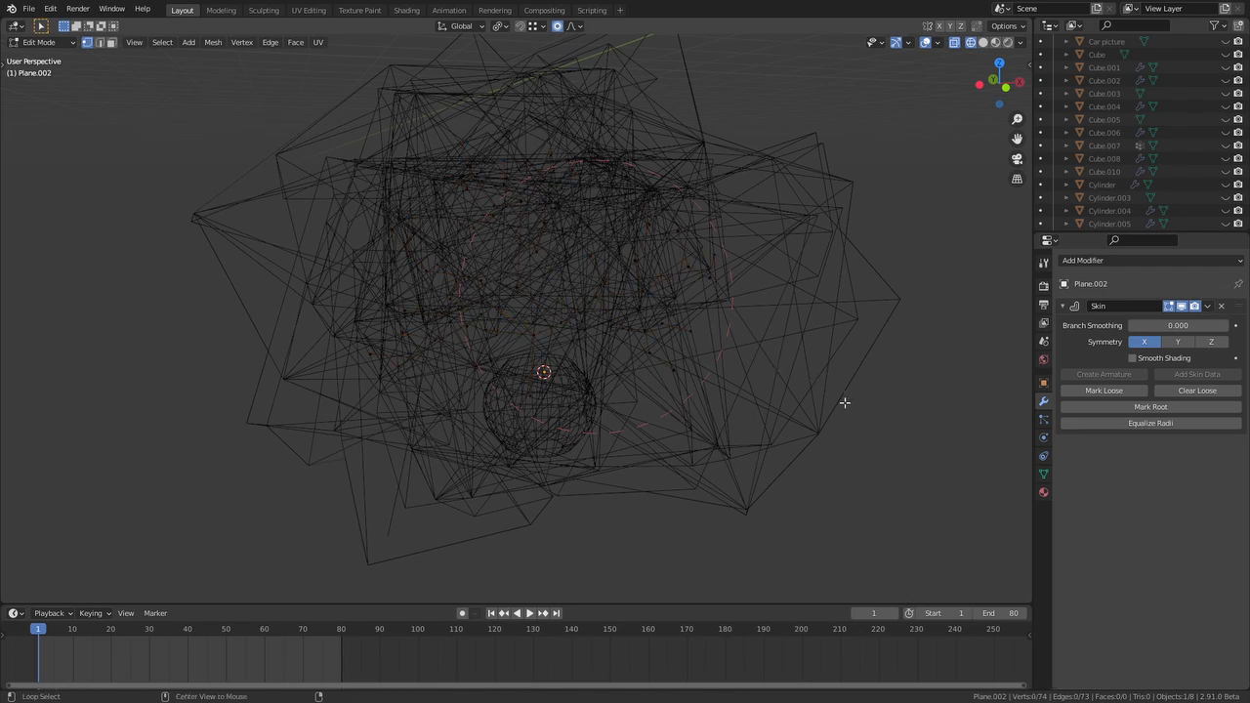
Step: Skin the skeleton, add a Subdivision Surface modifier and shade the branches smooth
{"action": "key", "text": "s"}
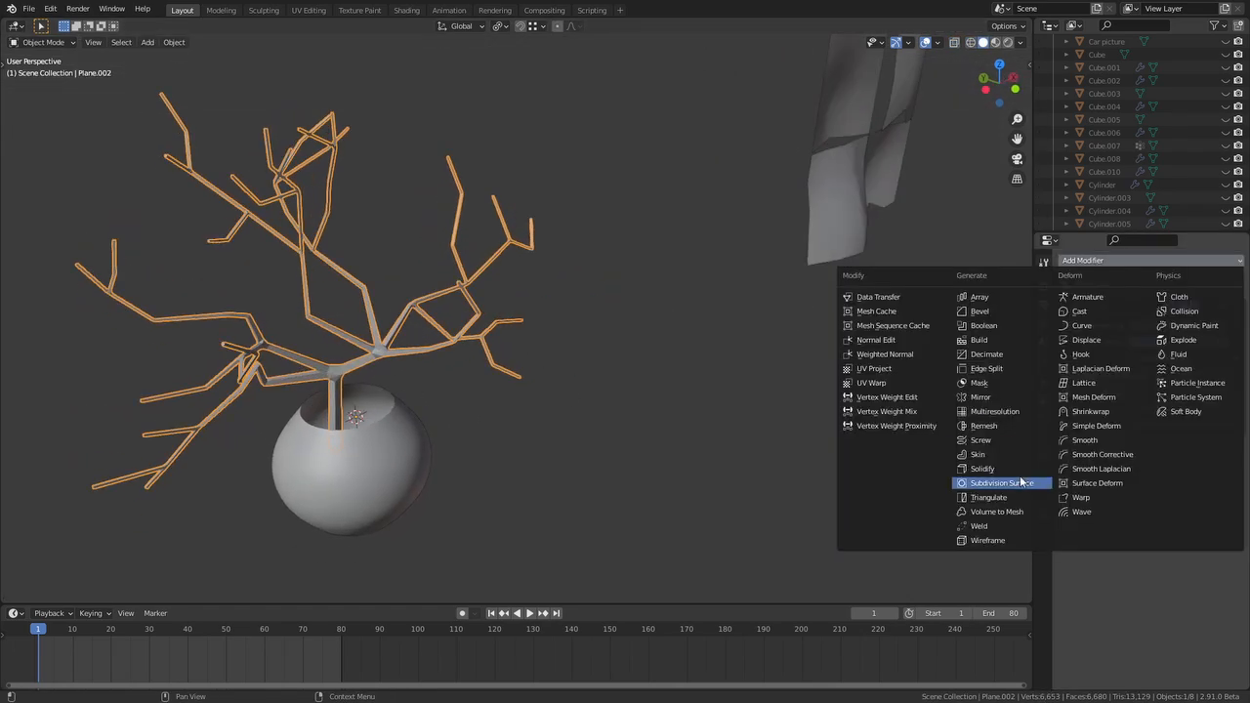
{"action": "left_click", "coordinate": [1002, 483]}
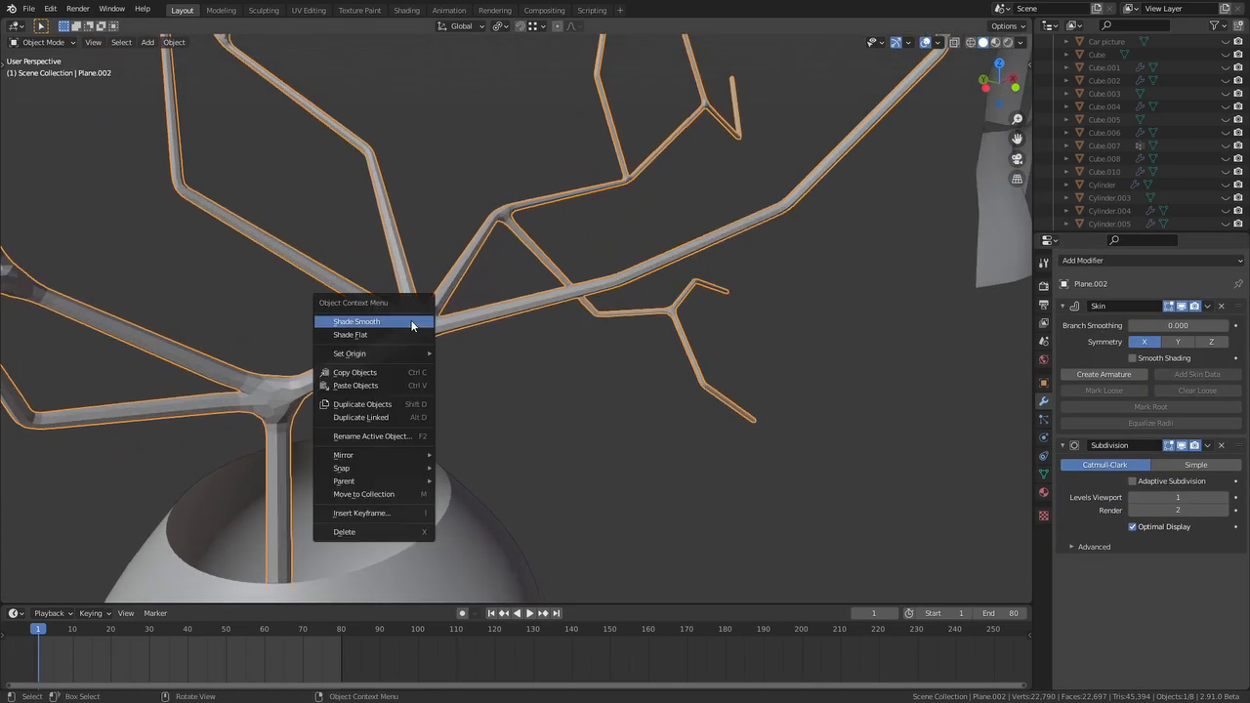
{"action": "left_click", "coordinate": [355, 322]}
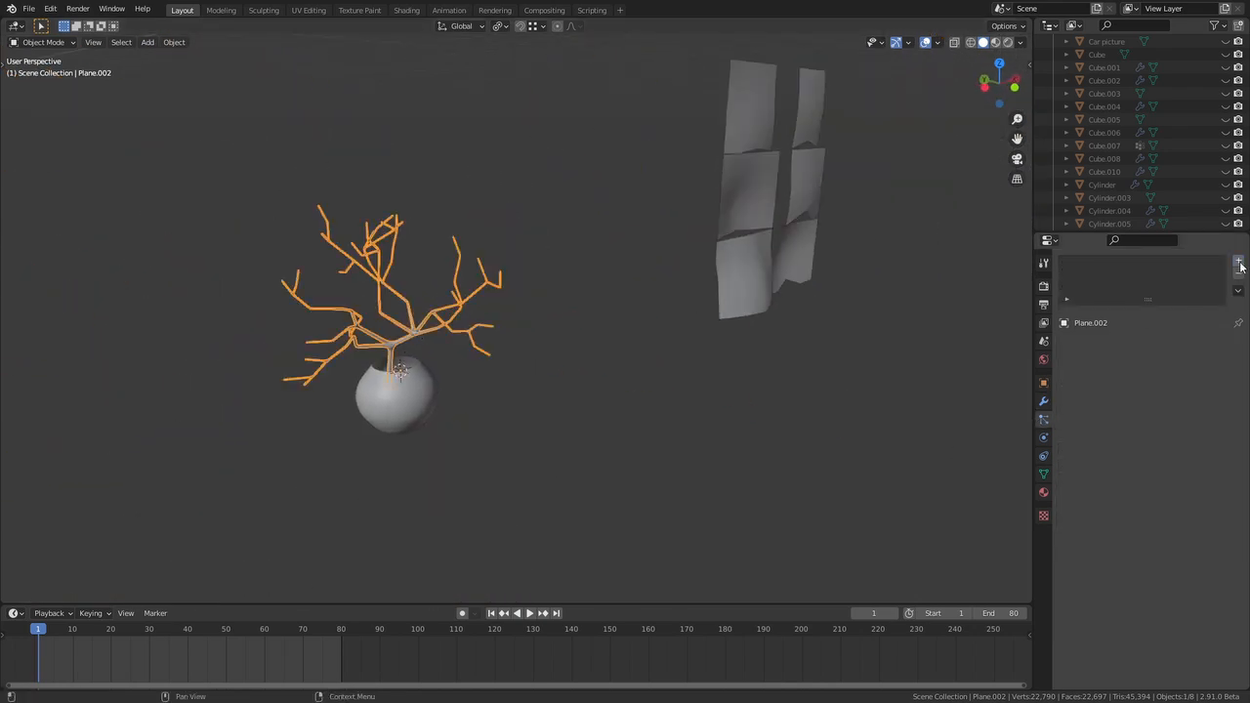
Step: Add a hair particle system rendered as instances of the leaf collection
{"action": "left_click", "coordinate": [1238, 261]}
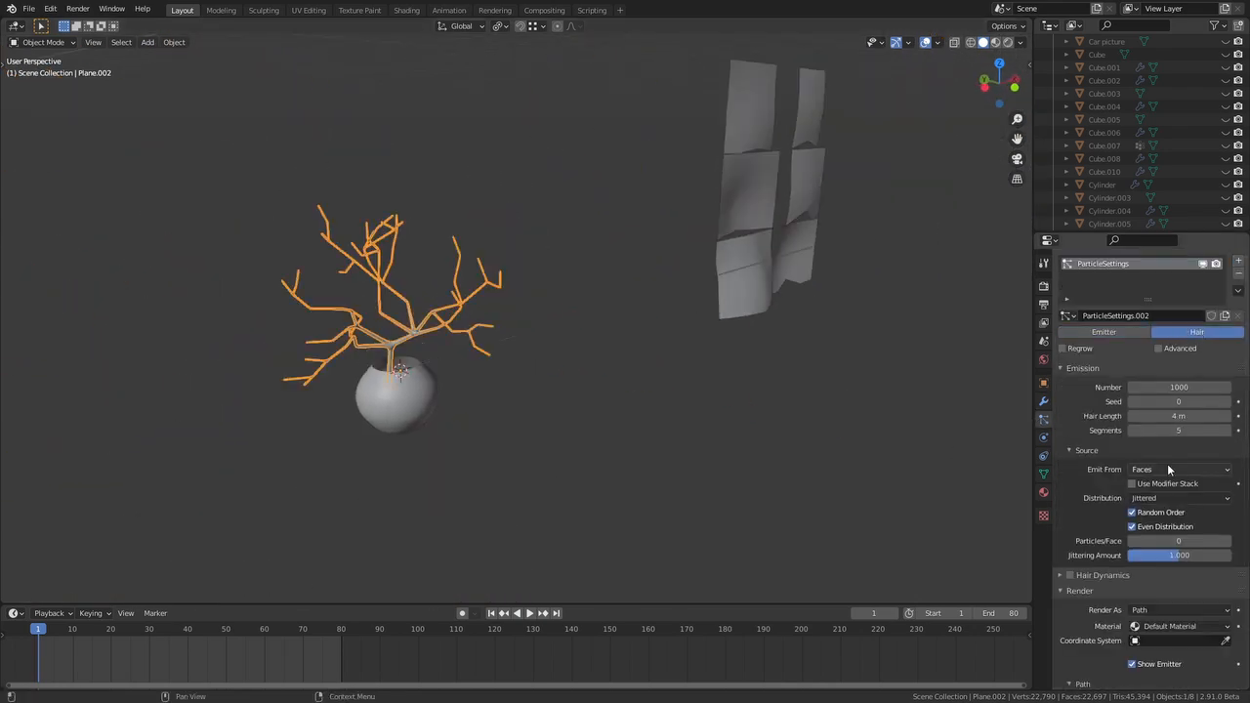
{"action": "left_click", "coordinate": [1180, 469]}
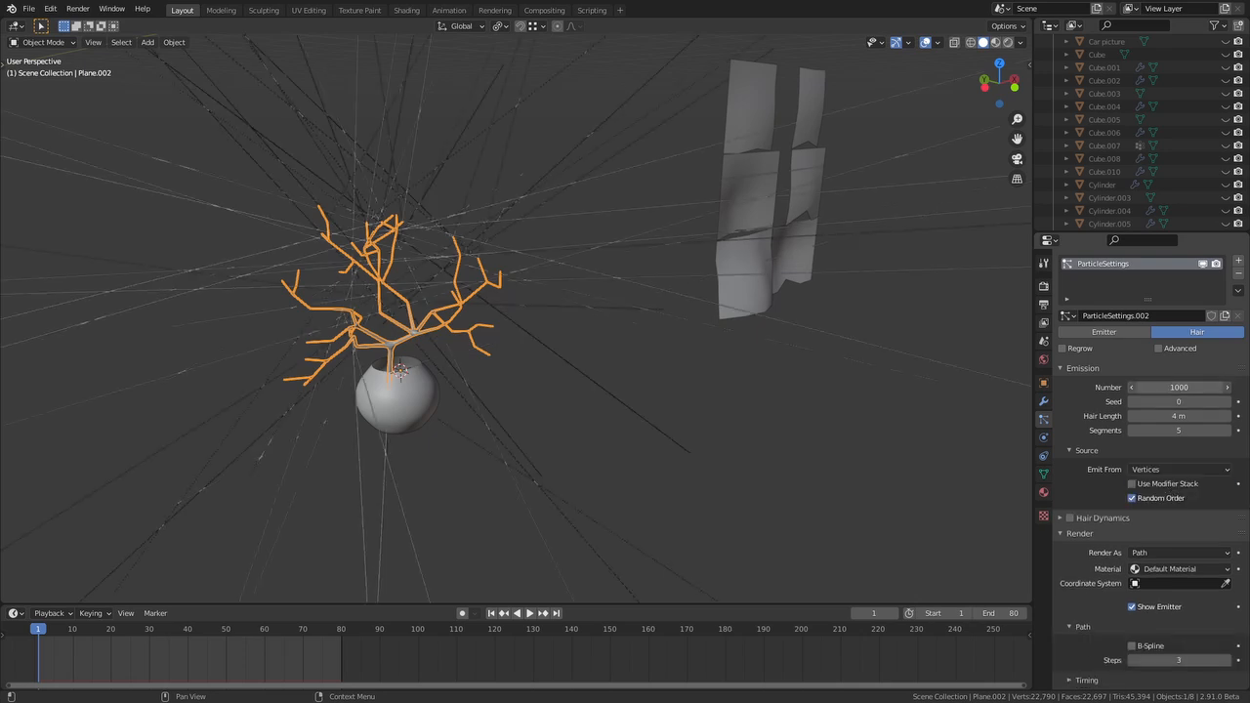
{"action": "scroll", "scroll_direction": "down", "scroll_amount": 3}
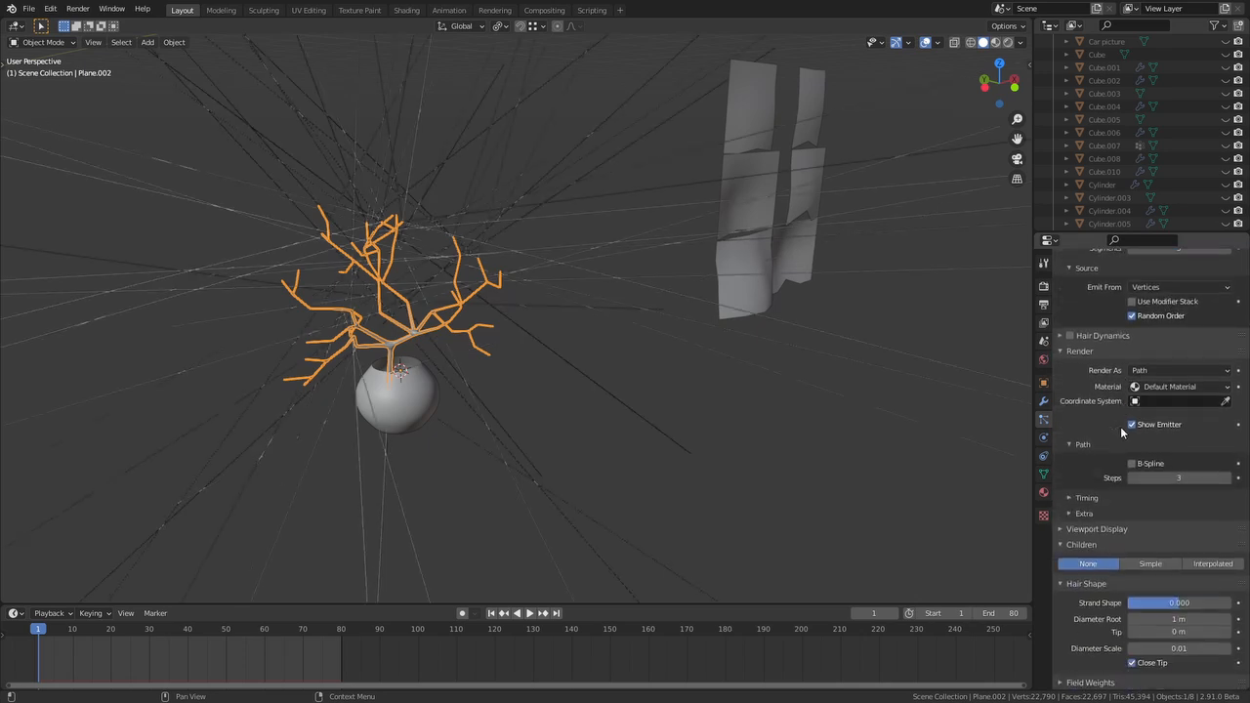
{"action": "left_click", "coordinate": [1180, 371]}
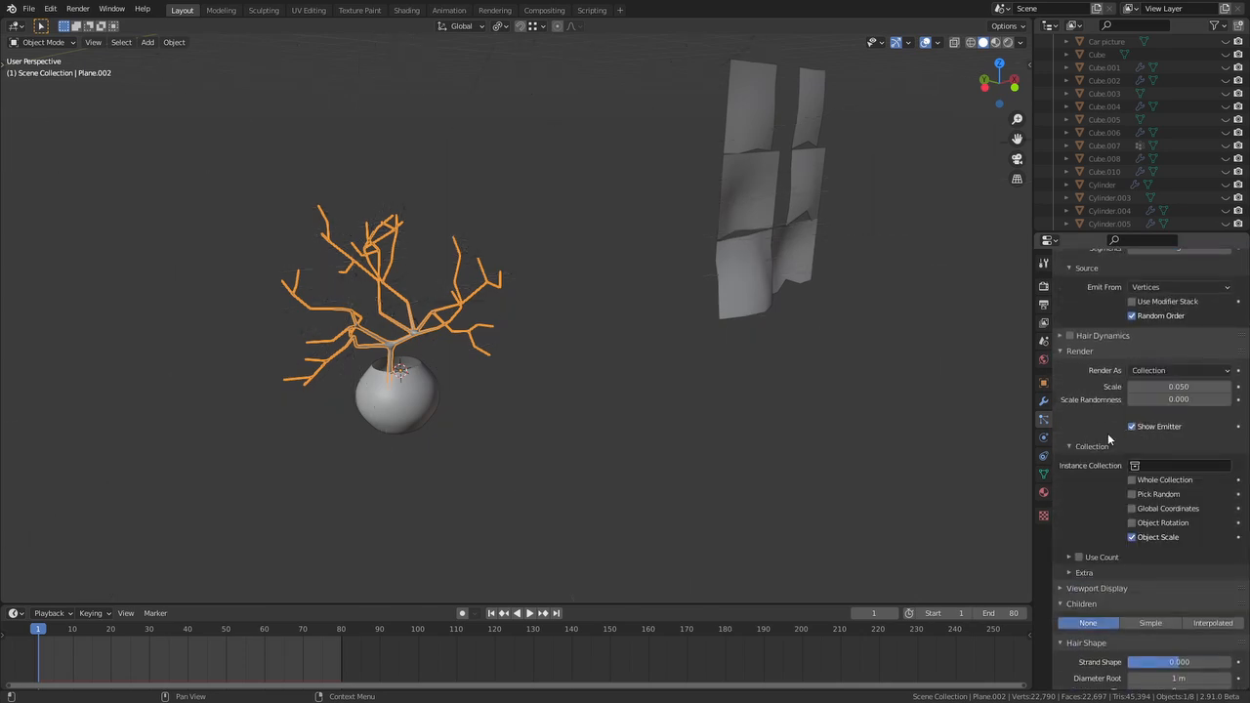
{"action": "left_click", "coordinate": [1176, 465]}
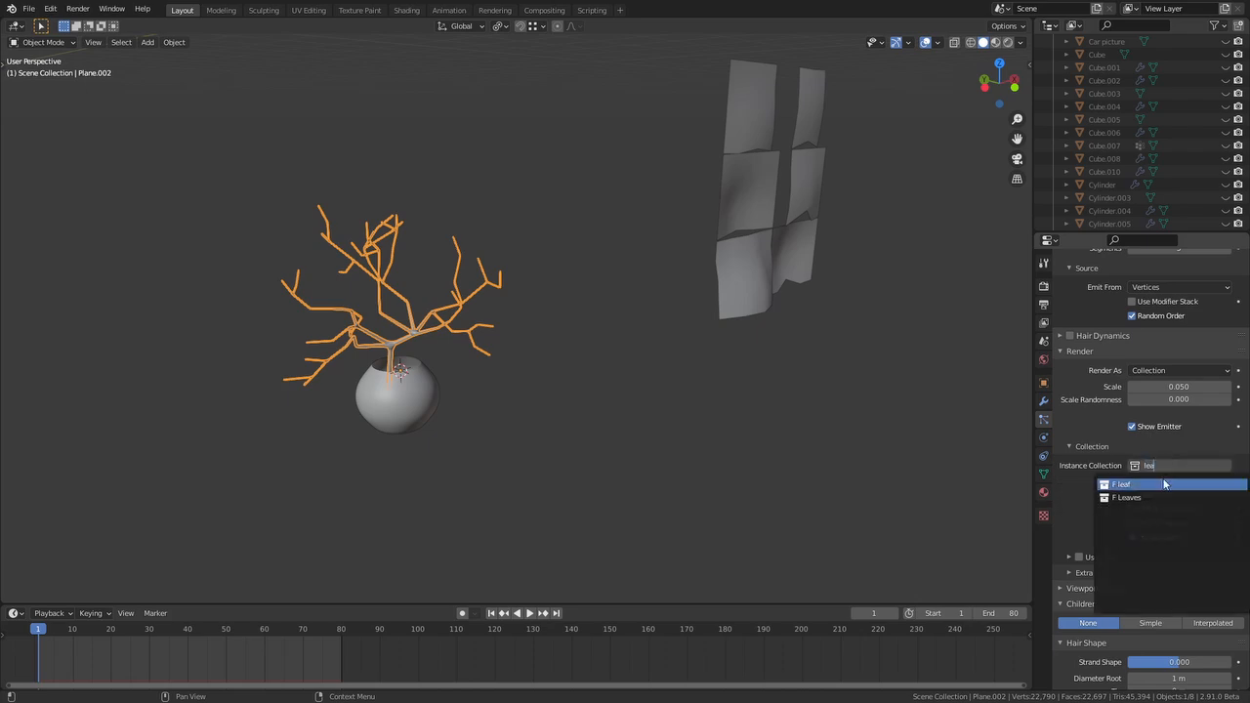
{"action": "left_click", "coordinate": [1121, 484]}
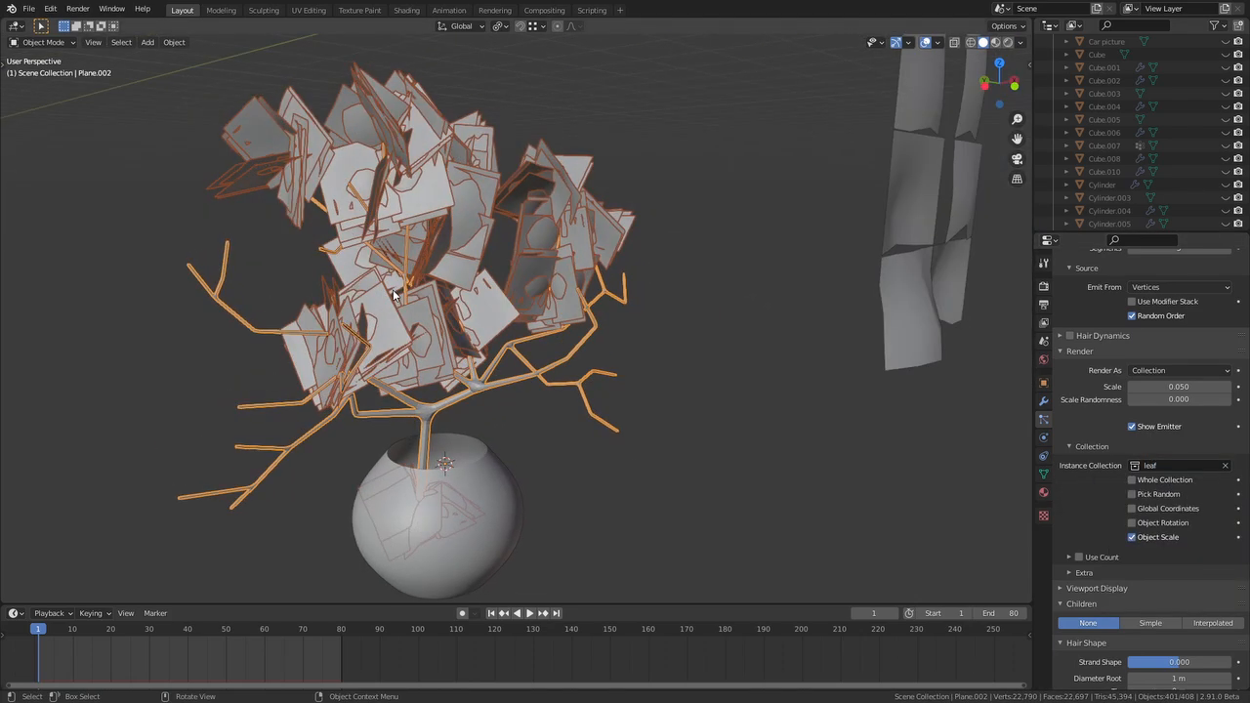
{"action": "mouse_move", "coordinate": [1137, 516]}
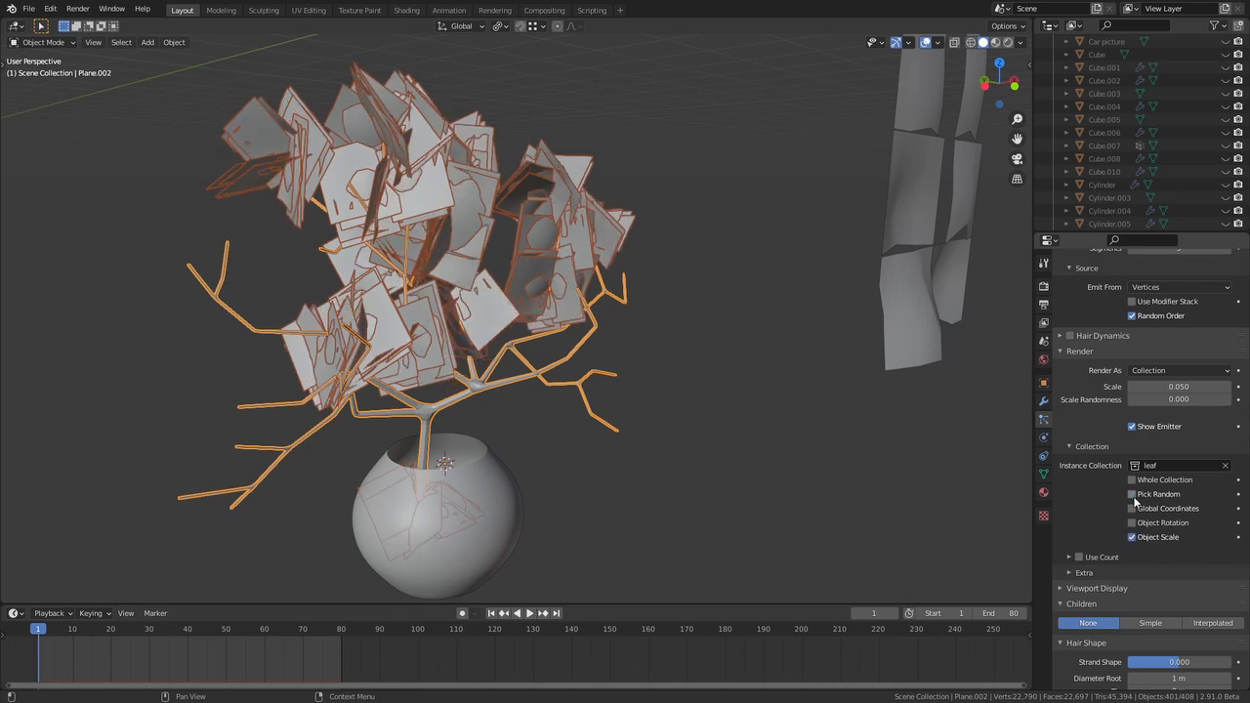
Step: Emit the leaves from the branch vertices and set their scale to 0.050
{"action": "left_click", "coordinate": [1180, 340]}
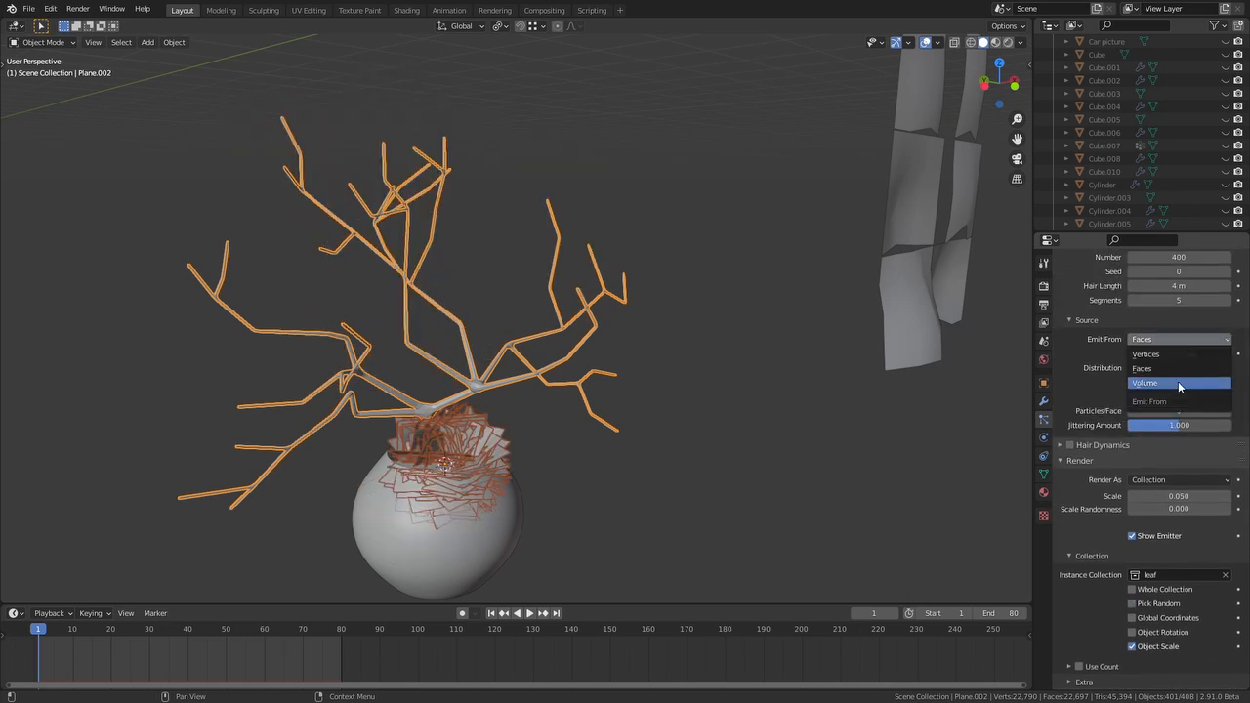
{"action": "left_click", "coordinate": [1144, 354]}
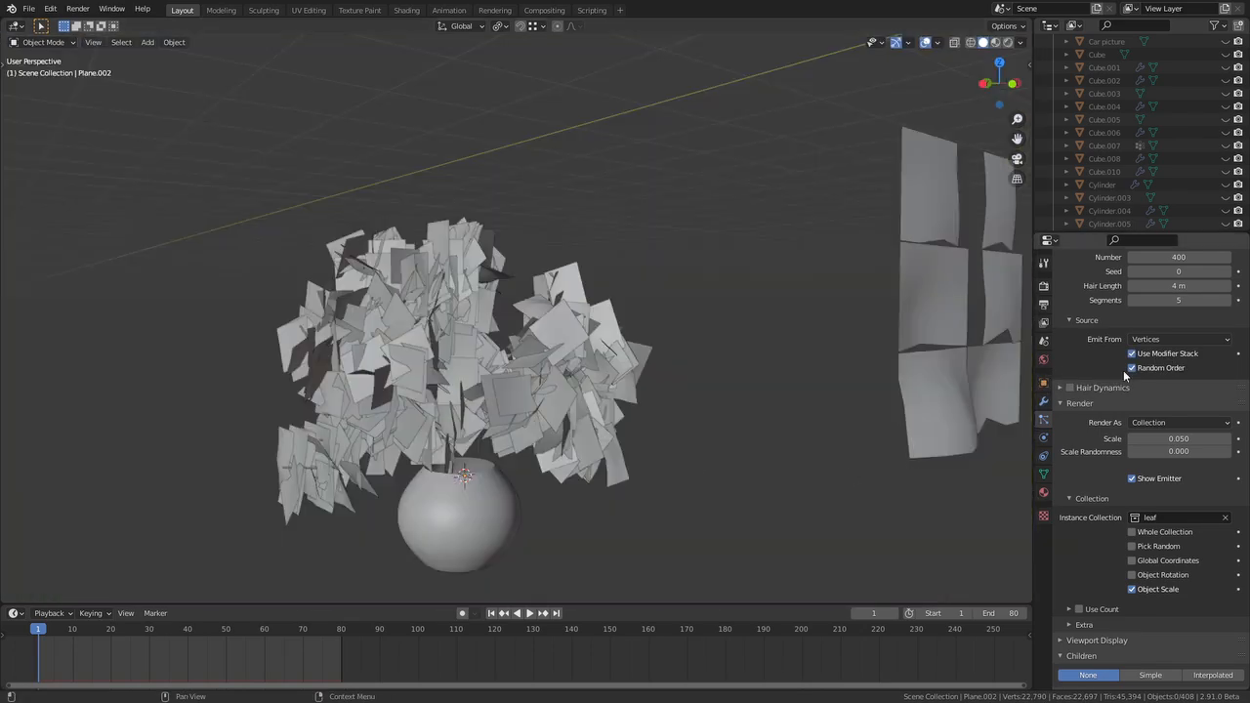
{"action": "left_click", "coordinate": [1133, 367]}
{"action": "type", "text": "0.3"}
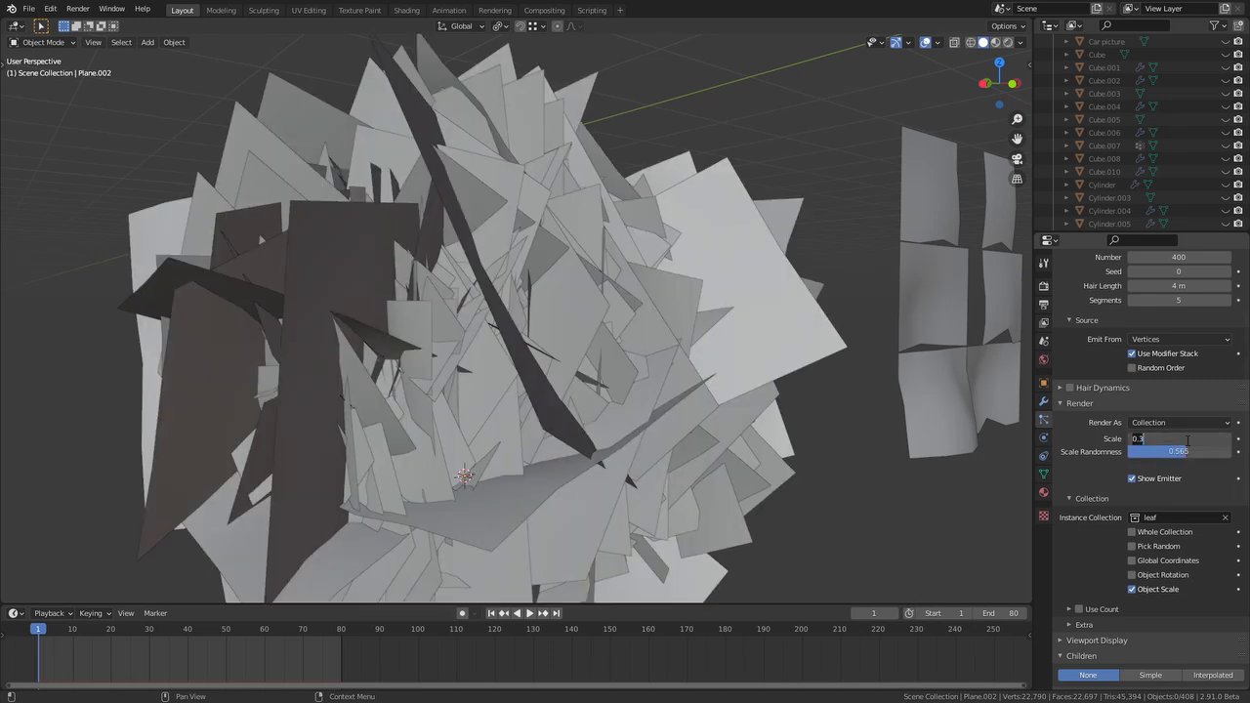
{"action": "type", "text": "0.050"}
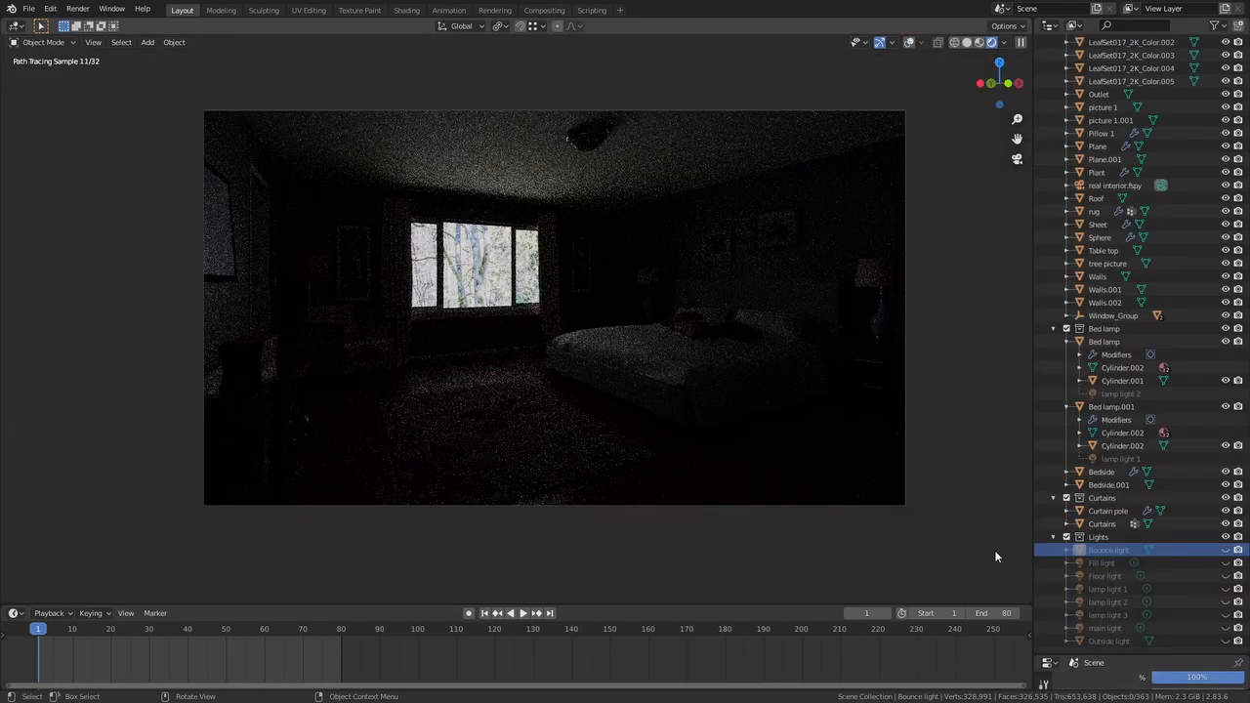
Step: Enable render visibility of four lights in the Lights collection to light the bedroom
{"action": "left_click", "coordinate": [1227, 550]}
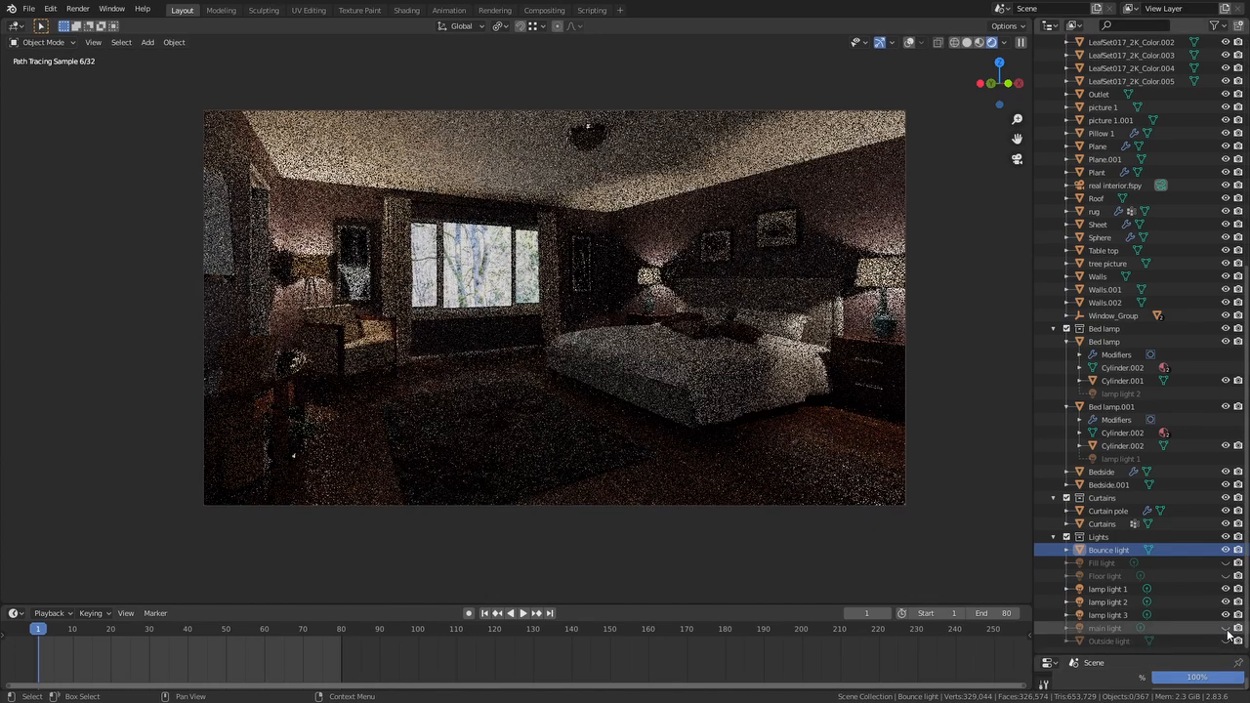
{"action": "left_click", "coordinate": [1225, 629]}
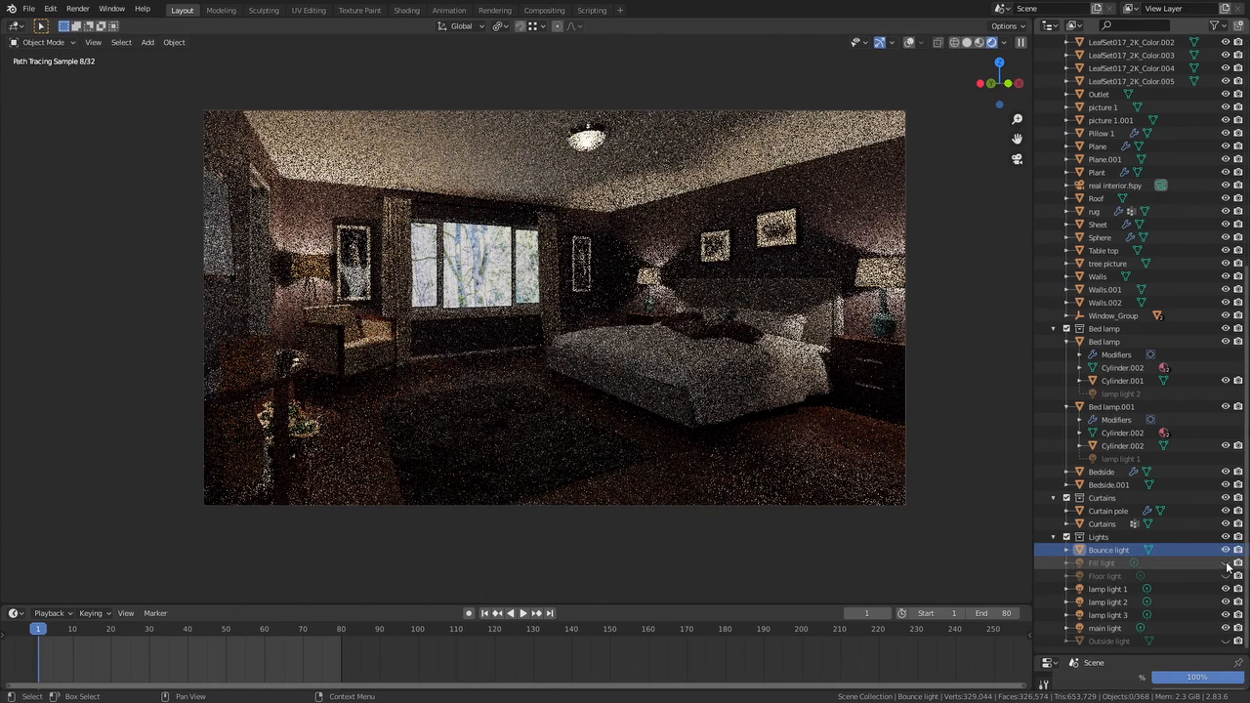
{"action": "left_click", "coordinate": [1225, 562]}
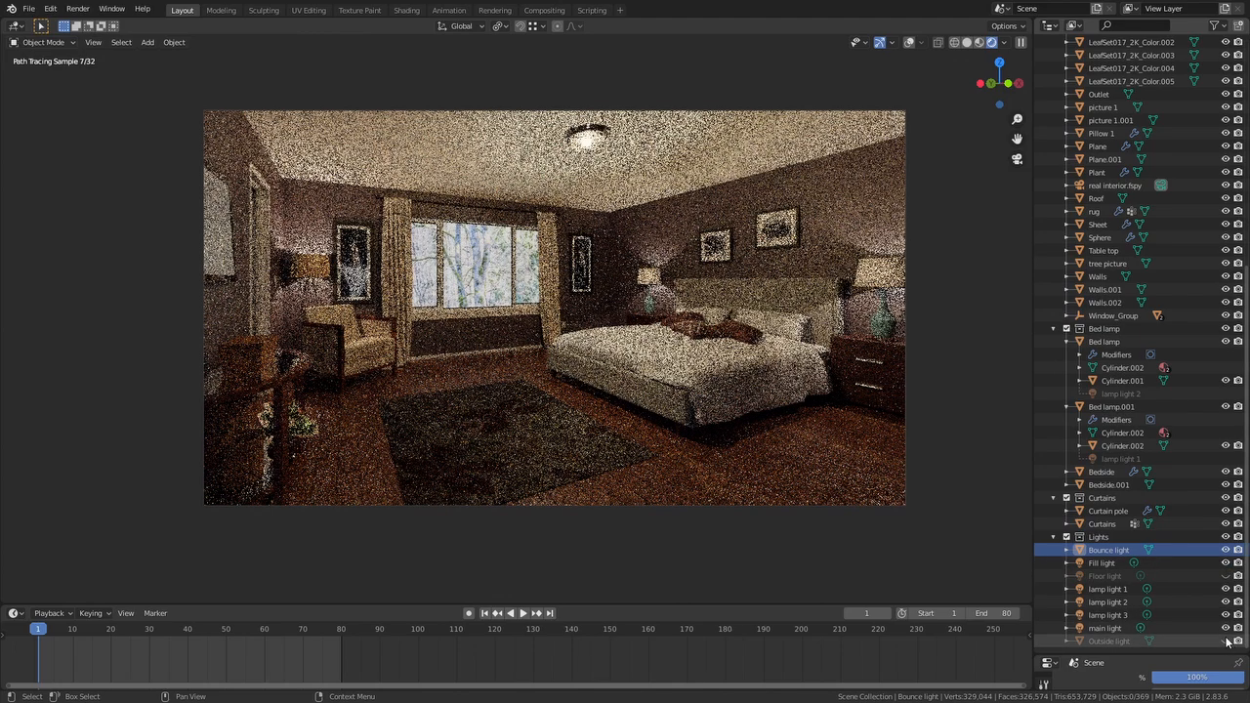
{"action": "left_click", "coordinate": [1225, 641]}
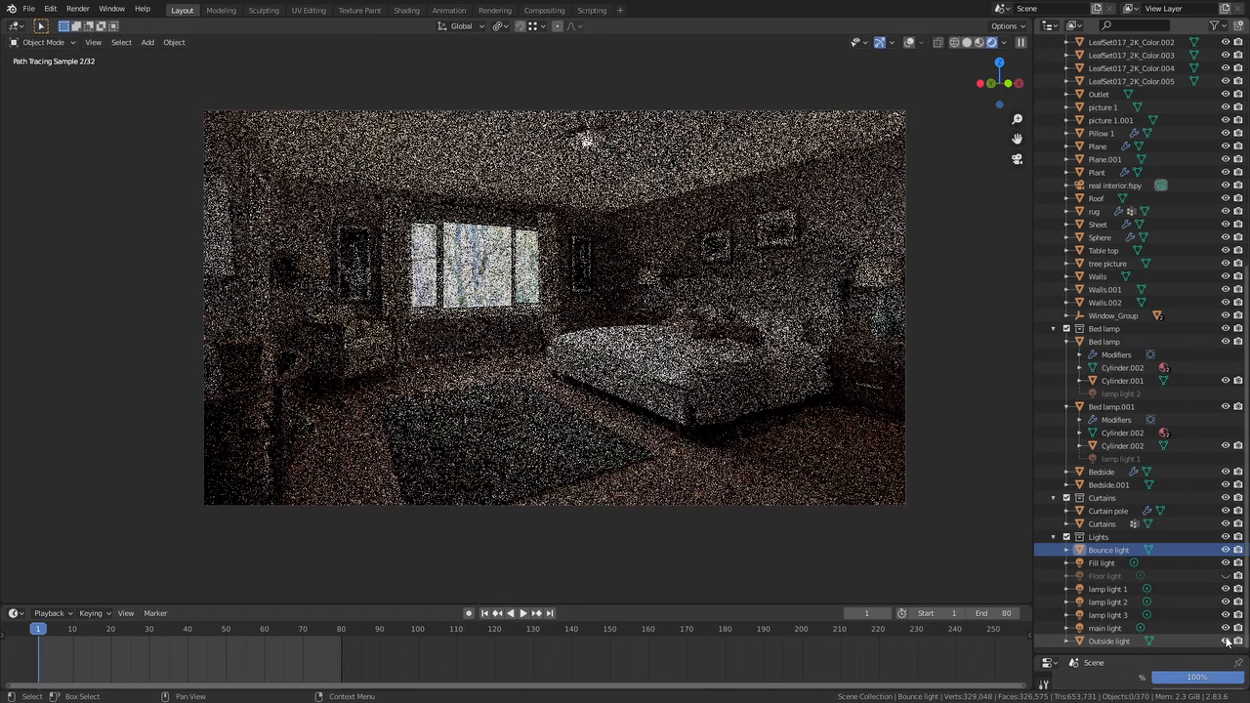